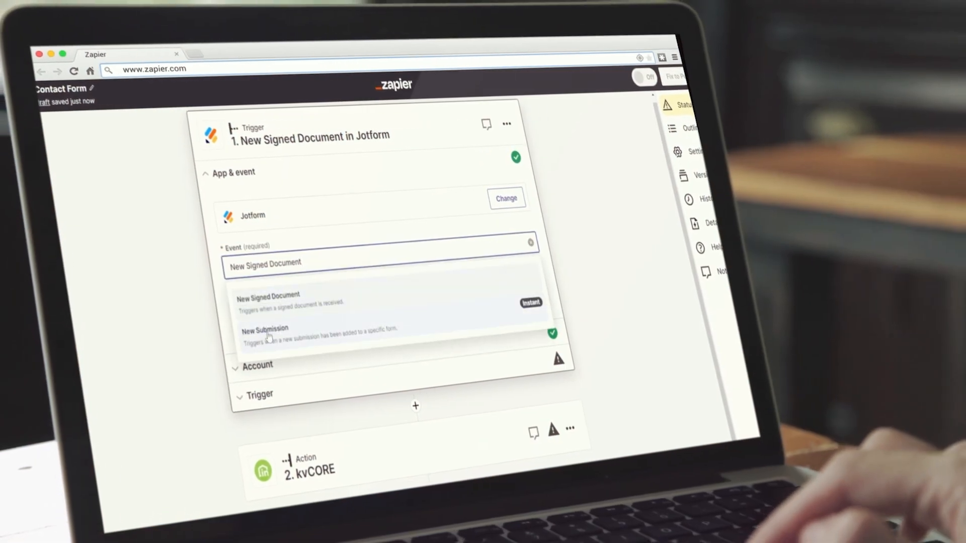
Set the Jotform trigger event to New Submission and confirm the connected Jotform account.
click(264, 332)
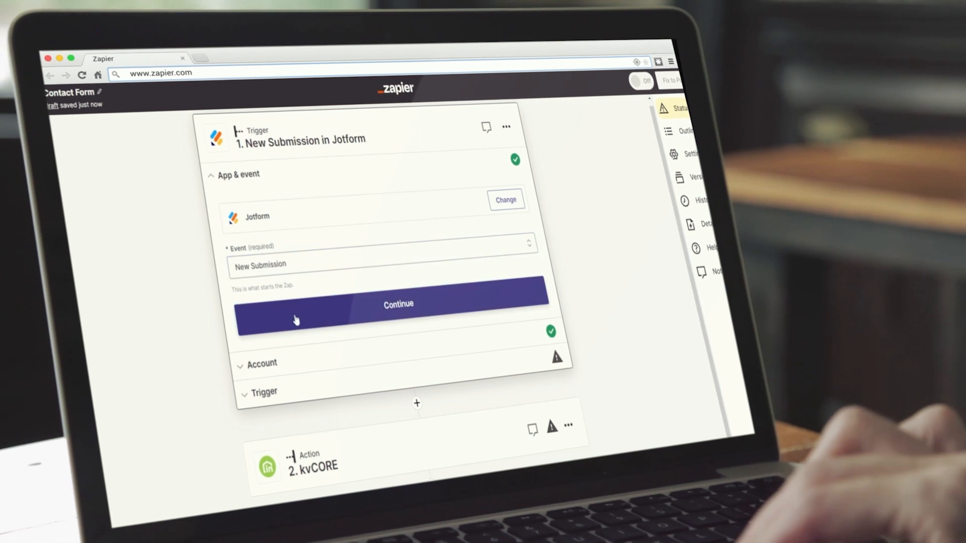
click(398, 304)
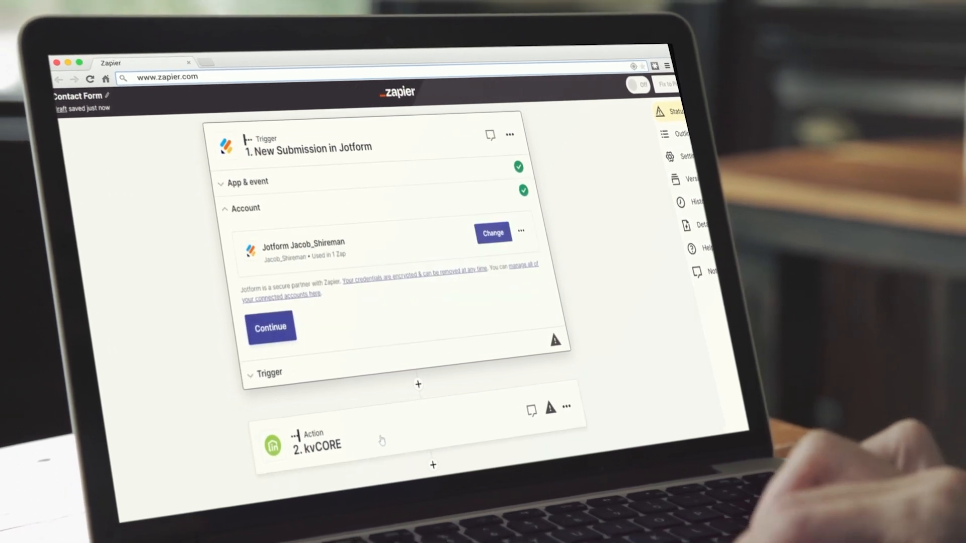
click(59, 11)
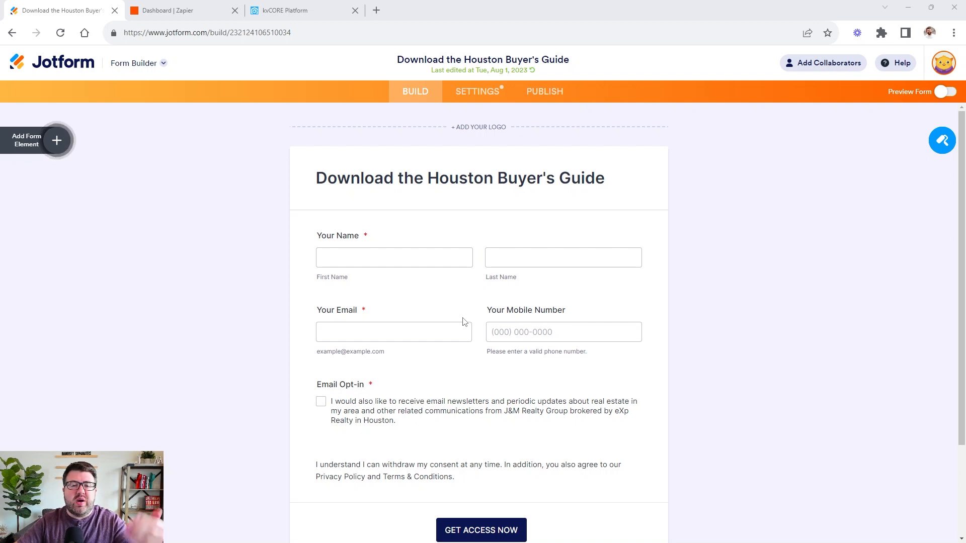
mouse_move(319, 250)
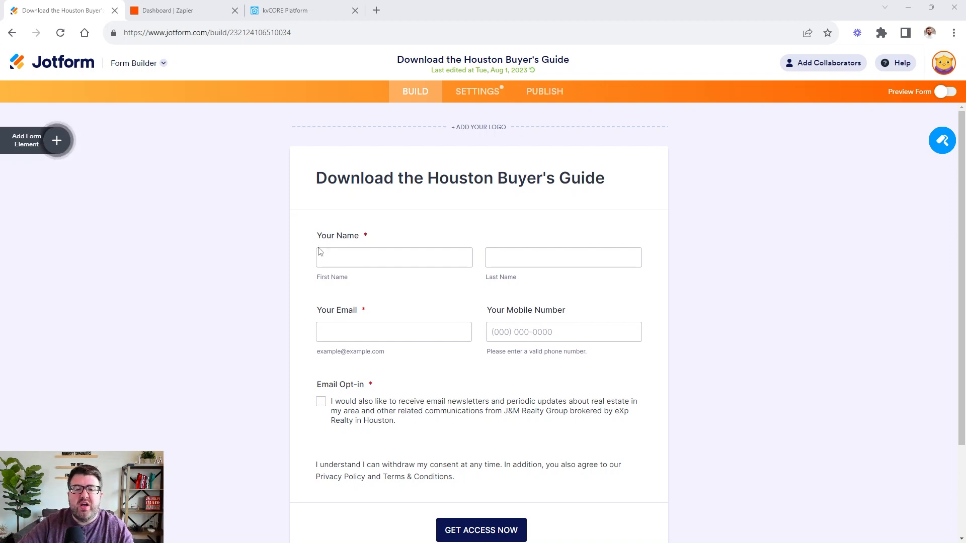
mouse_move(356, 337)
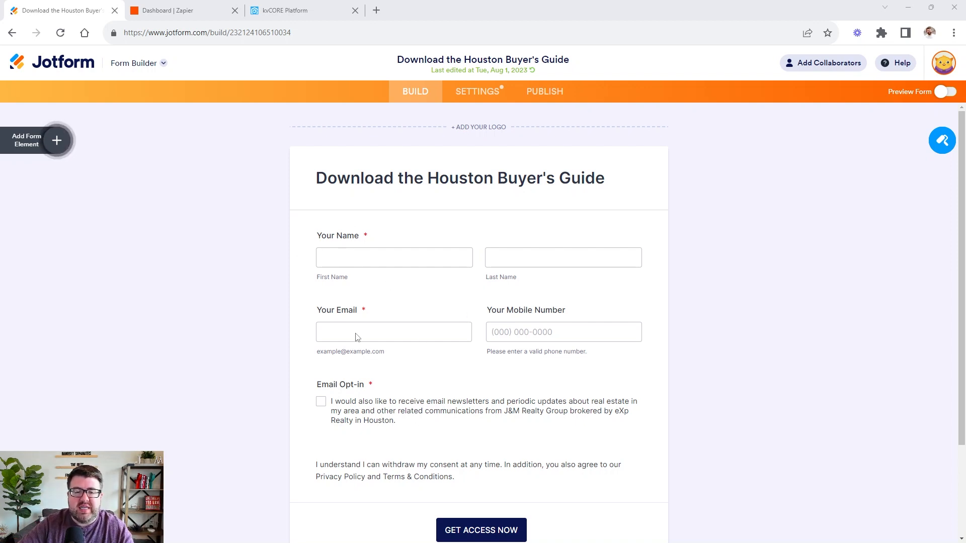
mouse_move(290, 380)
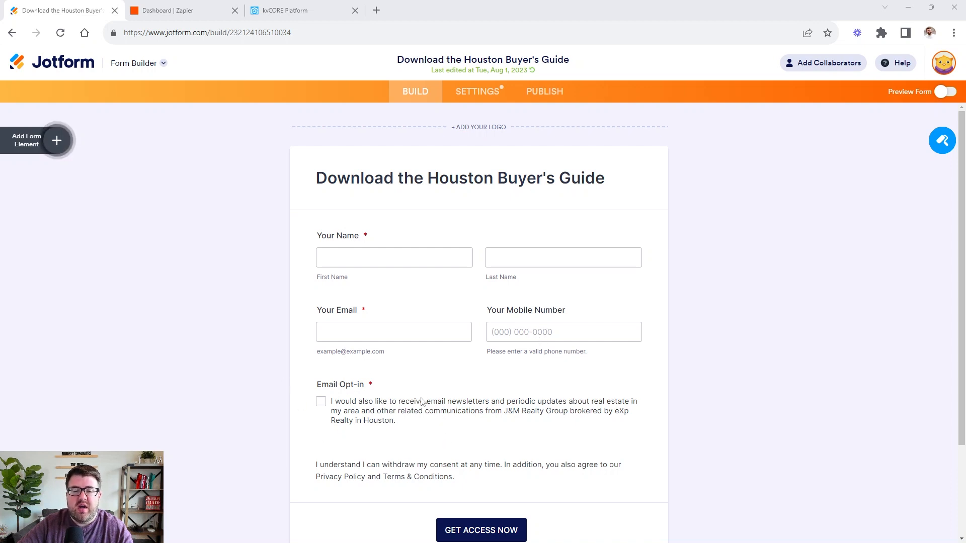
mouse_move(401, 416)
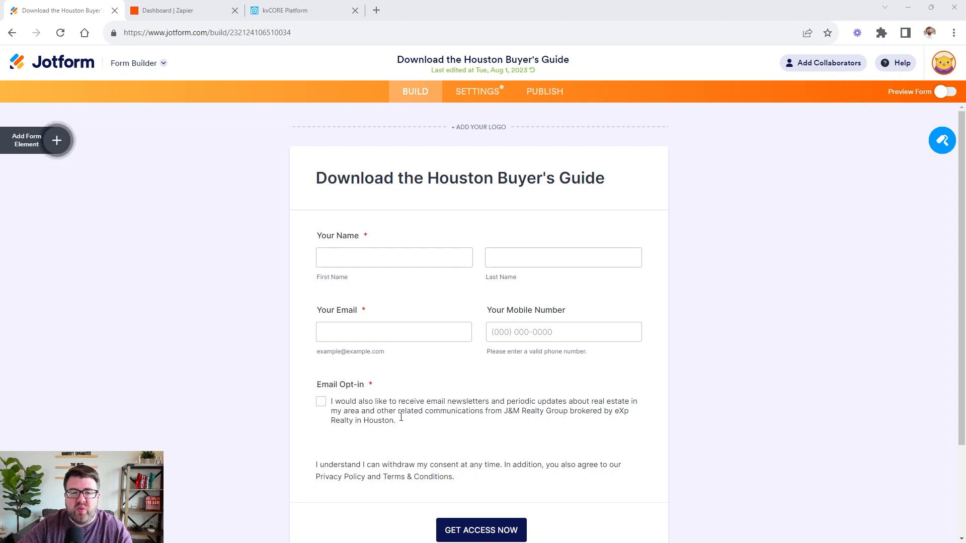
mouse_move(371, 258)
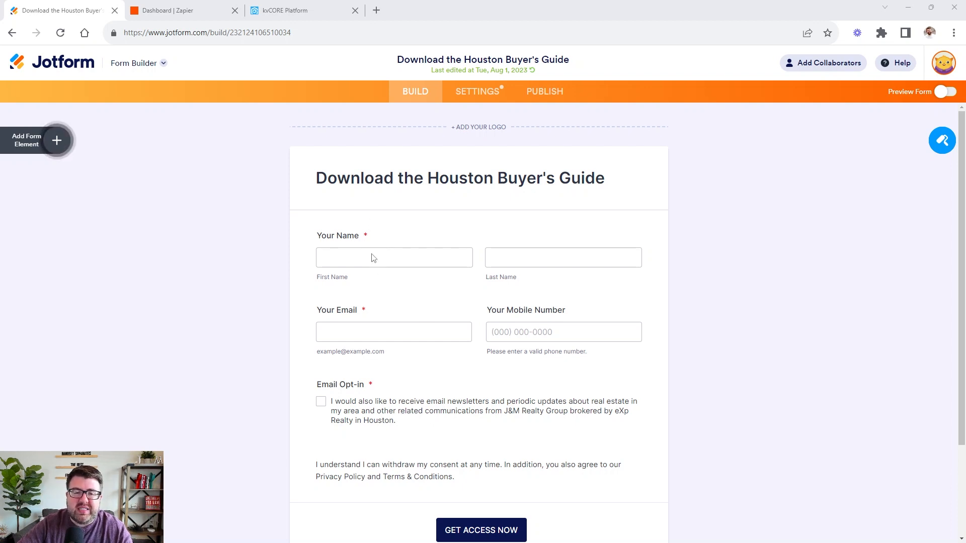
mouse_move(359, 232)
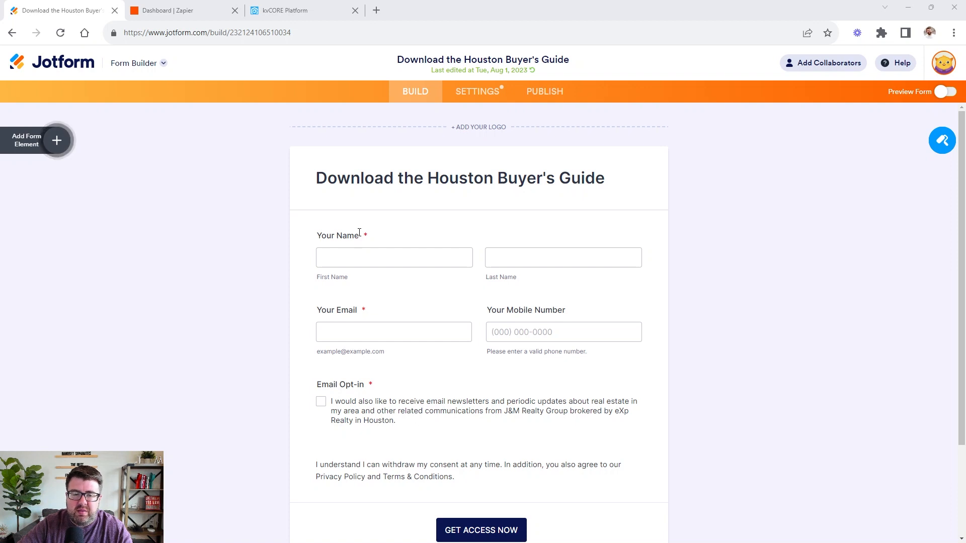
mouse_move(349, 329)
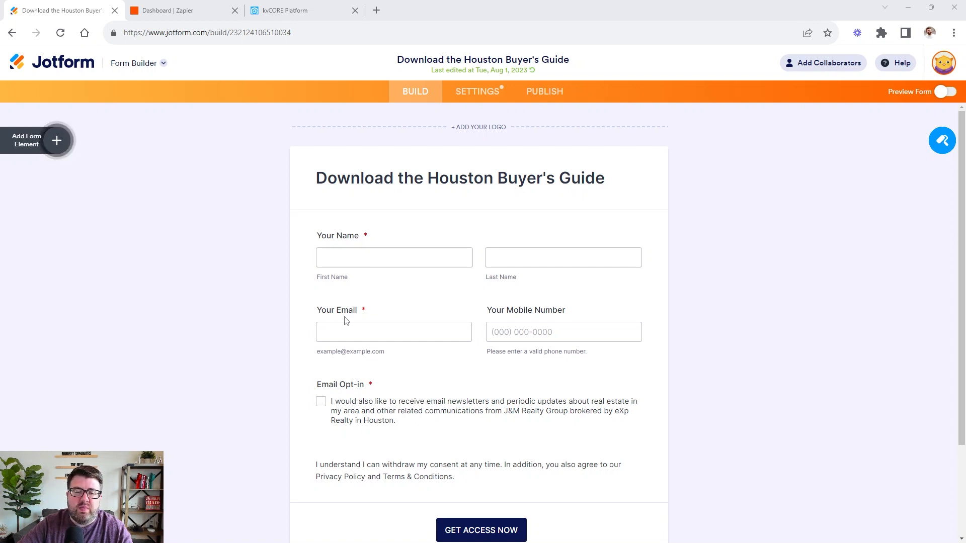
mouse_move(350, 333)
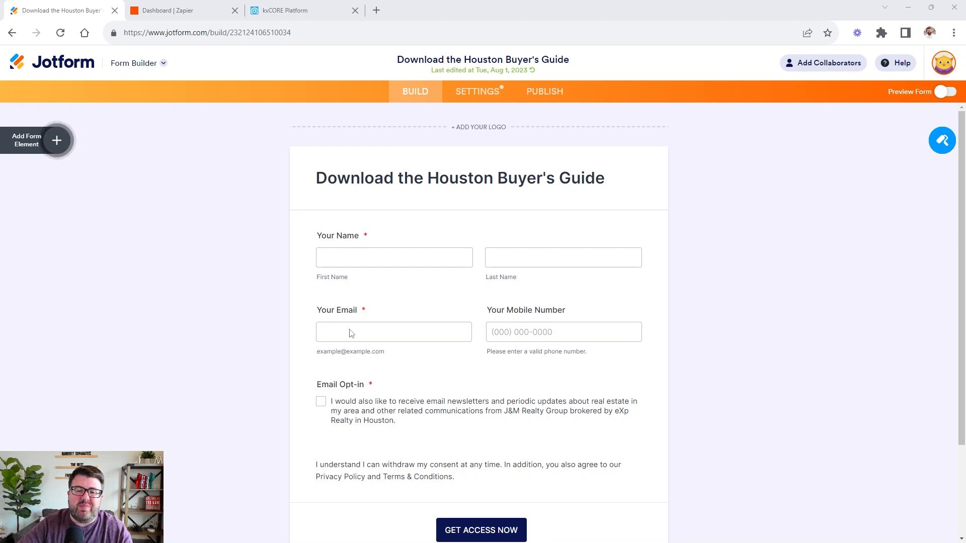
mouse_move(447, 340)
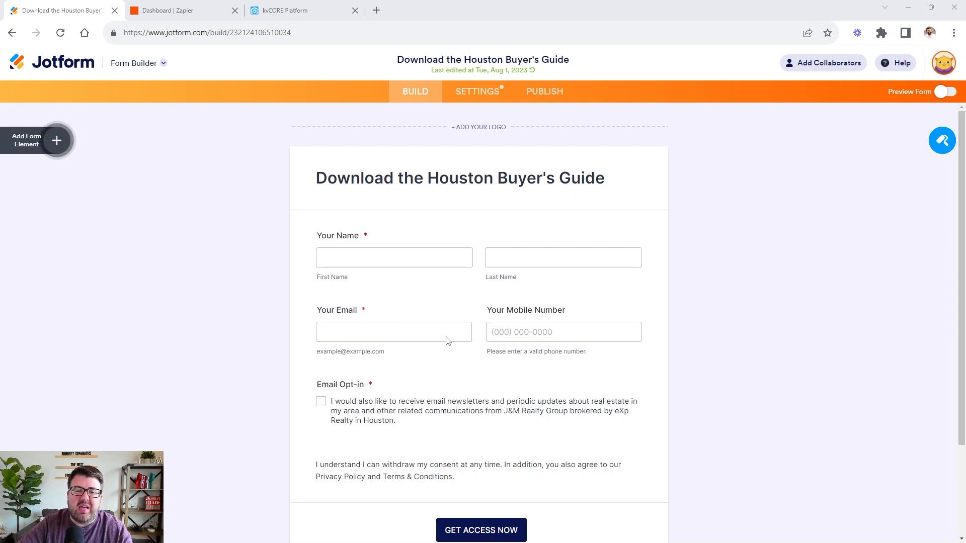
mouse_move(378, 261)
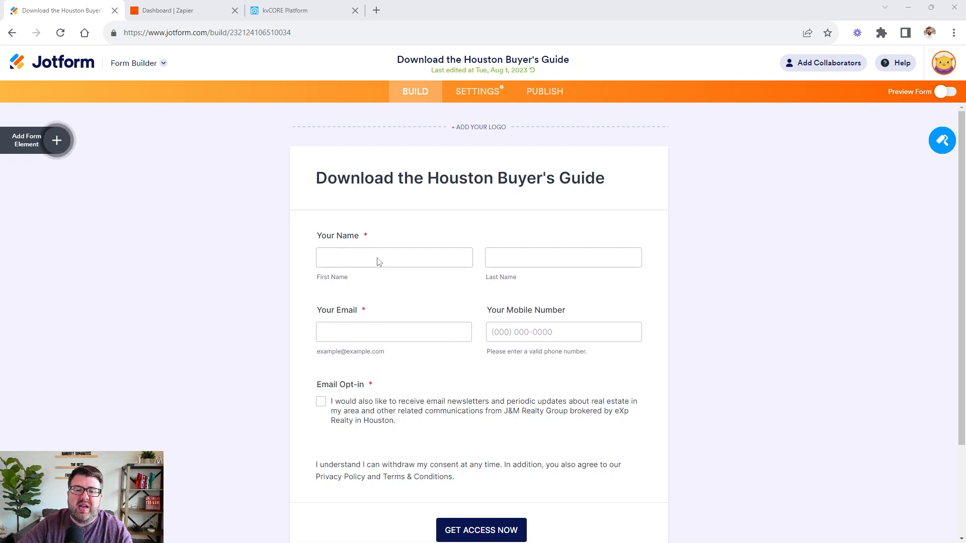
mouse_move(389, 321)
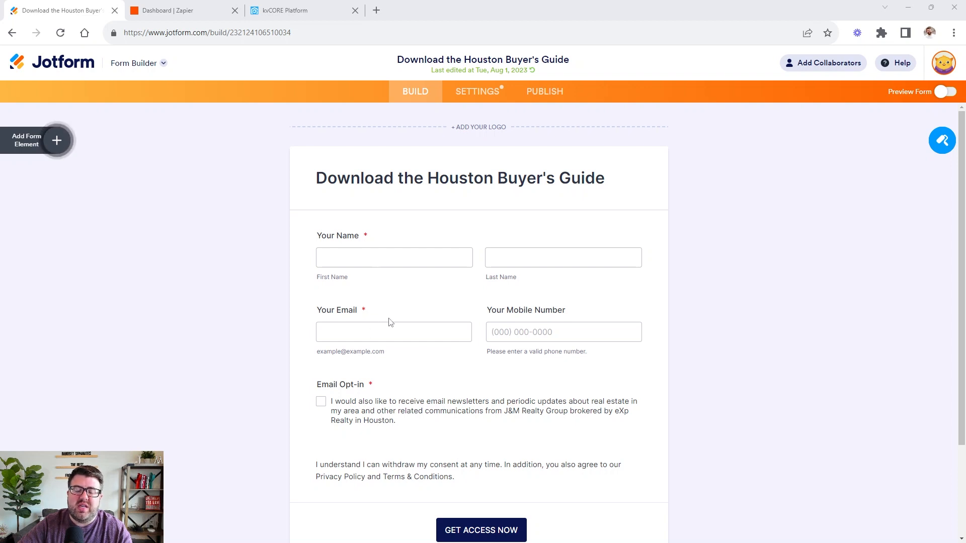
mouse_move(363, 237)
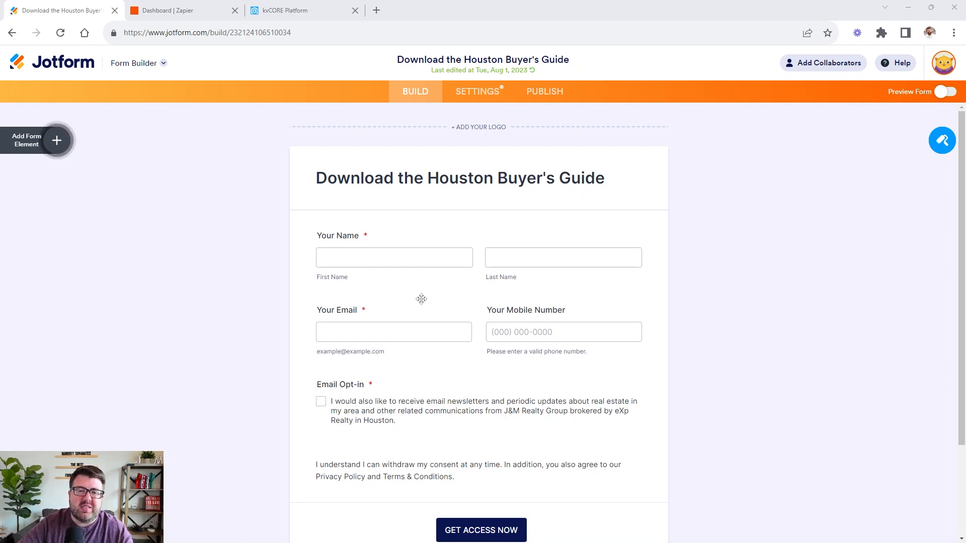
mouse_move(376, 161)
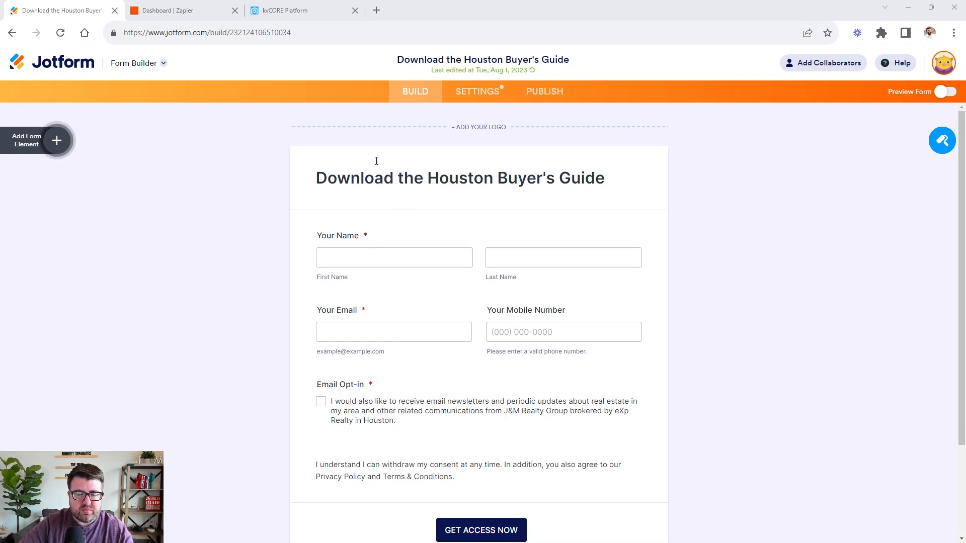
Open the SETTINGS tab of the Download the Houston Buyer's Guide form.
click(477, 91)
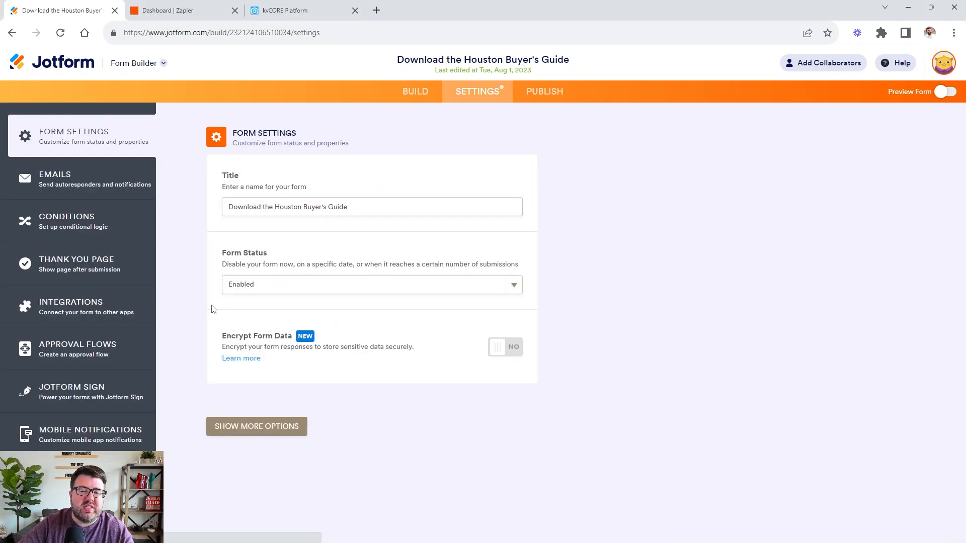
Review Autoresponder 1 in the form's Emails settings, then return to the email list.
click(79, 179)
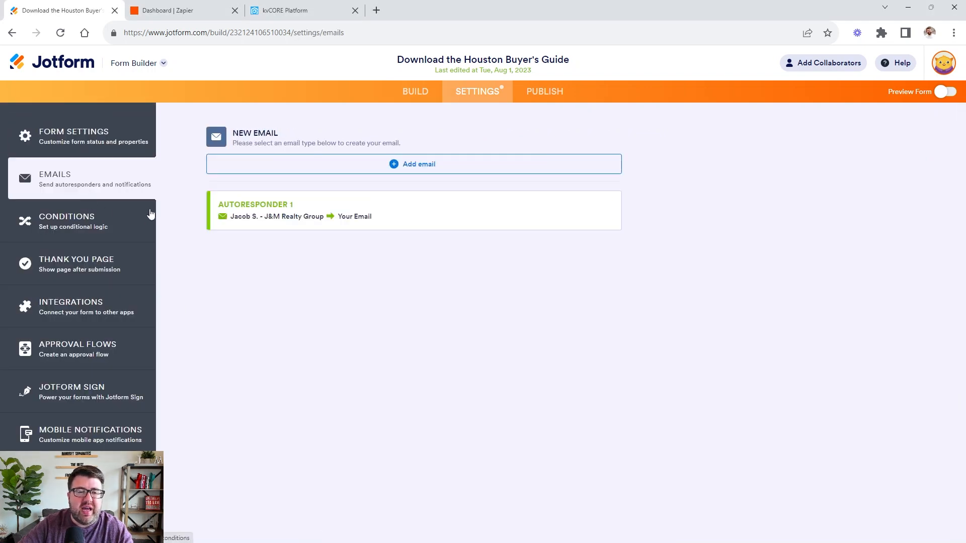
click(414, 210)
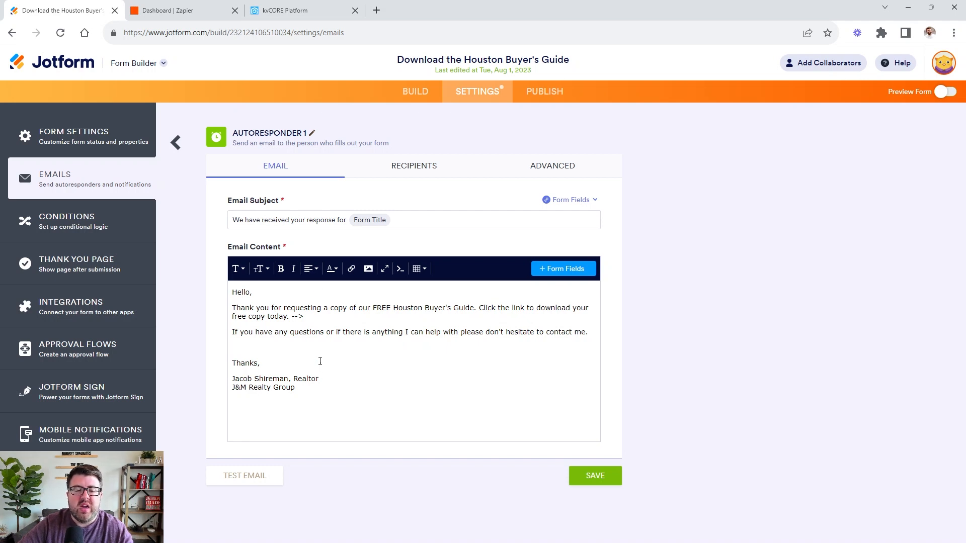
click(304, 316)
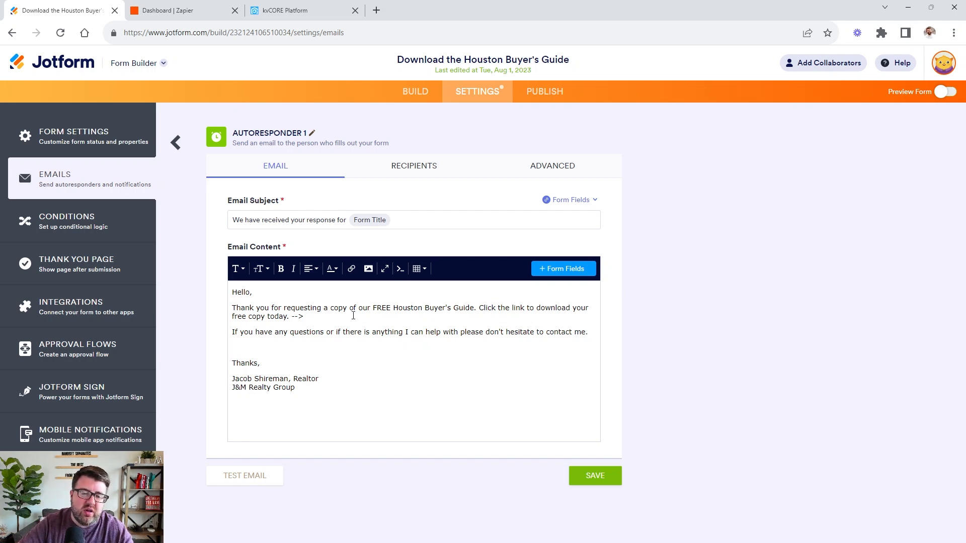
mouse_move(329, 285)
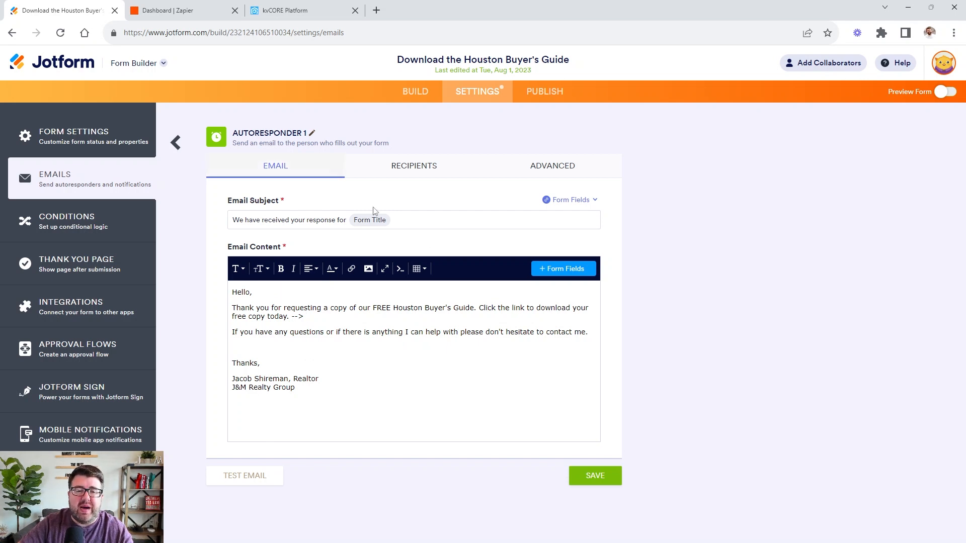
click(176, 142)
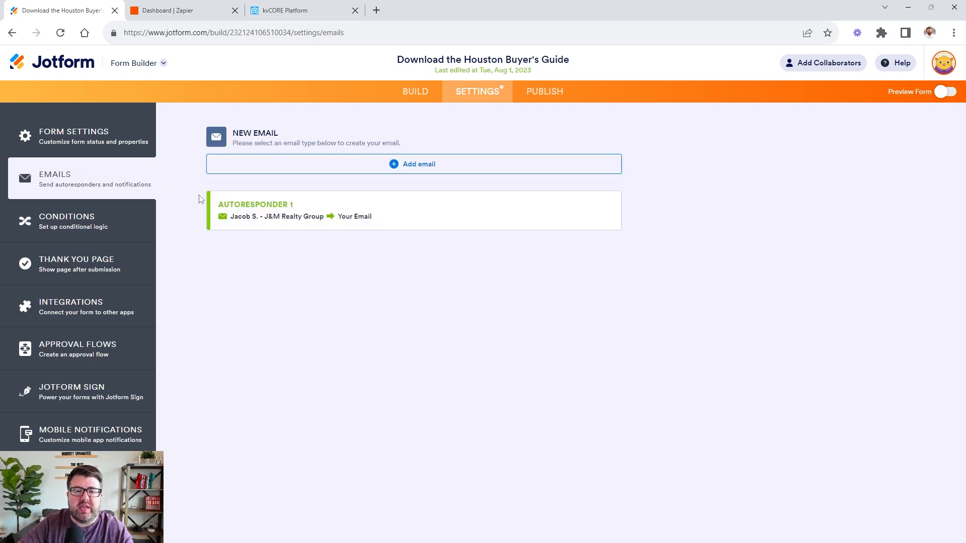
mouse_move(511, 214)
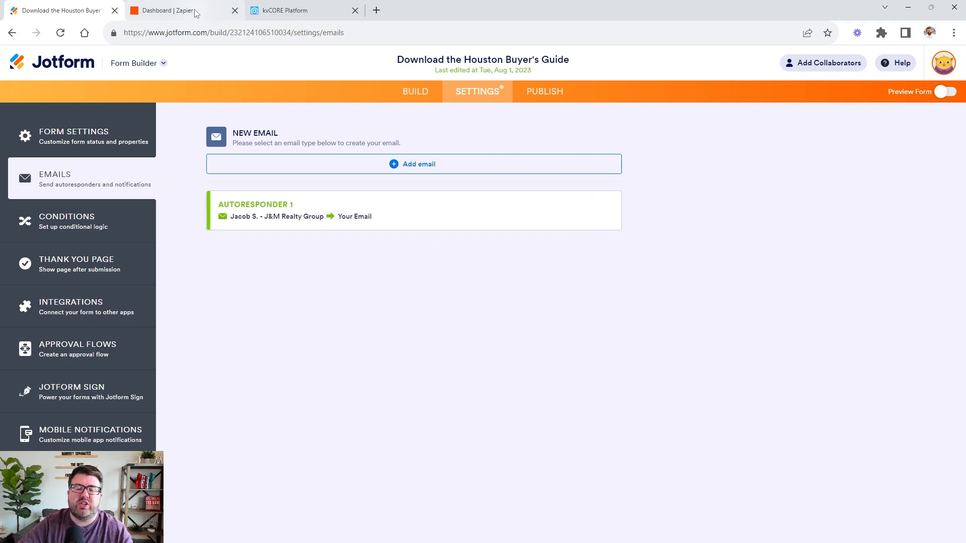
click(173, 10)
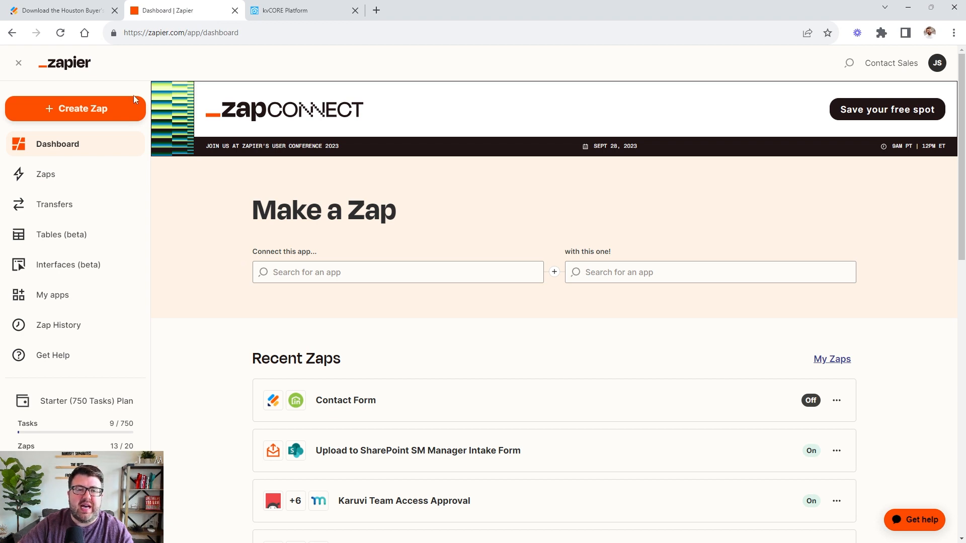
mouse_move(113, 333)
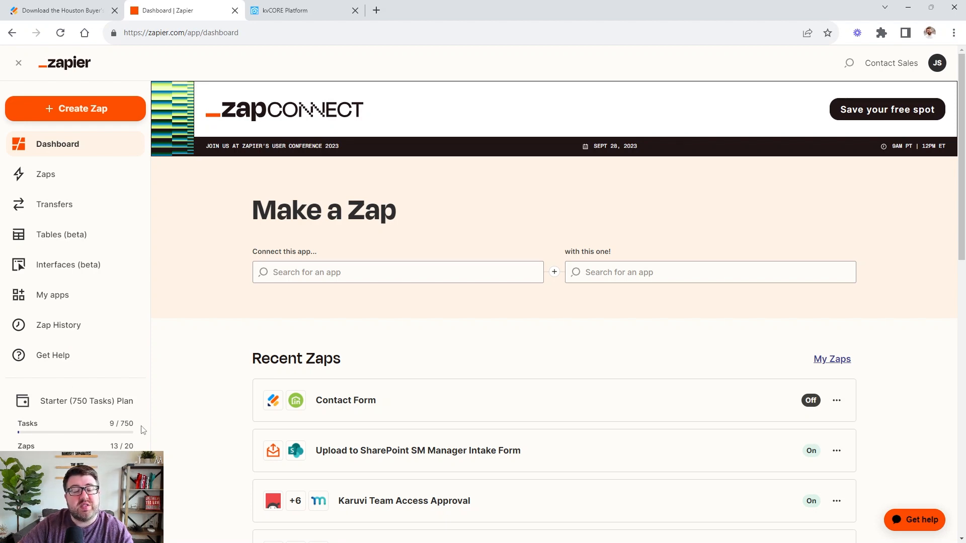
mouse_move(151, 328)
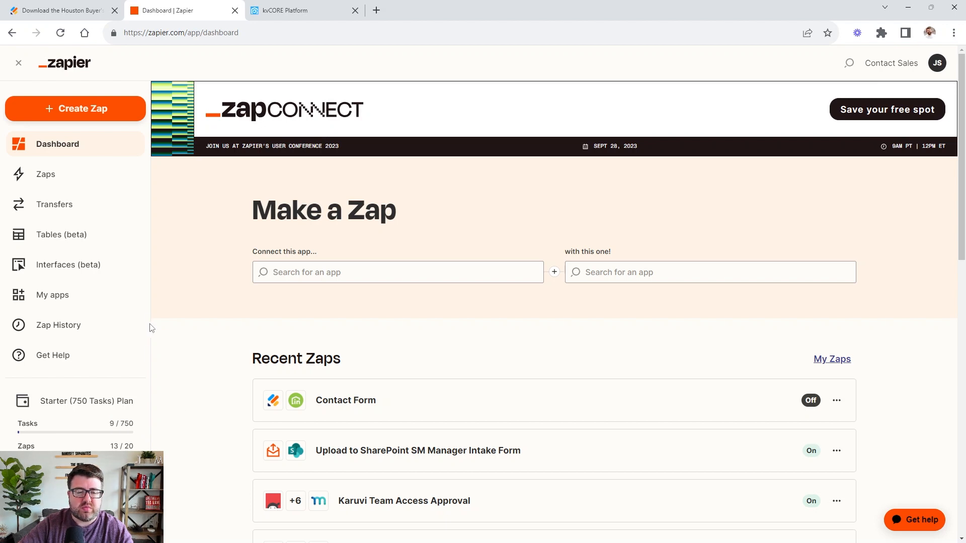
mouse_move(72, 418)
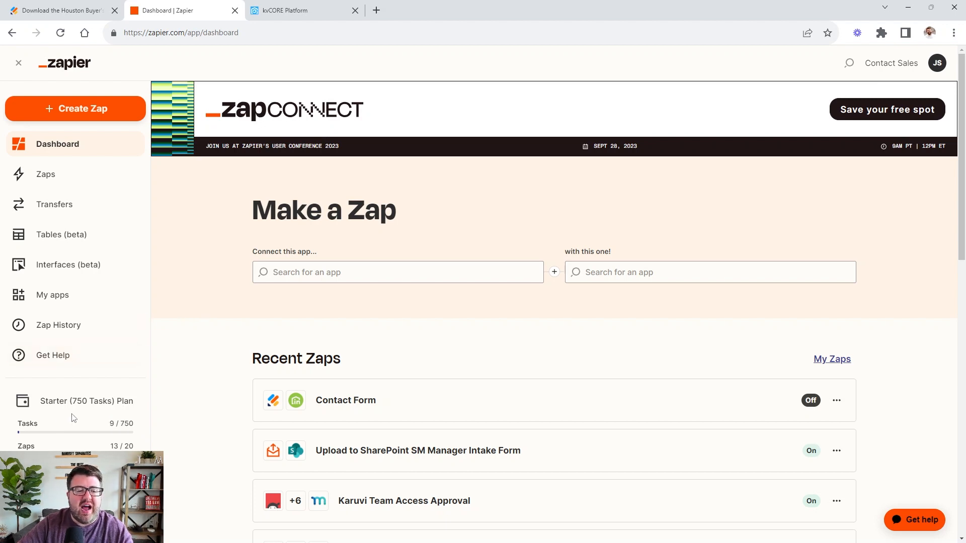
mouse_move(140, 415)
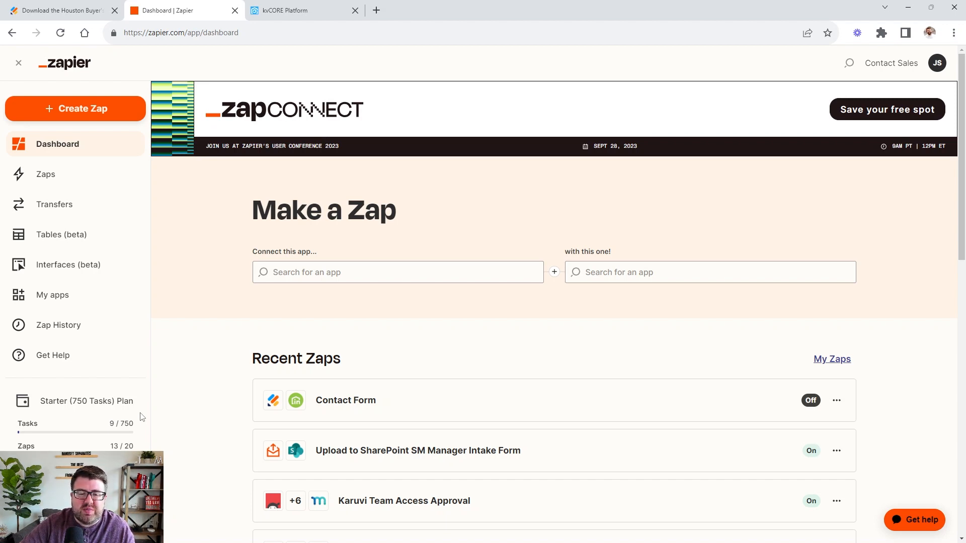
mouse_move(458, 324)
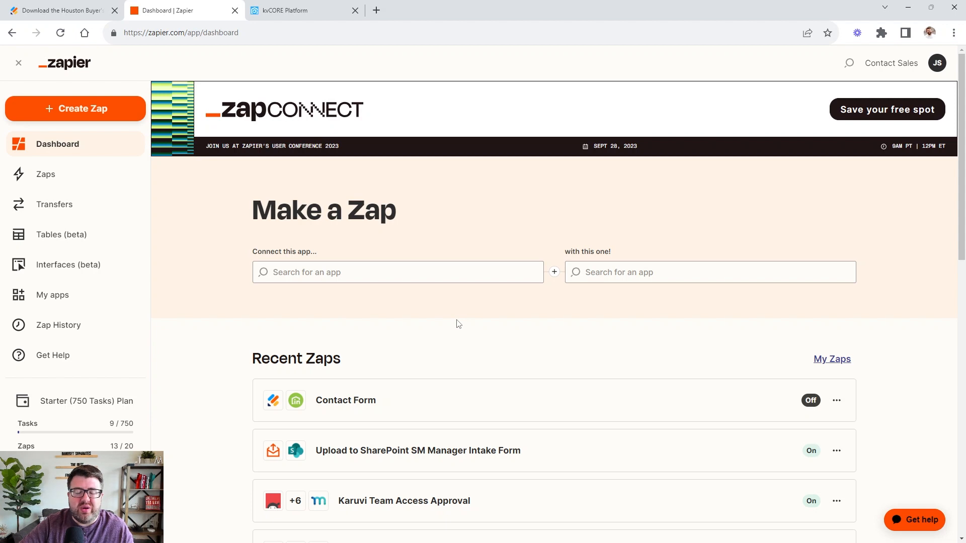
mouse_move(164, 342)
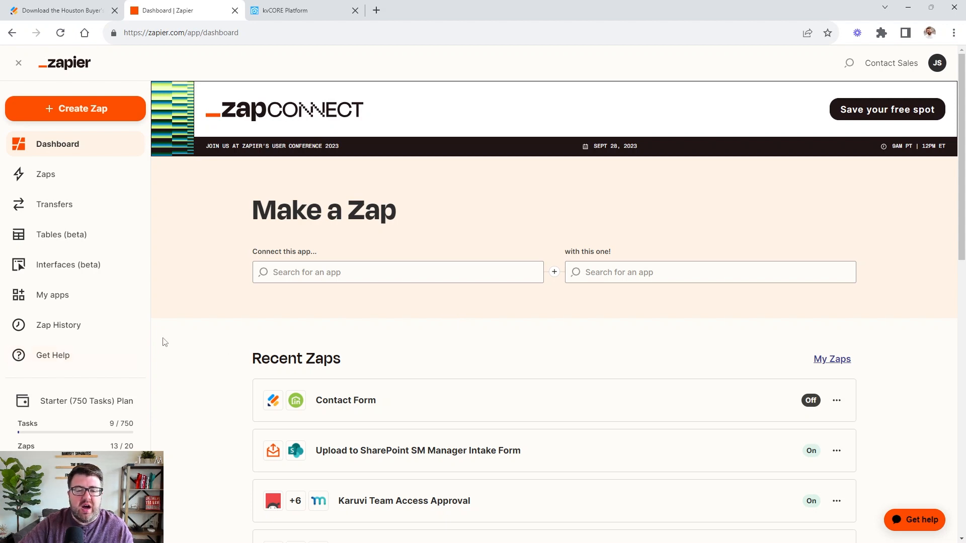
mouse_move(175, 340)
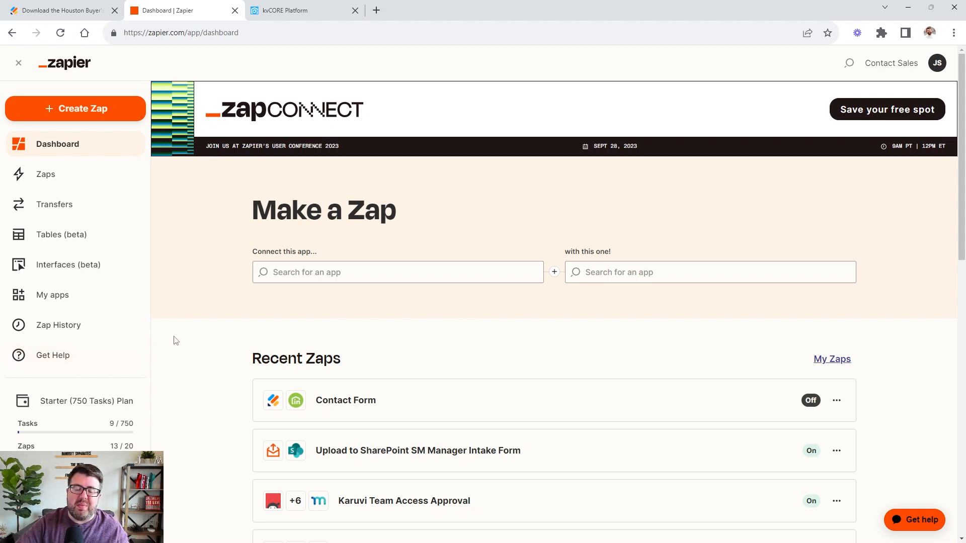
mouse_move(169, 345)
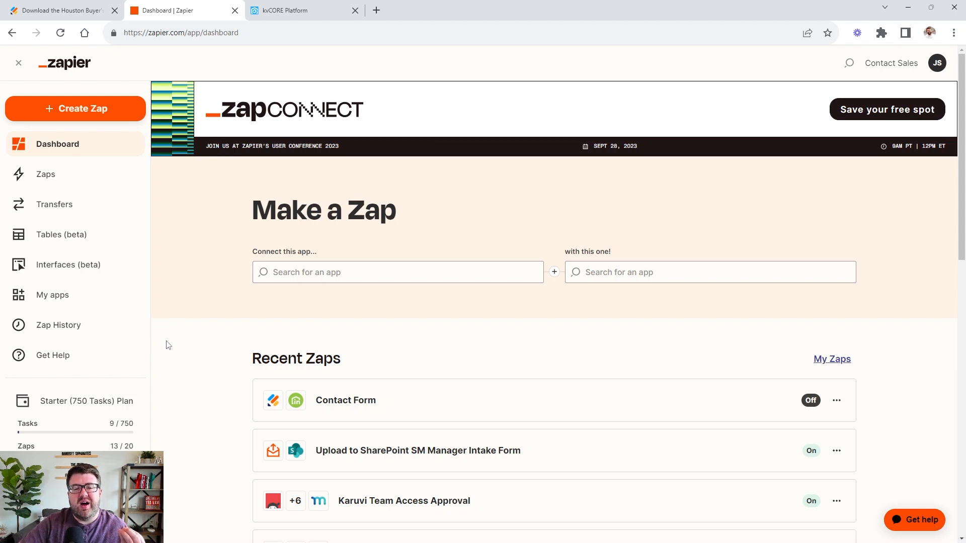
mouse_move(204, 343)
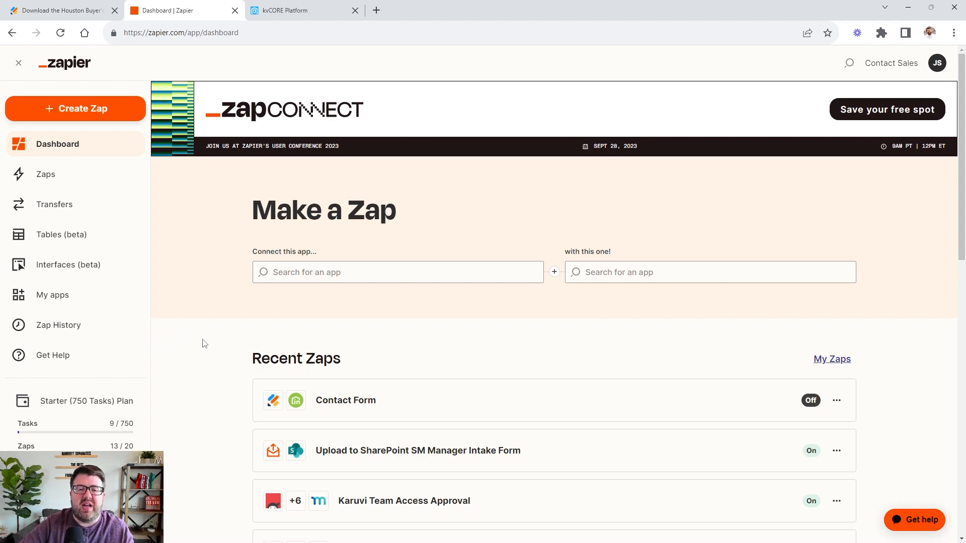
mouse_move(216, 345)
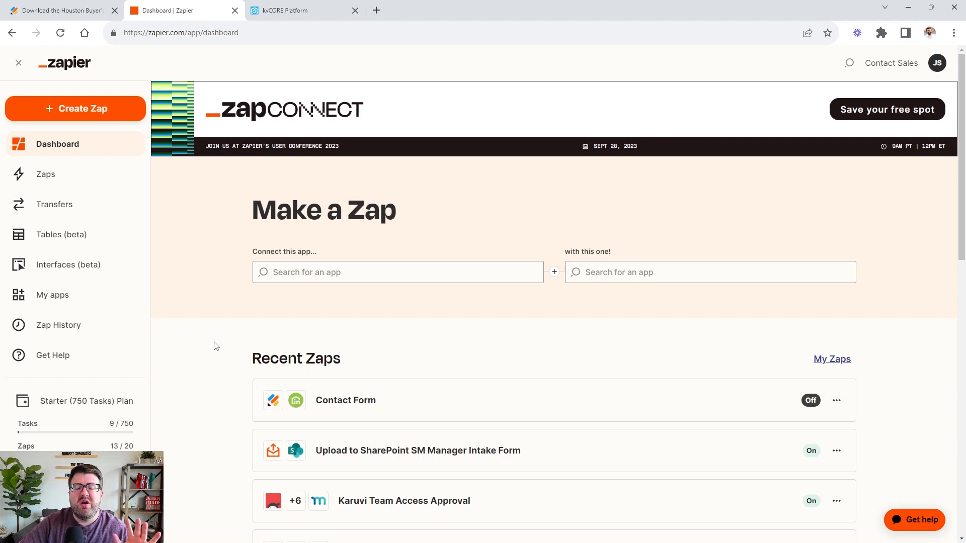
mouse_move(349, 343)
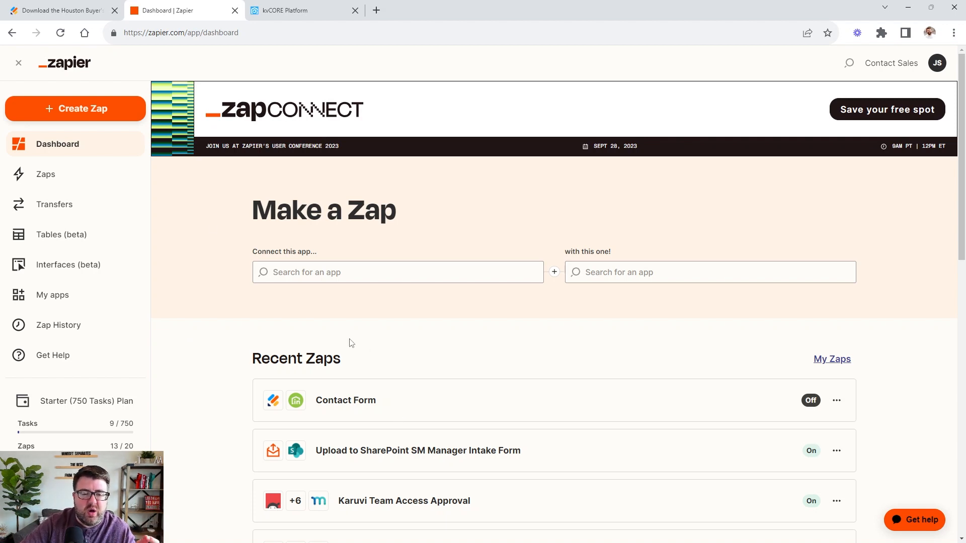
mouse_move(472, 262)
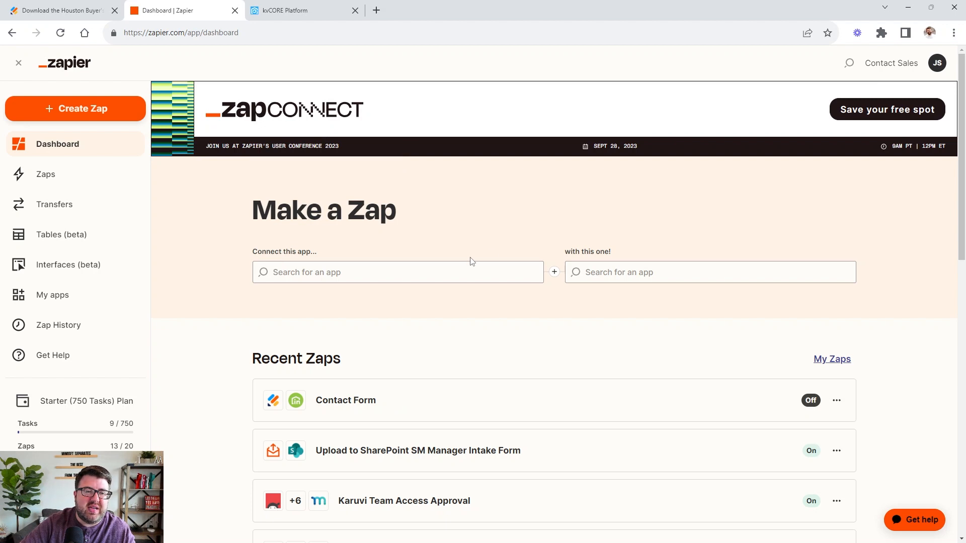
mouse_move(644, 135)
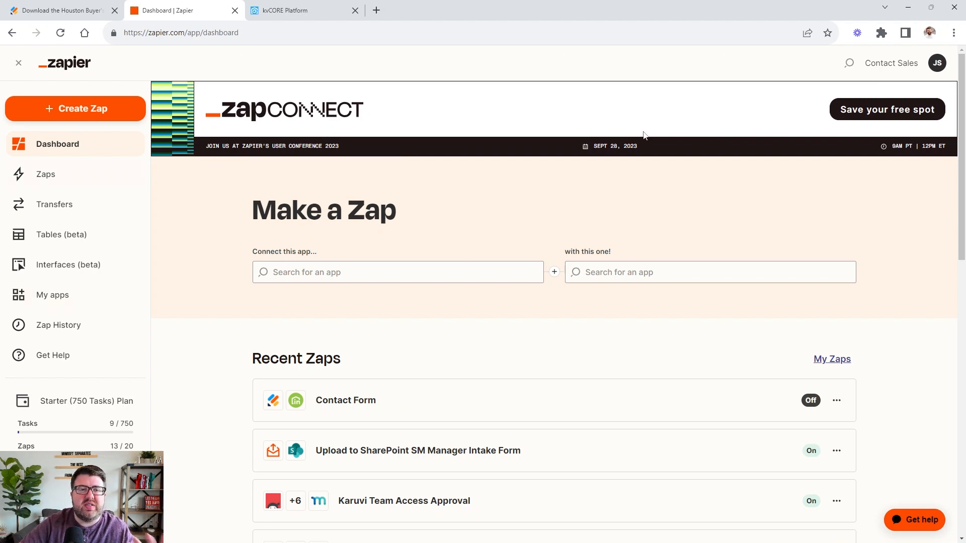
mouse_move(75, 109)
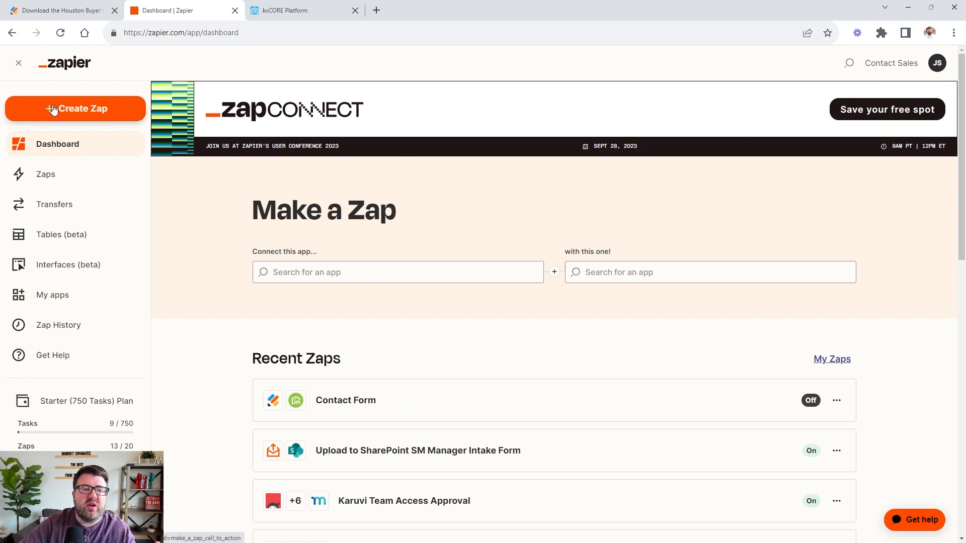
mouse_move(425, 181)
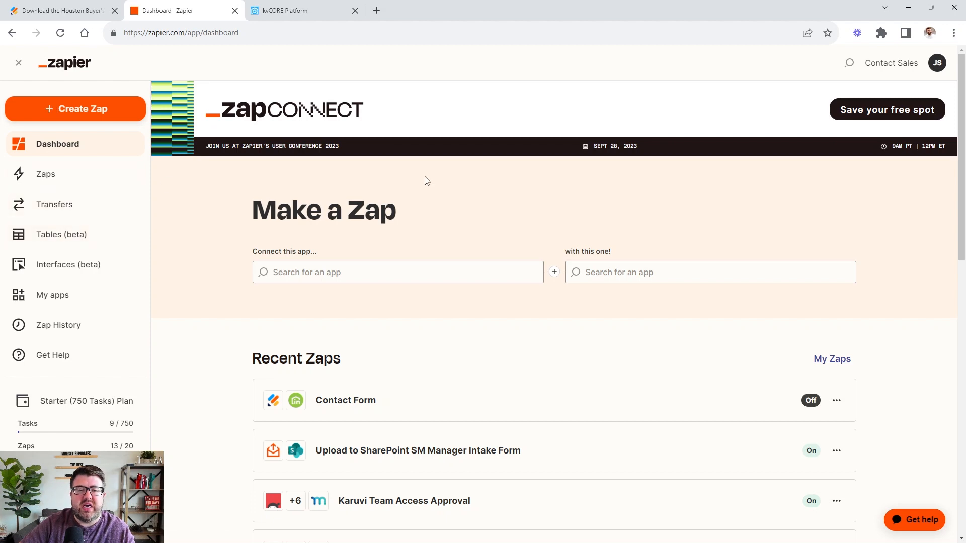
mouse_move(339, 321)
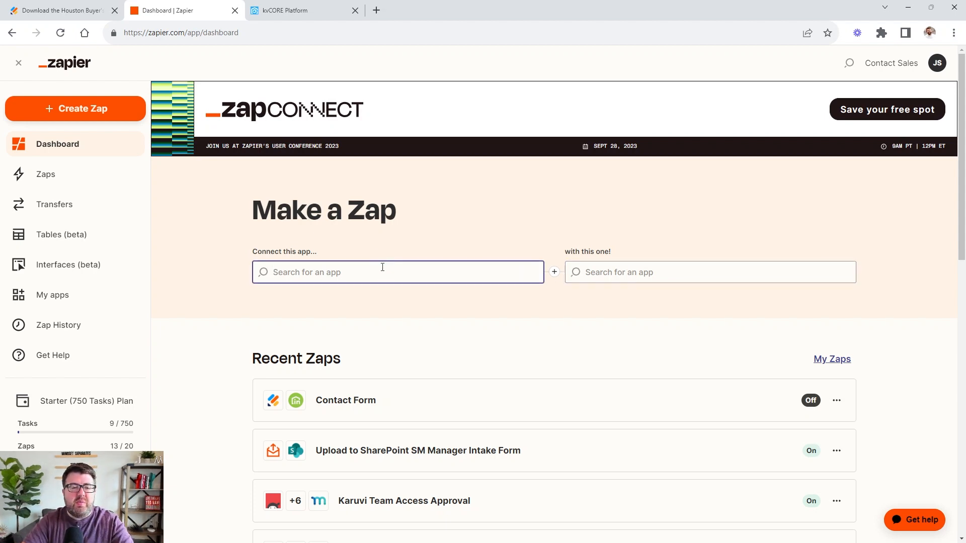
In Make a Zap, select Jotform as the starting app and kvCORE as its partner.
text(jotform)
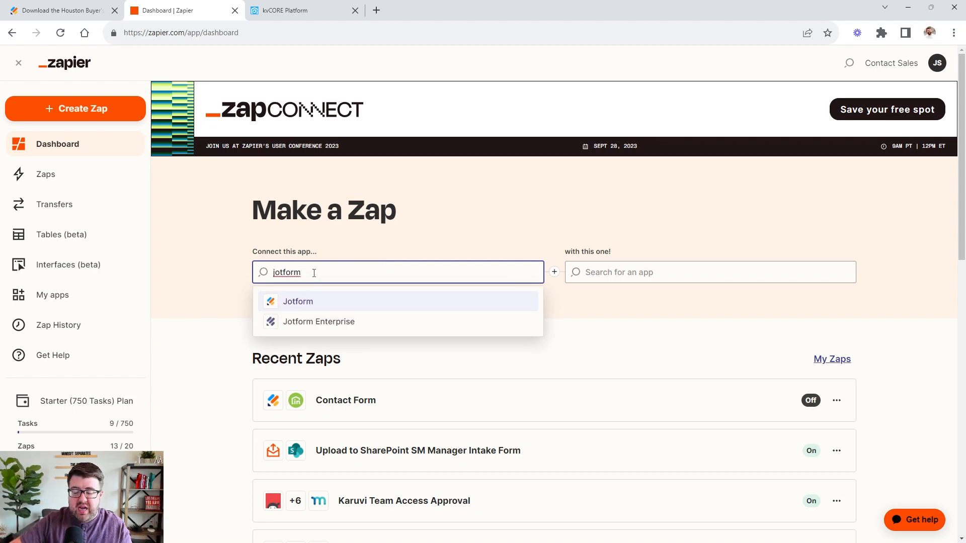
text(wu)
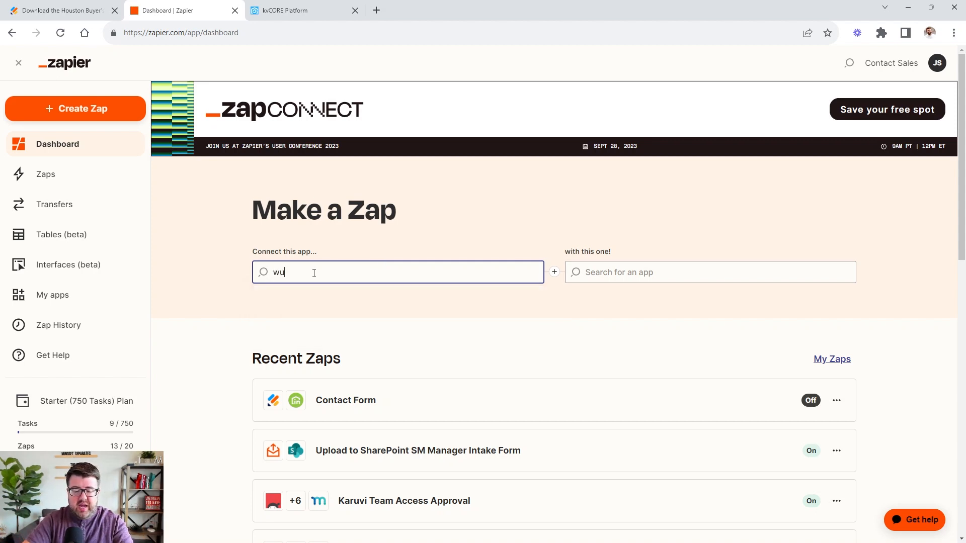
text(foo)
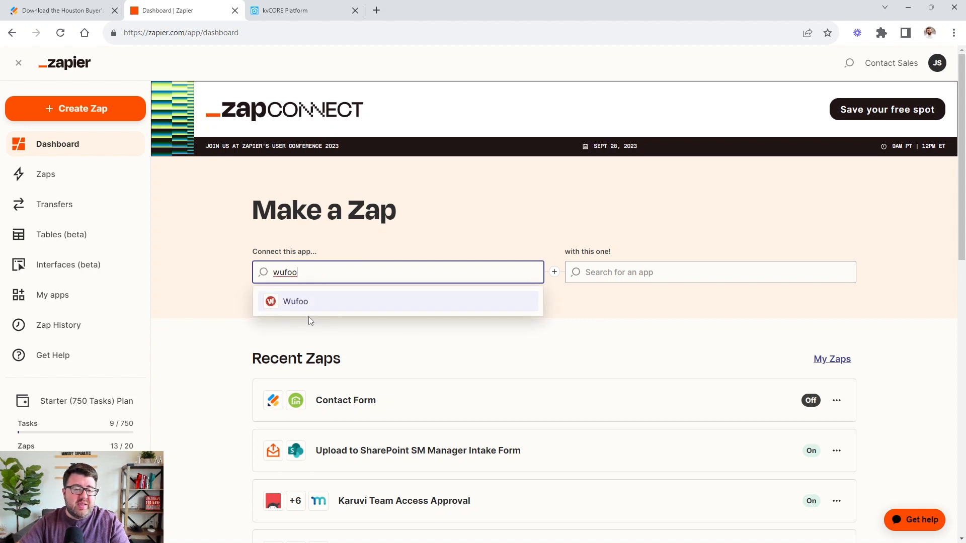
text(p)
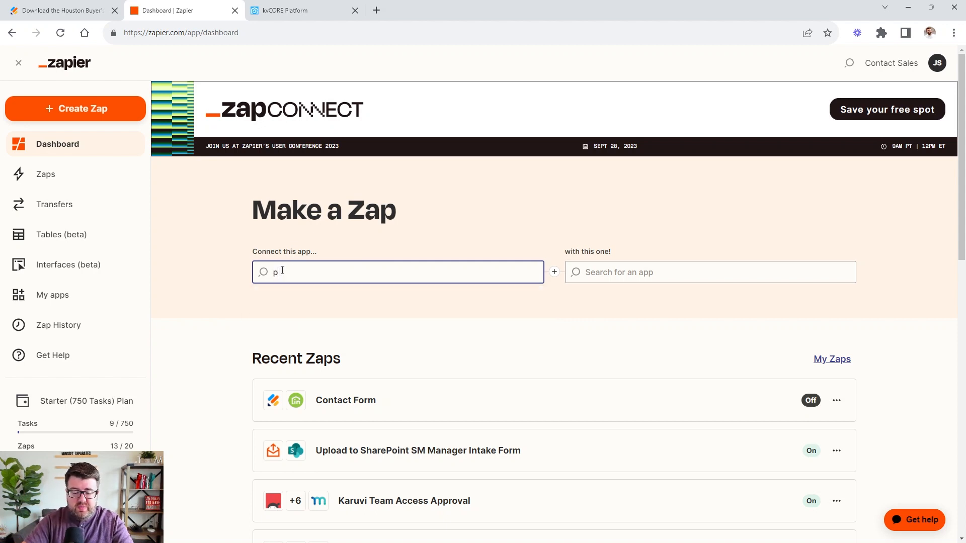
text(aperfo)
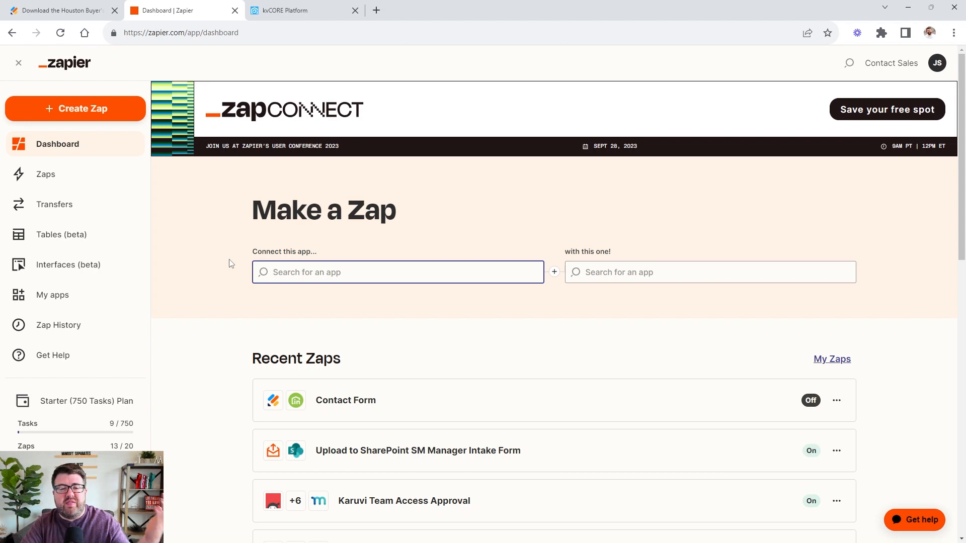
text(jot)
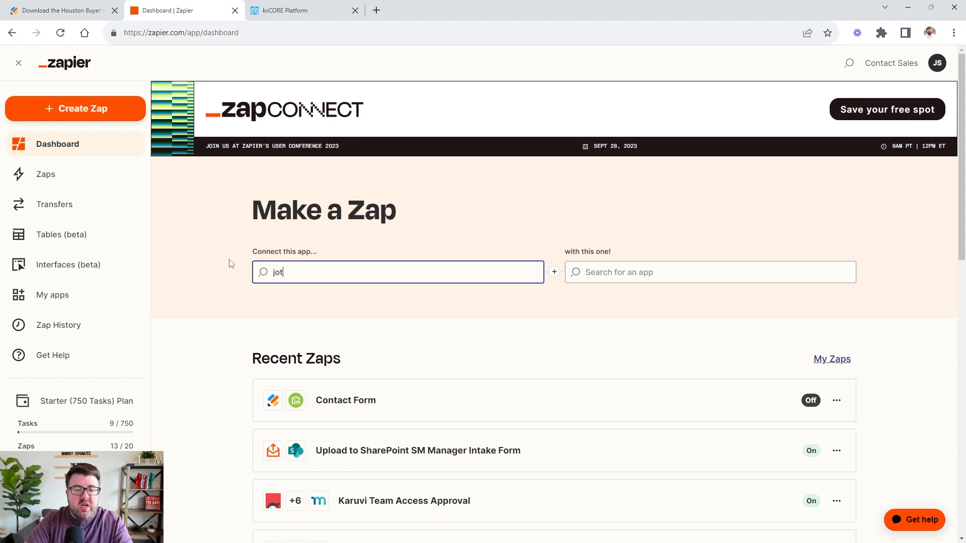
text(form)
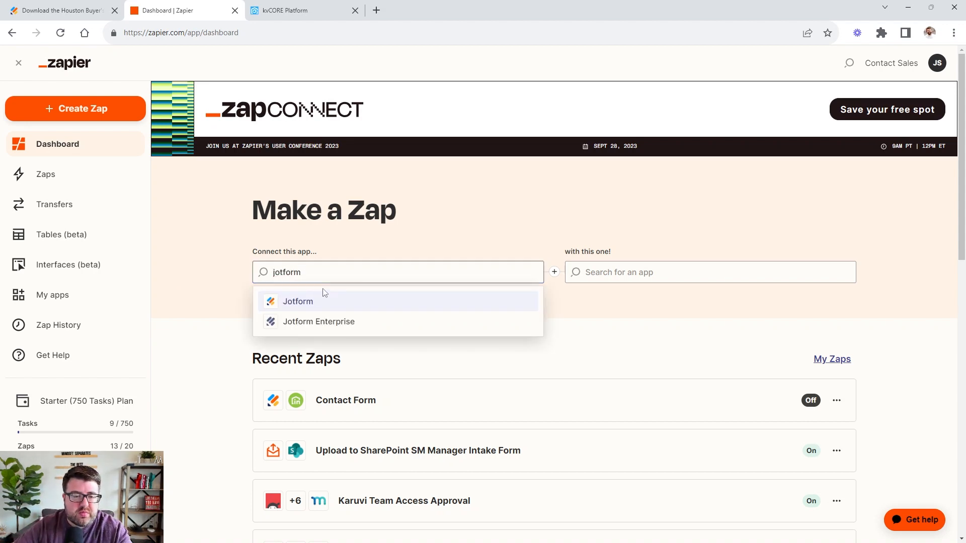
click(297, 301)
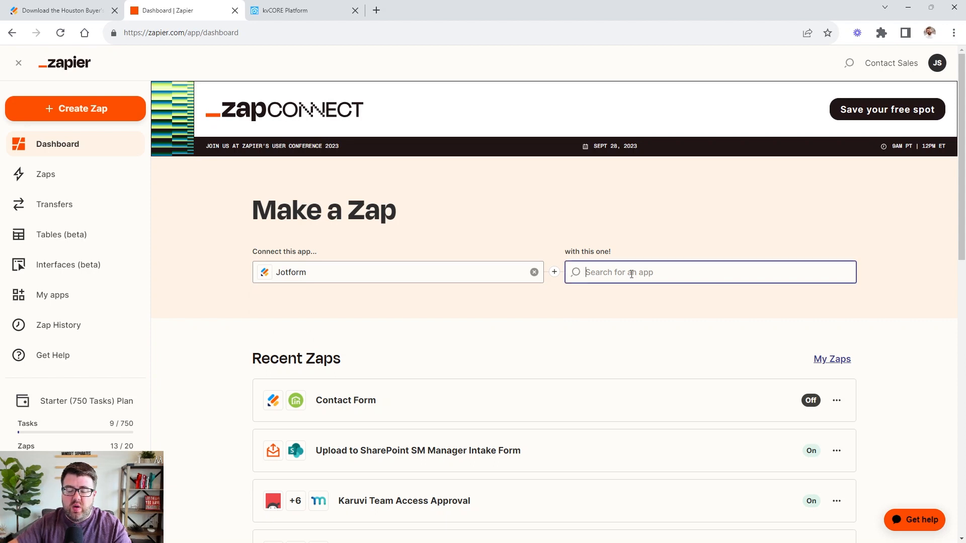
text(kvcore)
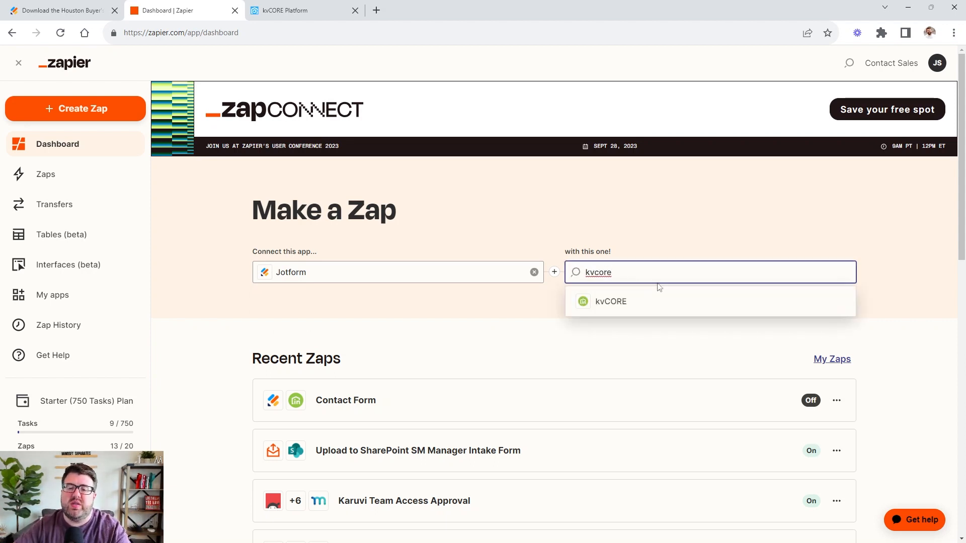
mouse_move(610, 301)
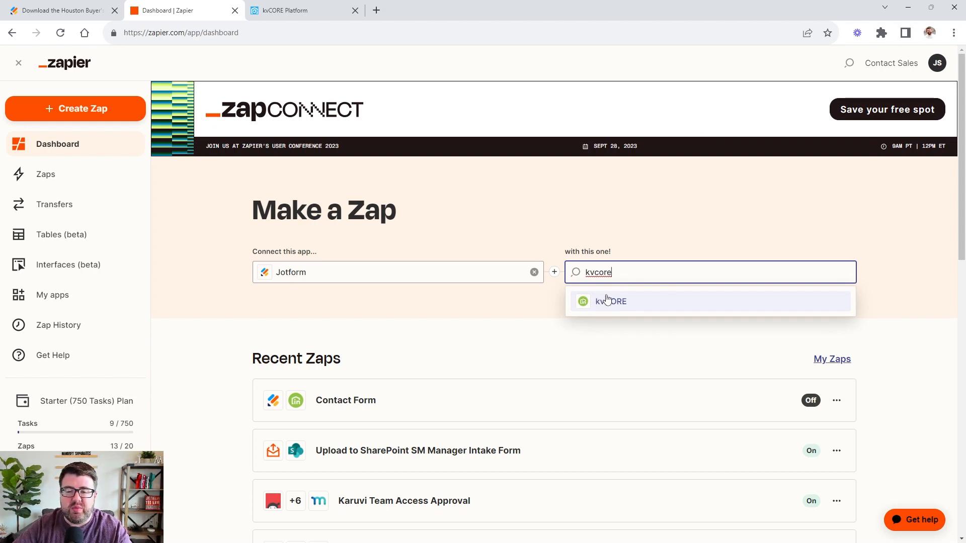
click(611, 301)
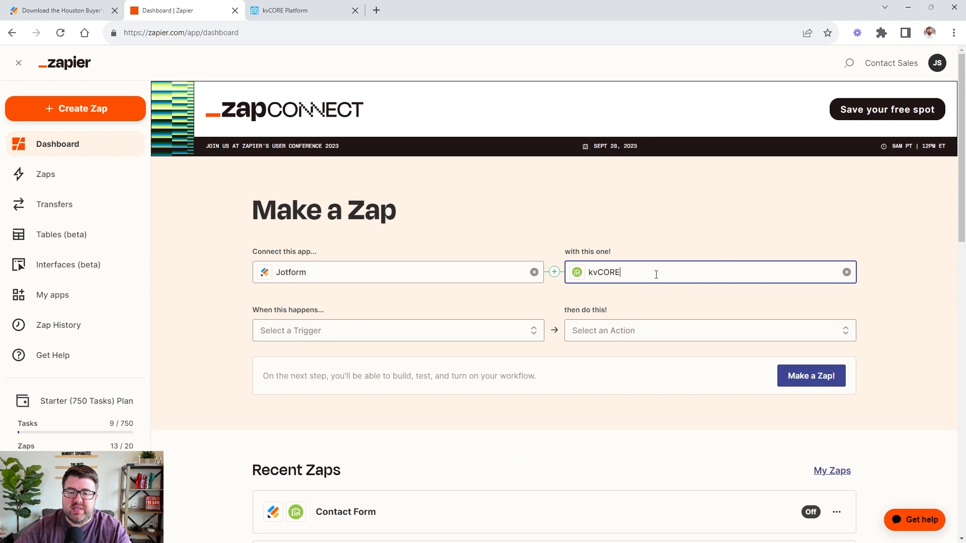
mouse_move(332, 330)
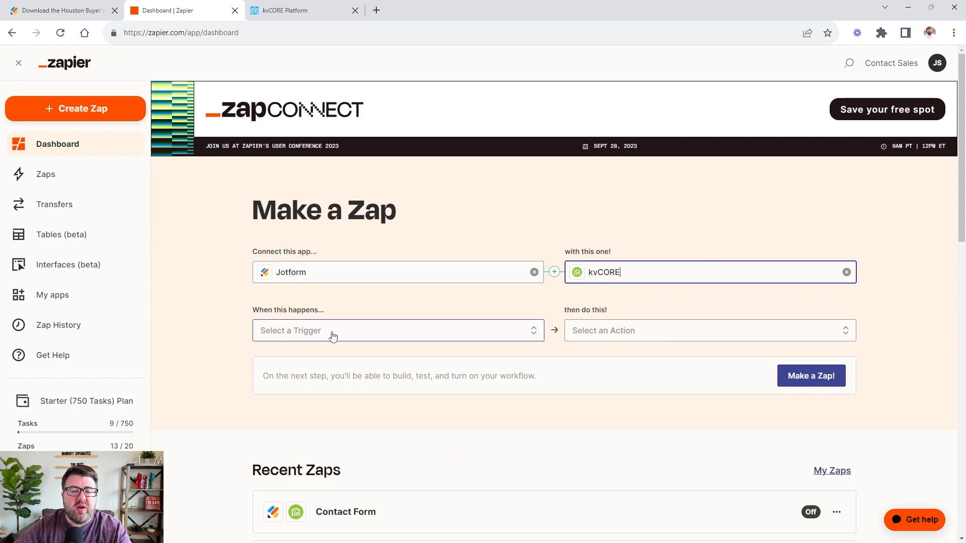
mouse_move(323, 338)
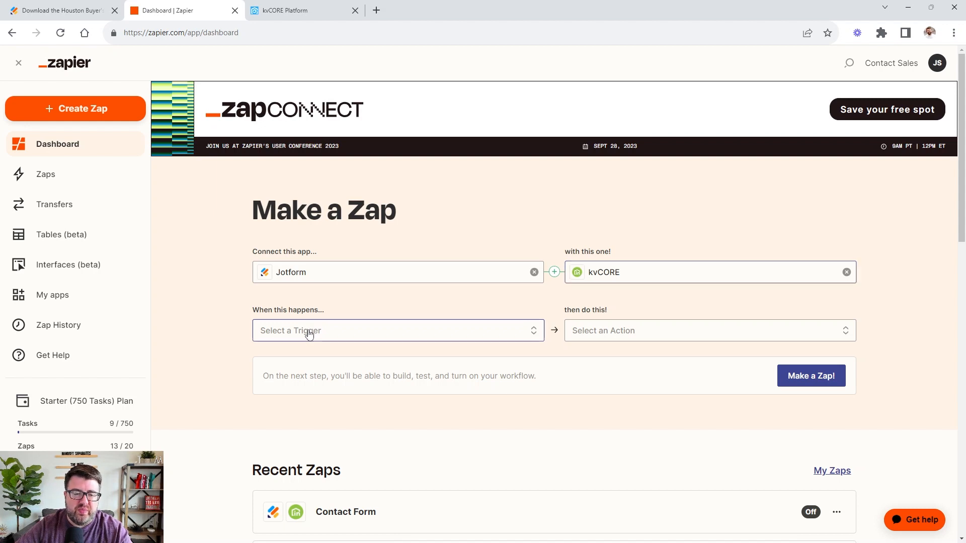
Choose Jotform New Submission as the trigger and kvCORE Create Contact (Post) as the action.
click(398, 331)
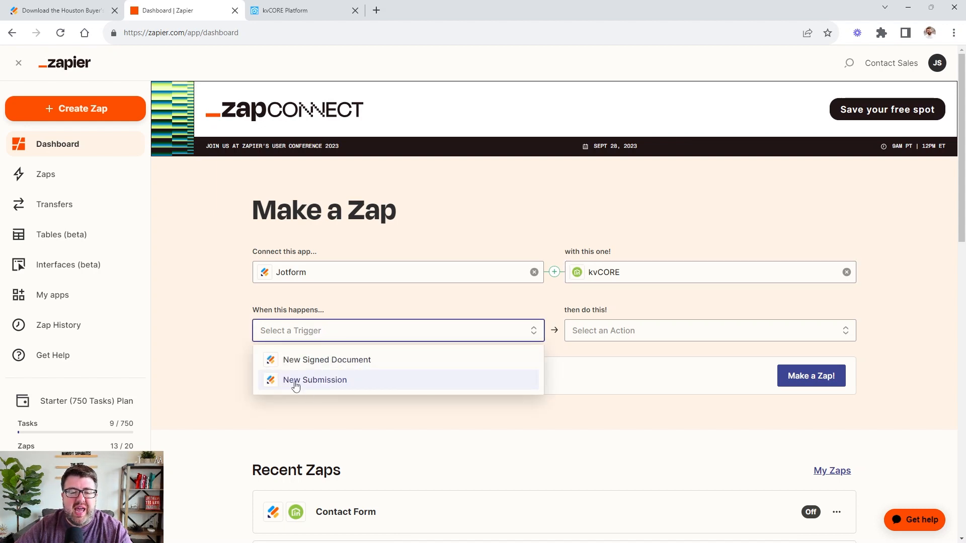
mouse_move(394, 360)
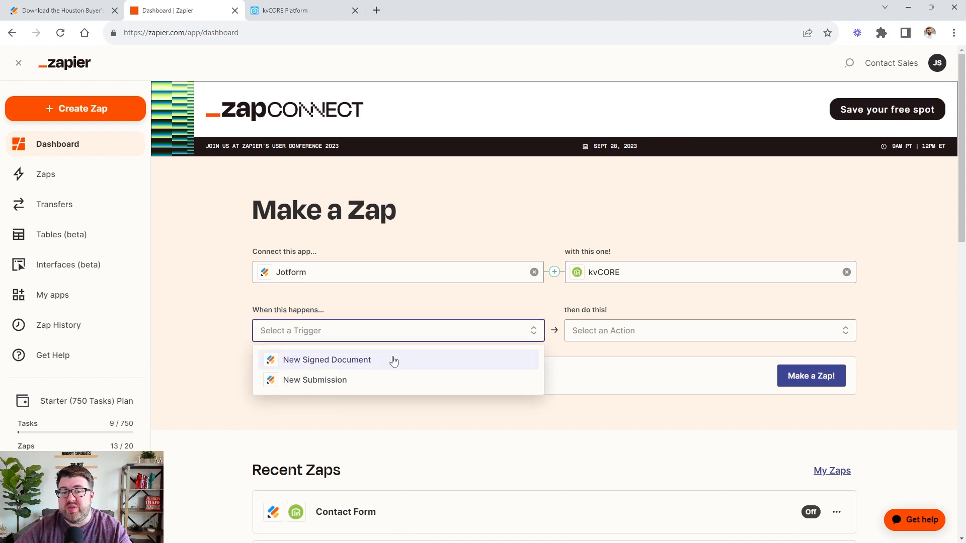
mouse_move(408, 362)
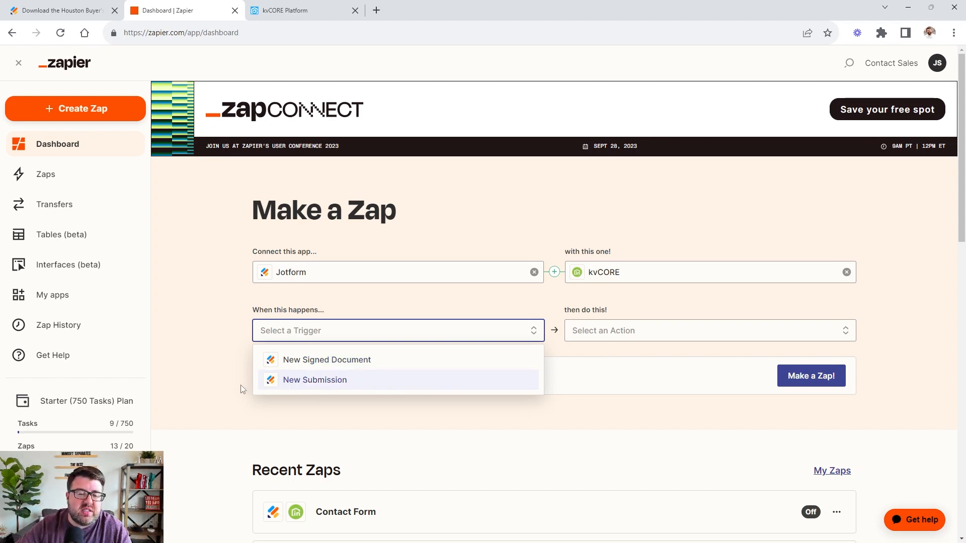
click(315, 380)
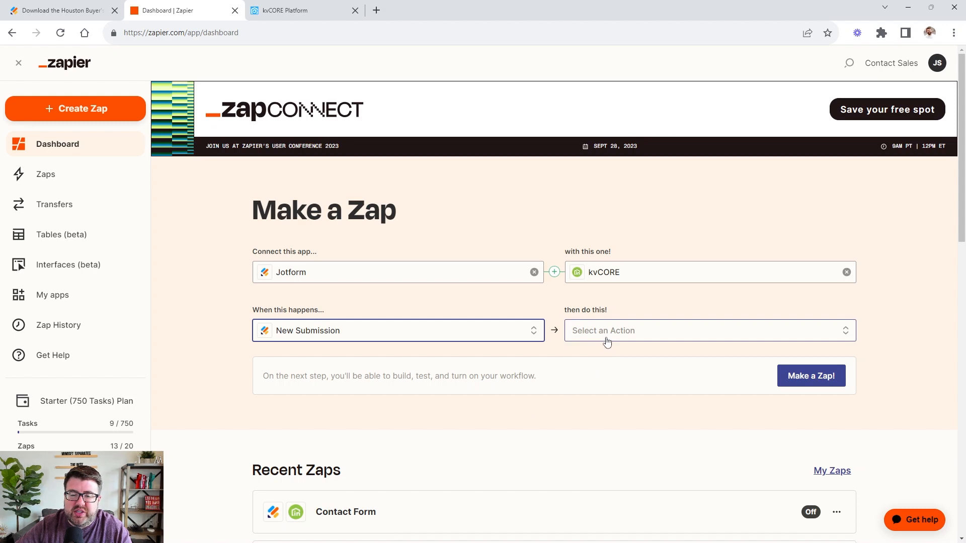
click(709, 330)
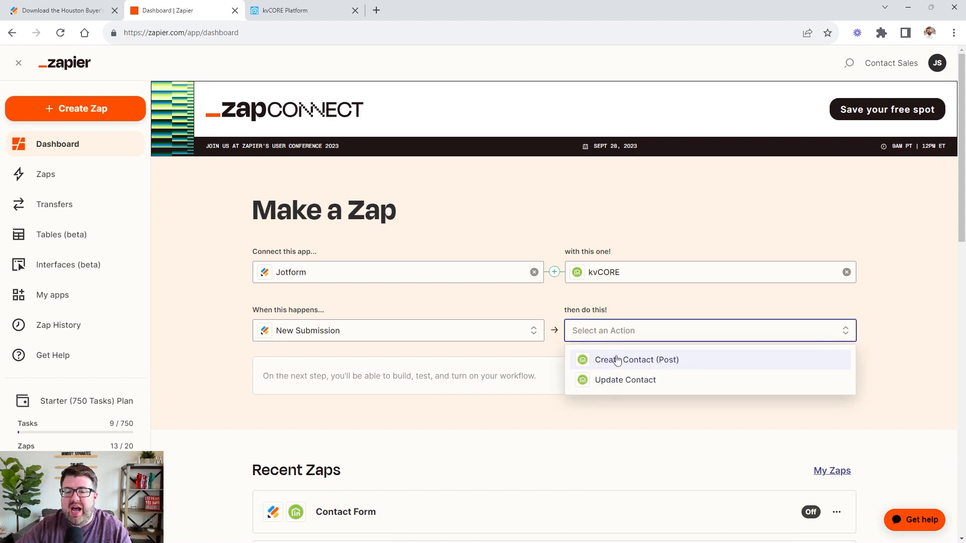
mouse_move(624, 379)
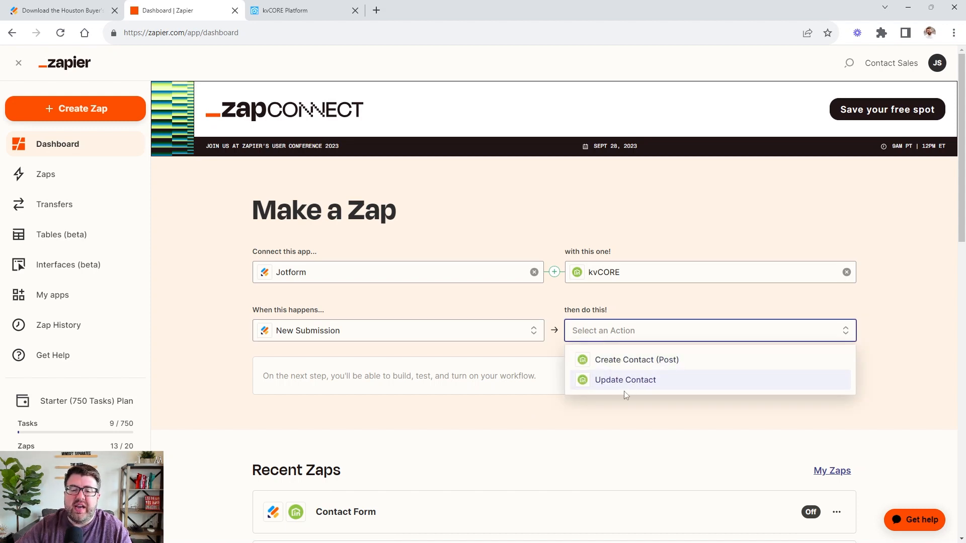
mouse_move(619, 386)
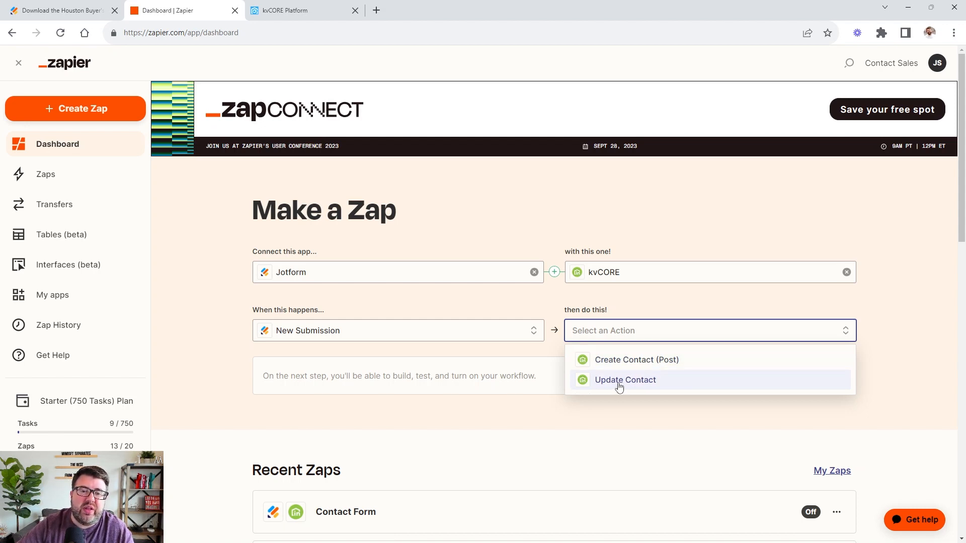
mouse_move(615, 385)
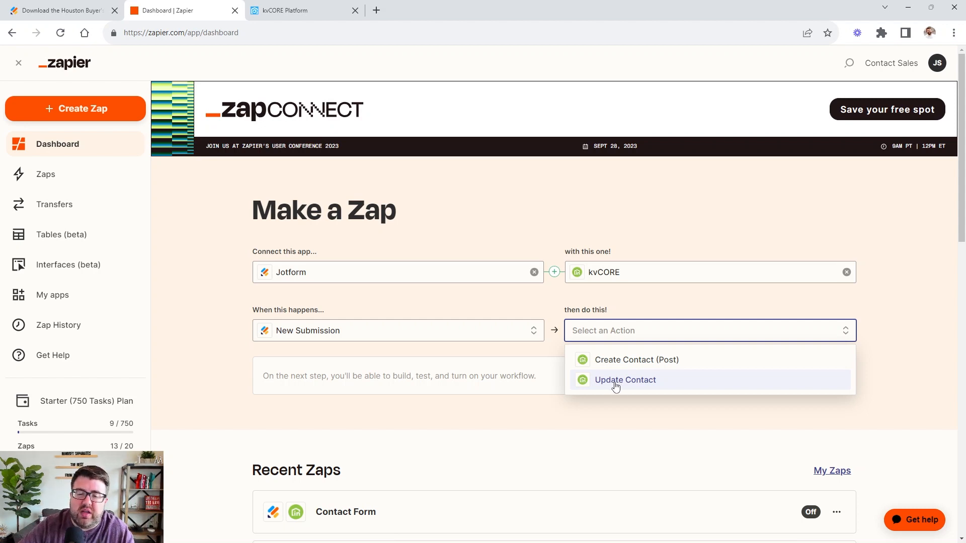
mouse_move(614, 389)
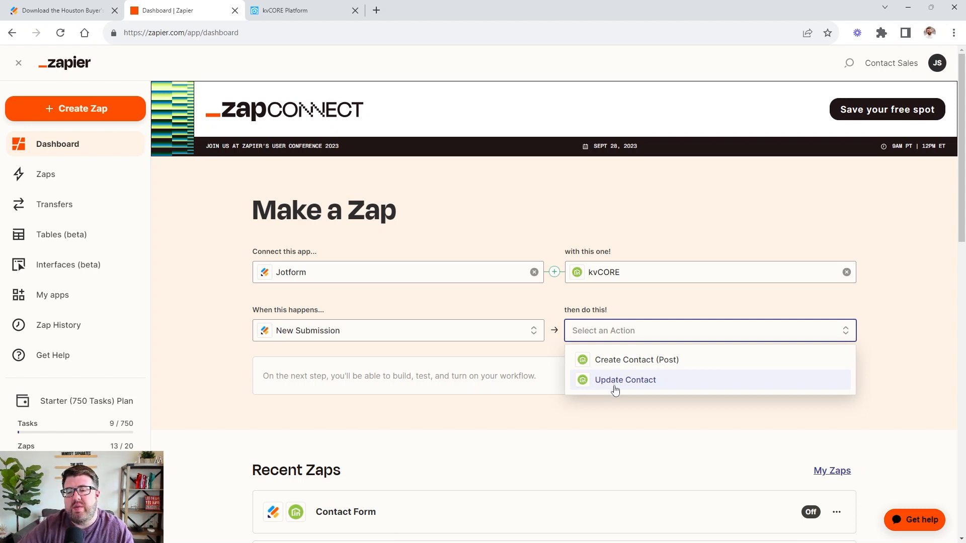
mouse_move(617, 389)
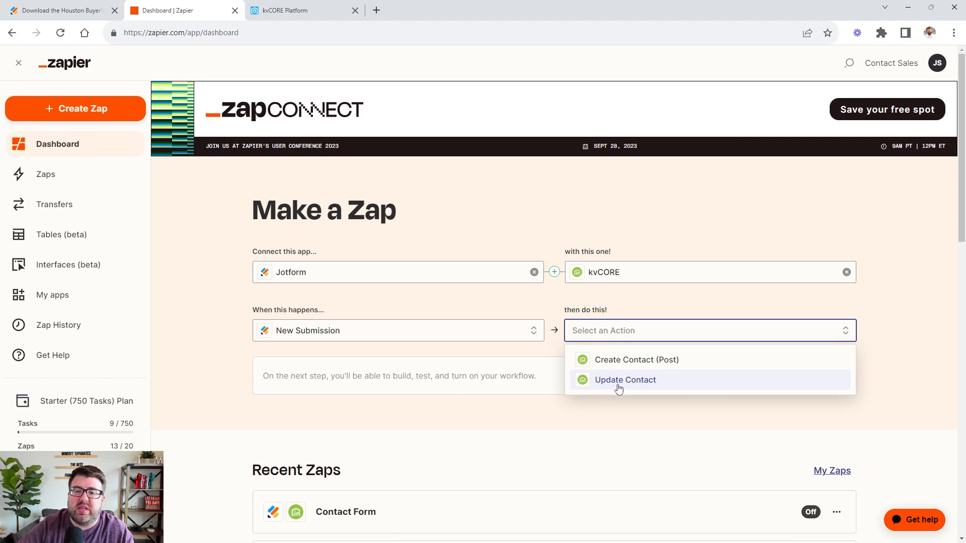
mouse_move(677, 365)
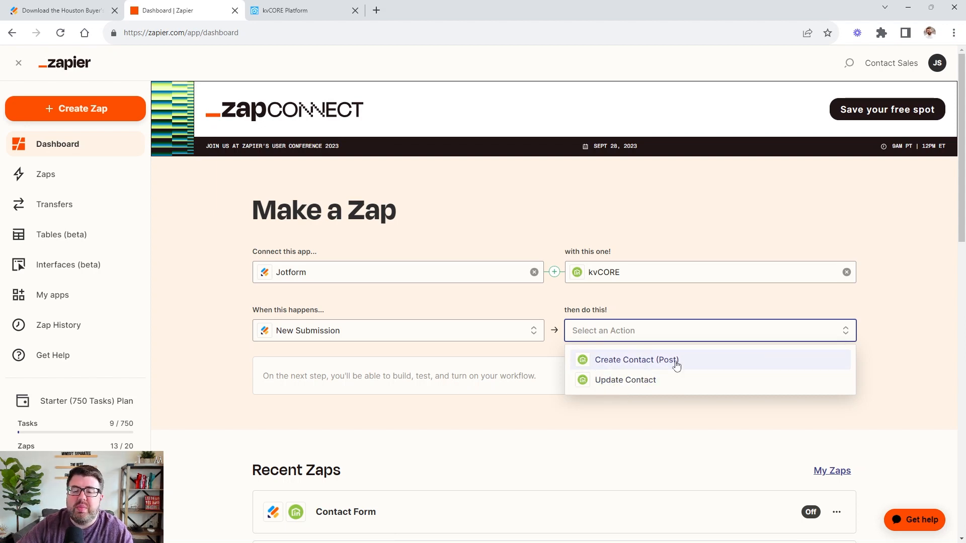
mouse_move(644, 365)
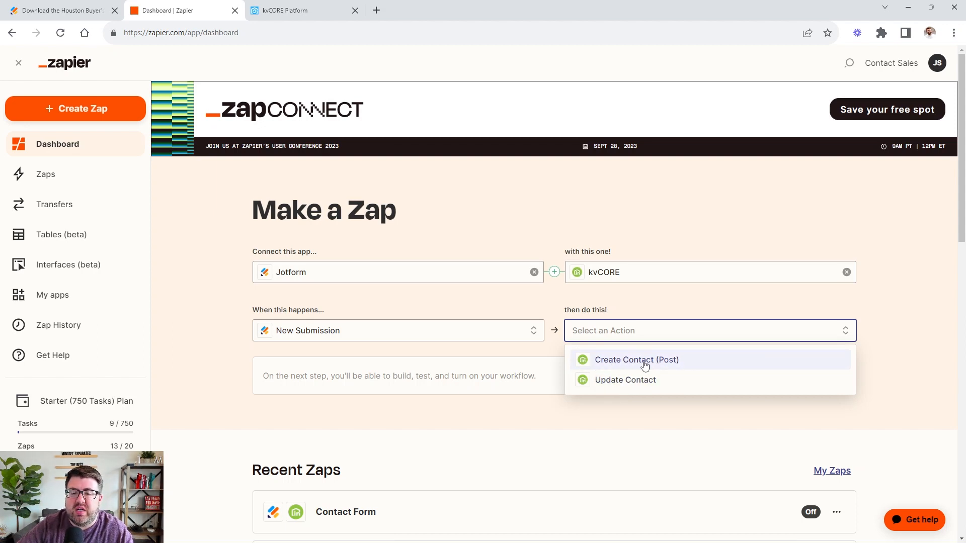
click(636, 359)
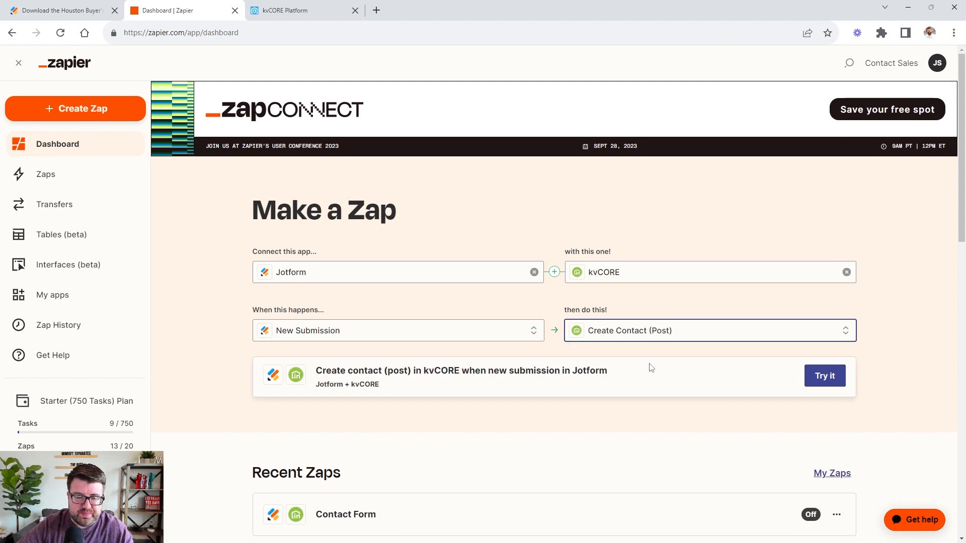
mouse_move(683, 351)
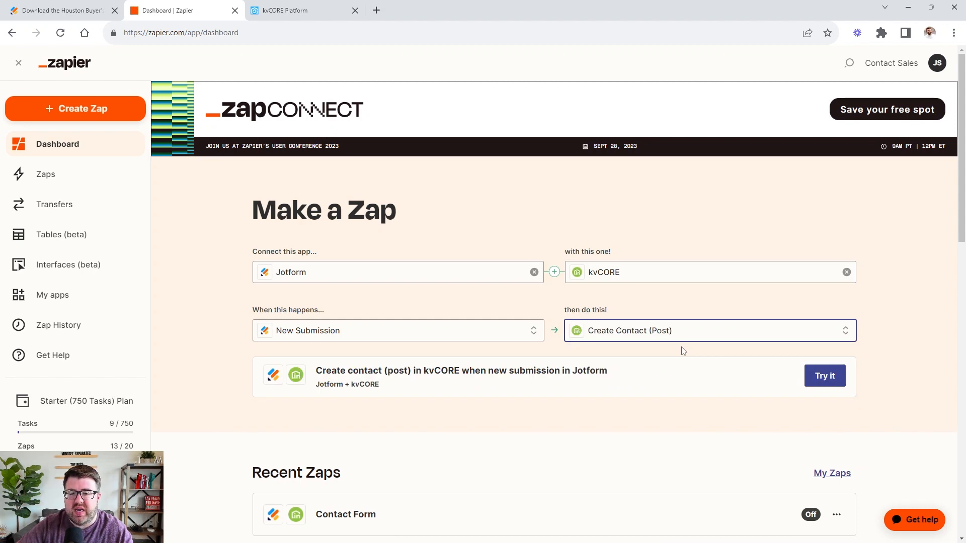
Start a draft zap from the Jotform New Submission and kvCORE Create Contact pairing via Try it.
click(824, 376)
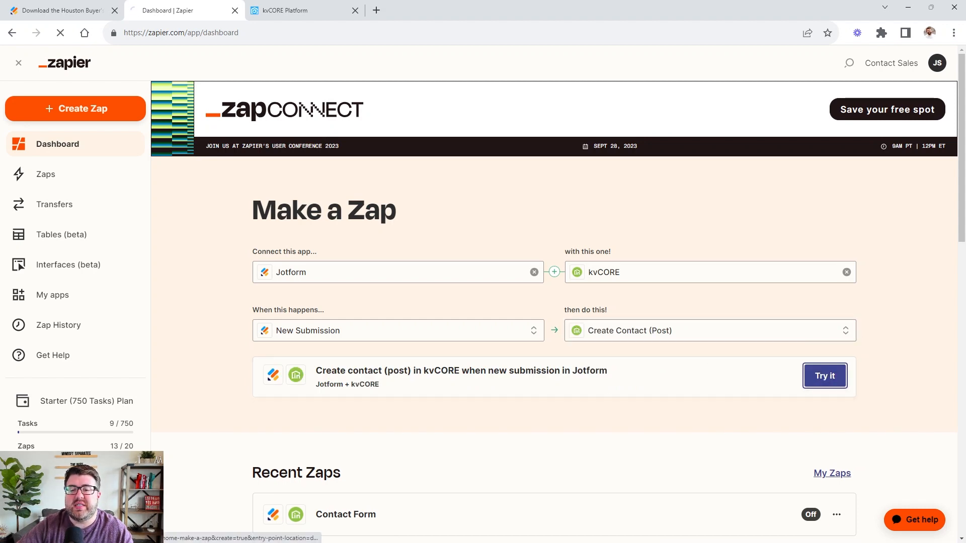
click(824, 376)
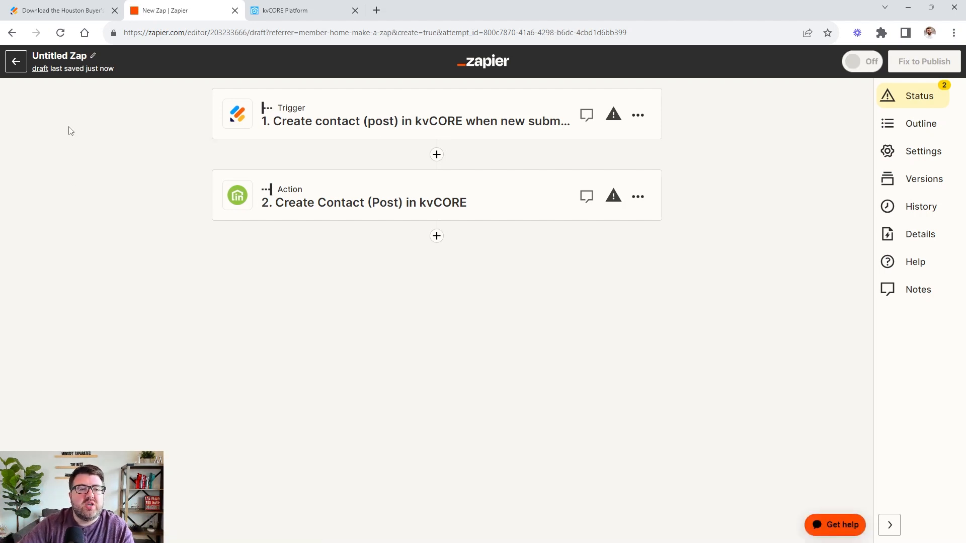
mouse_move(61, 127)
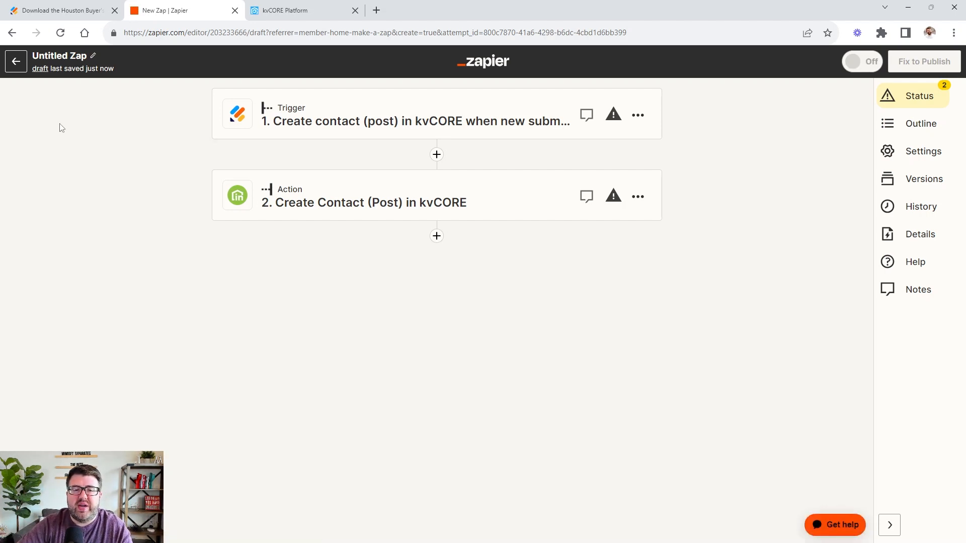
mouse_move(428, 89)
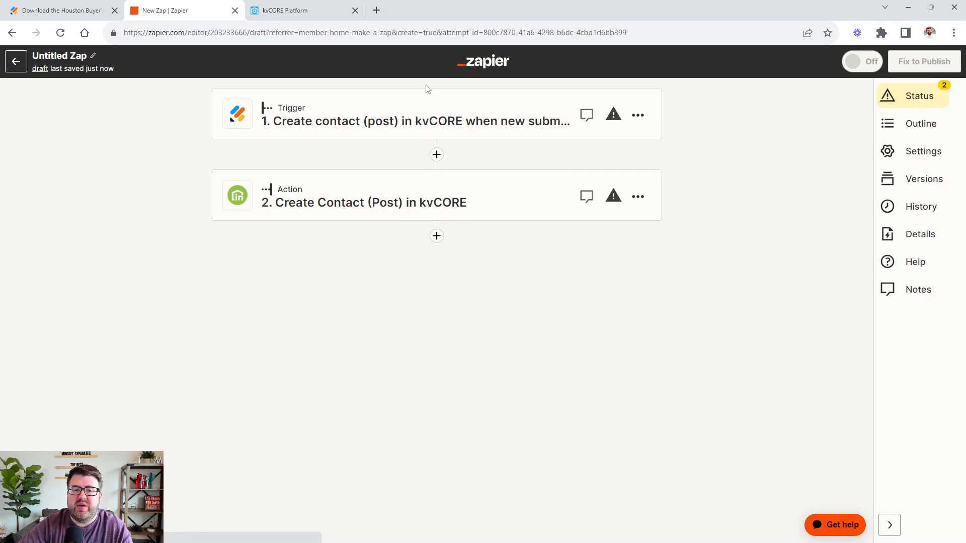
mouse_move(260, 108)
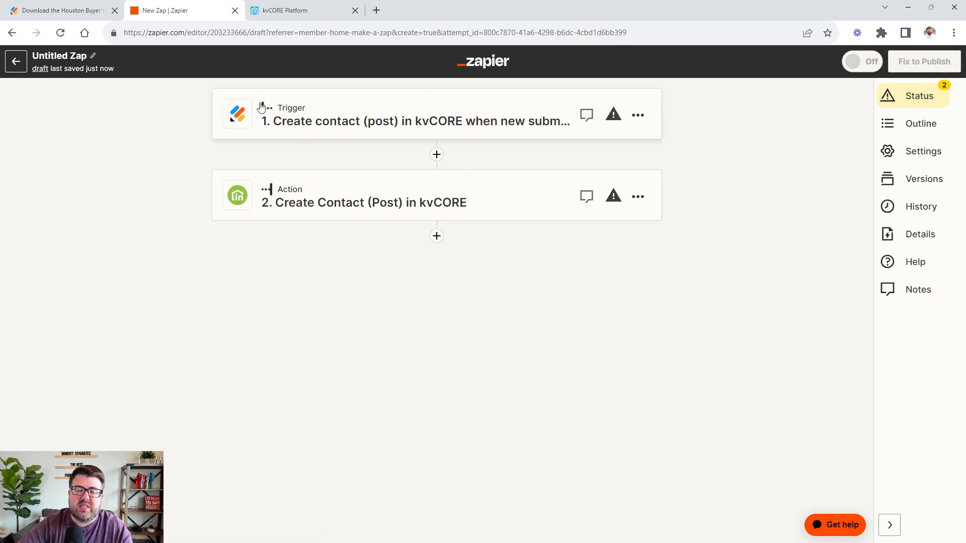
mouse_move(350, 171)
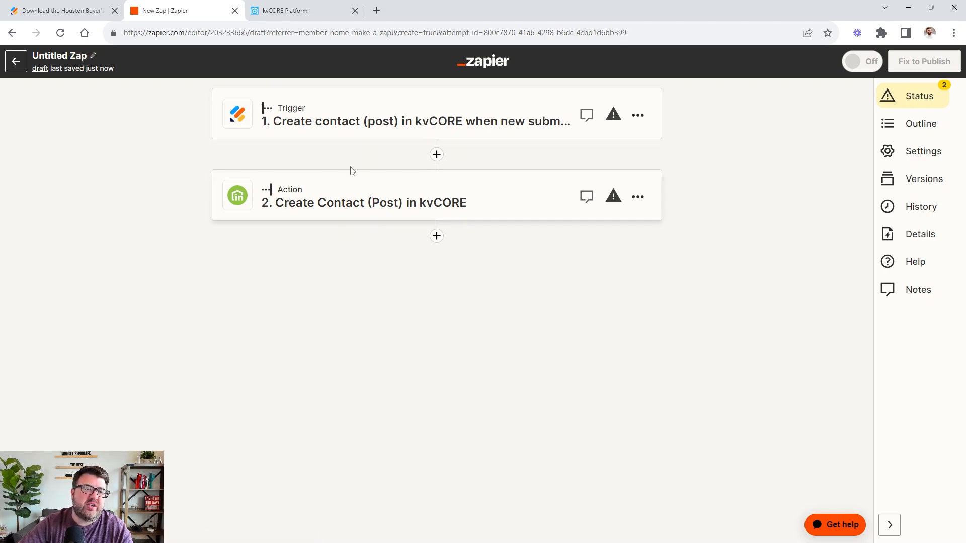
Rename the draft zap to 'Buyers Guide → Jotform → kvCORE' and dismiss the auto-save notice.
double_click(60, 56)
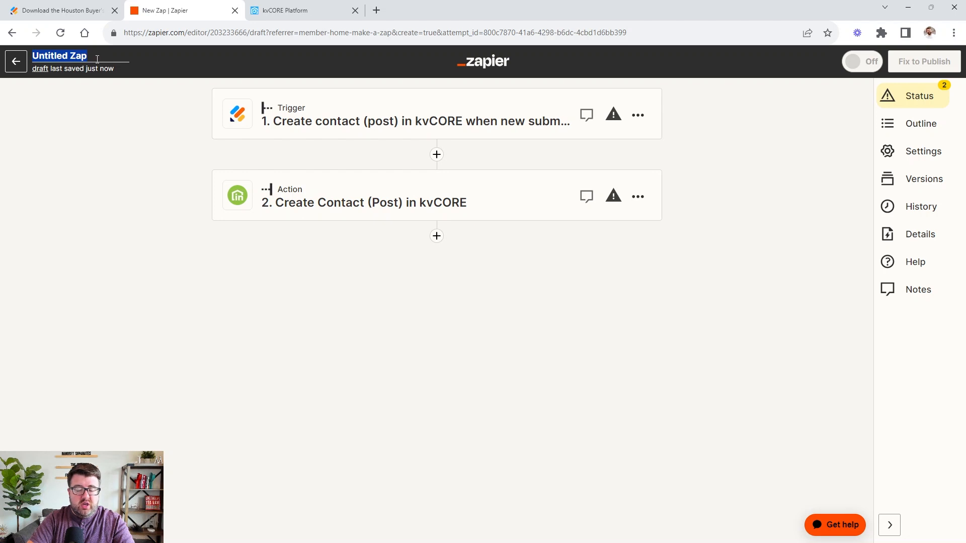
text(Jotform →)
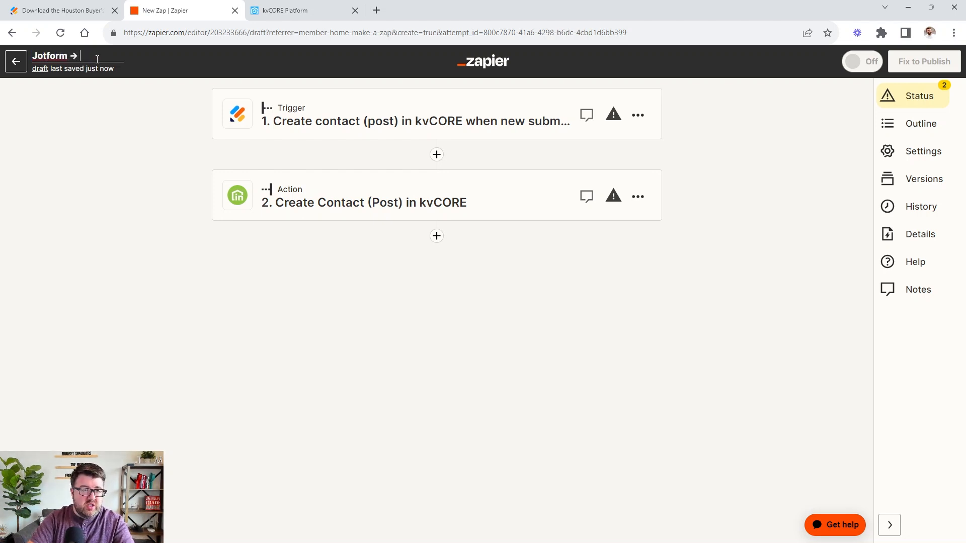
text(Kv)
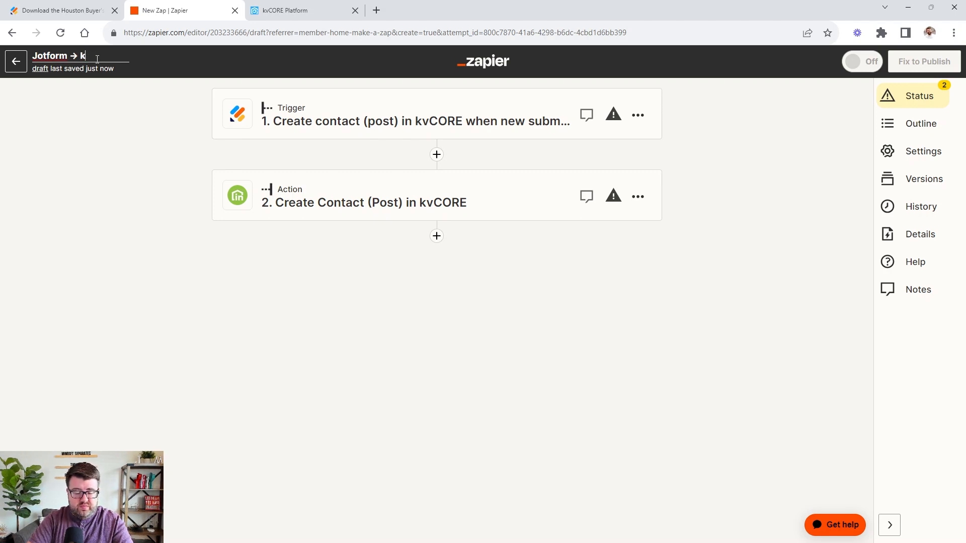
text(vCORE)
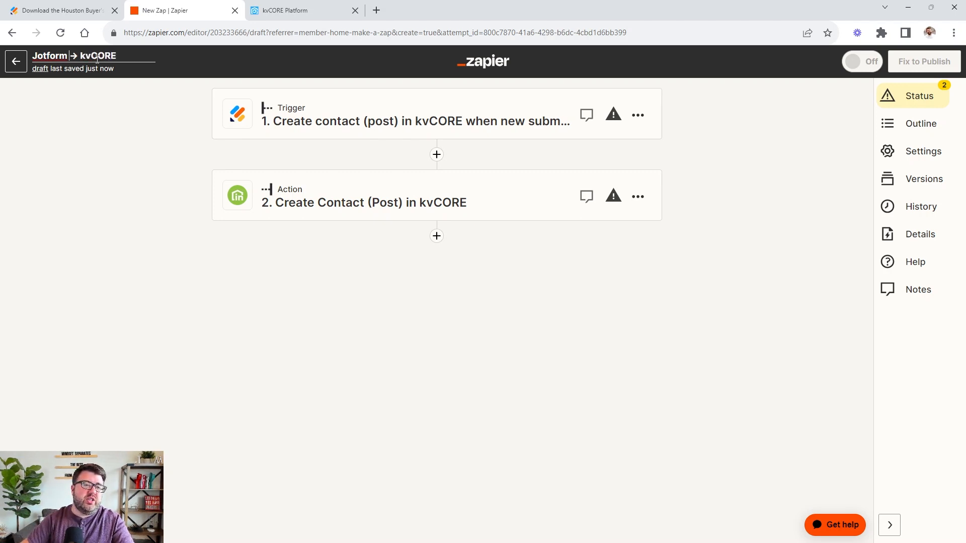
text(Buyers Guide -->)
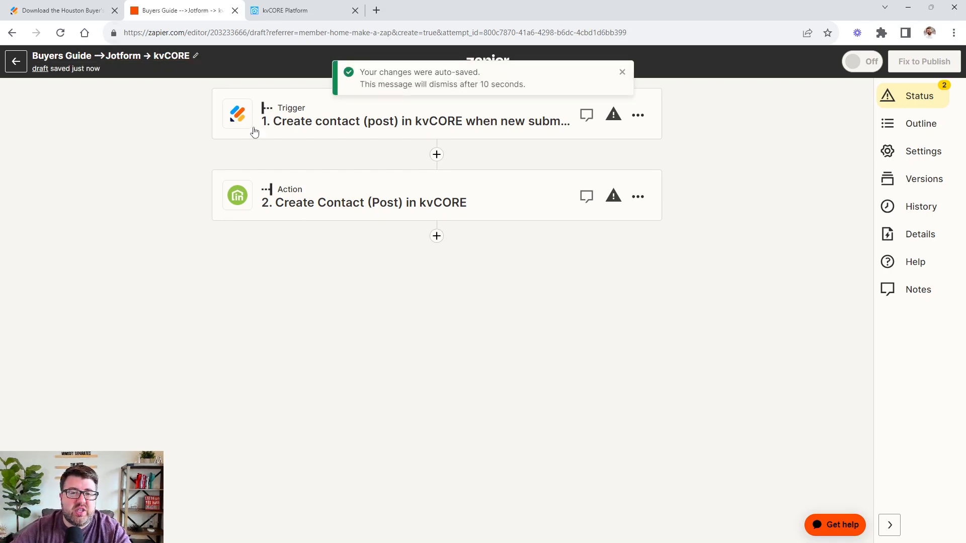
mouse_move(296, 95)
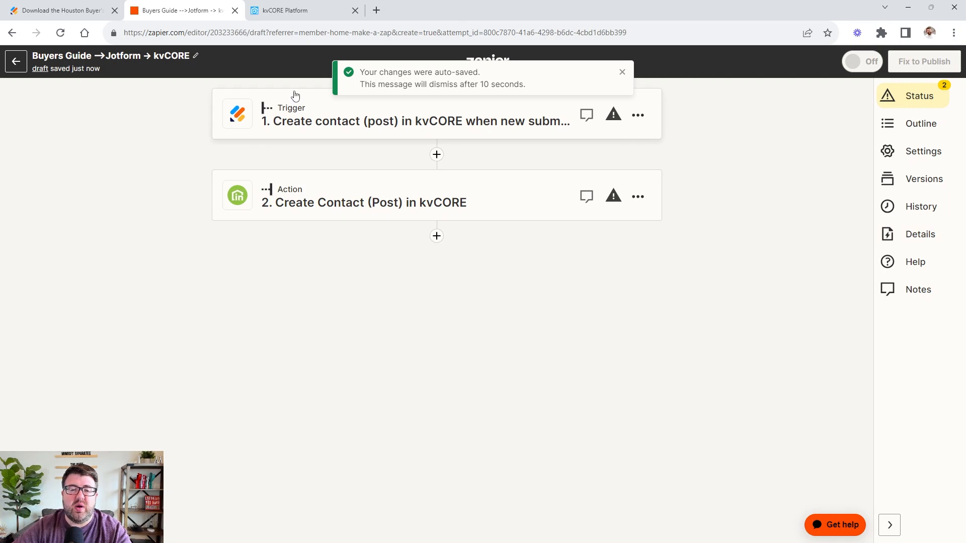
mouse_move(627, 83)
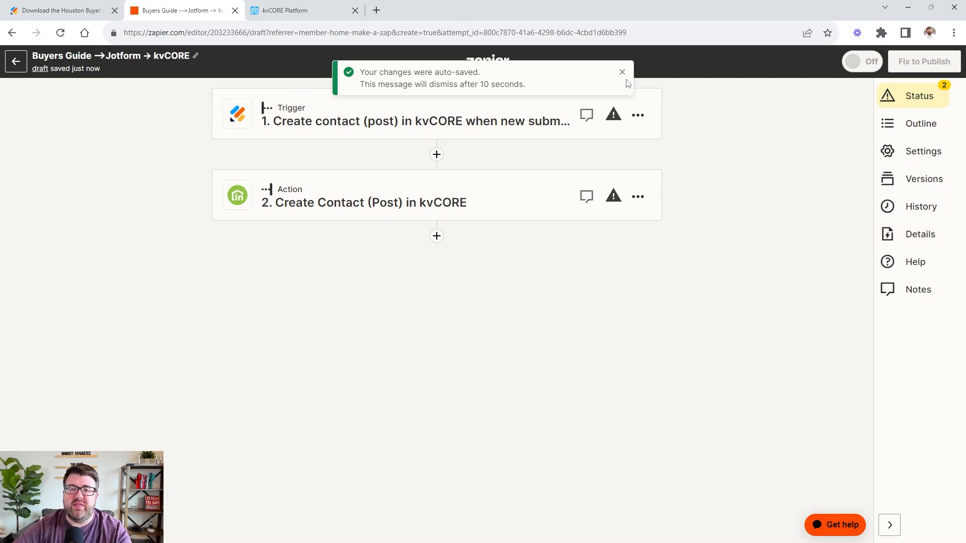
click(622, 72)
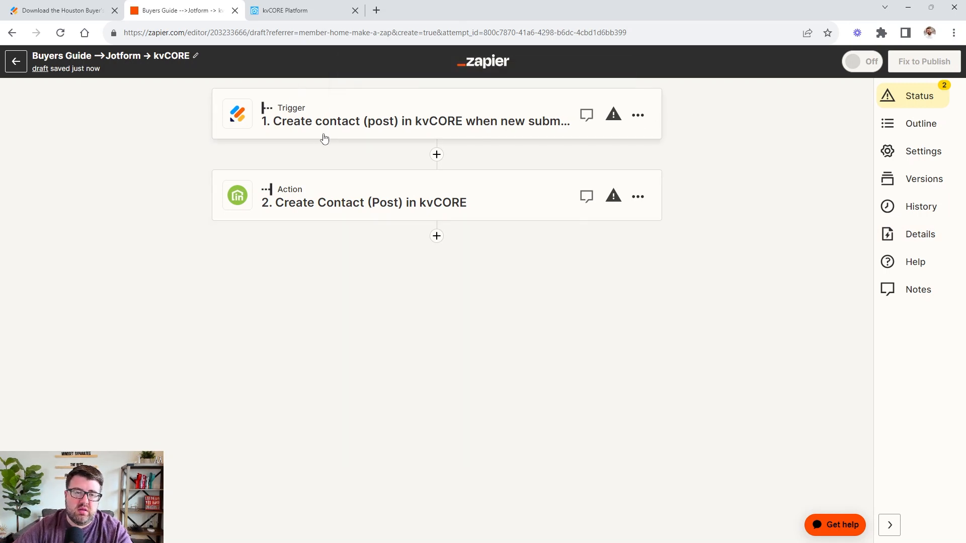
Expand the trigger step and connect the Jotform account.
click(416, 121)
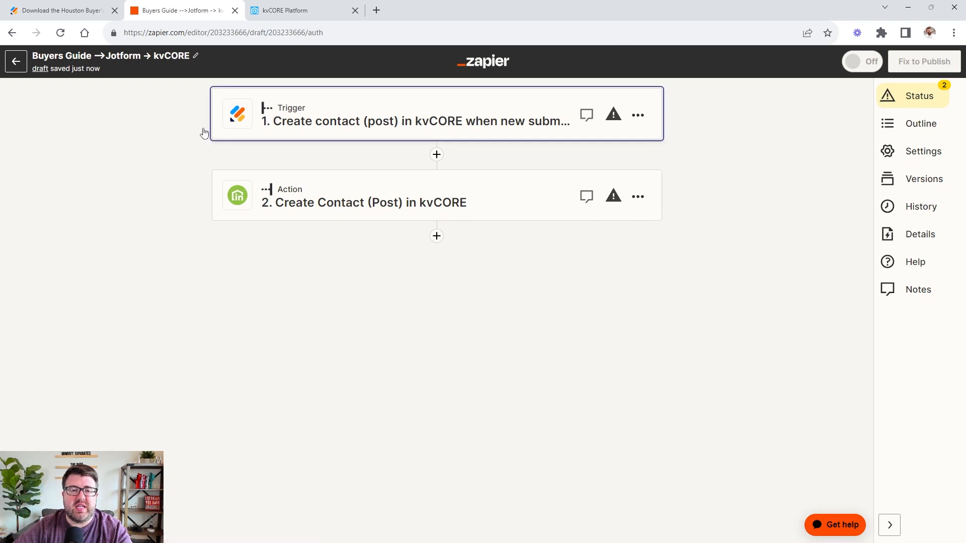
click(416, 121)
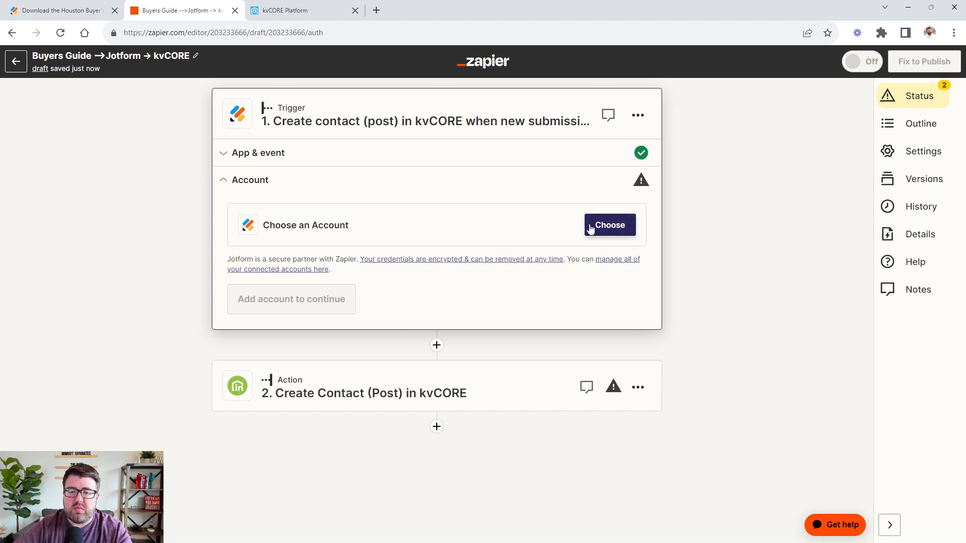
mouse_move(562, 230)
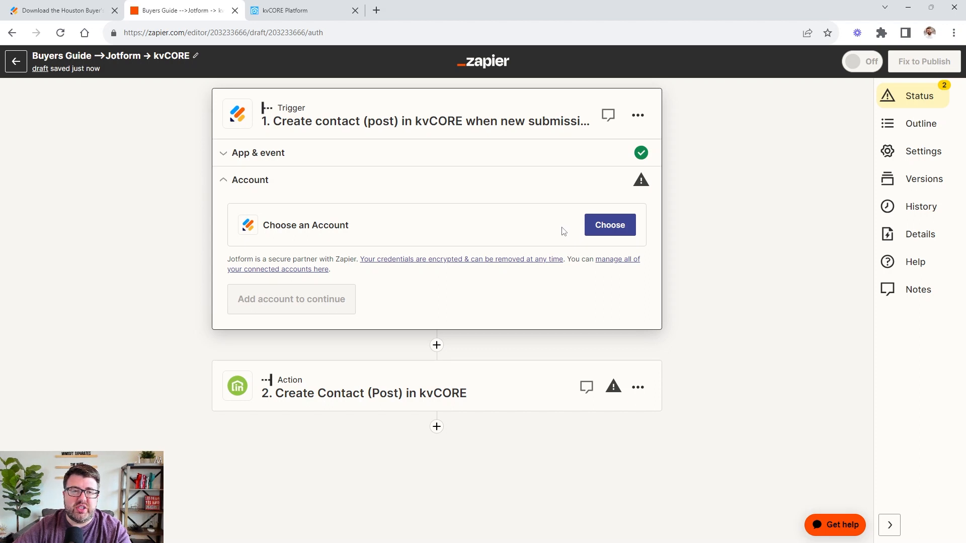
mouse_move(471, 240)
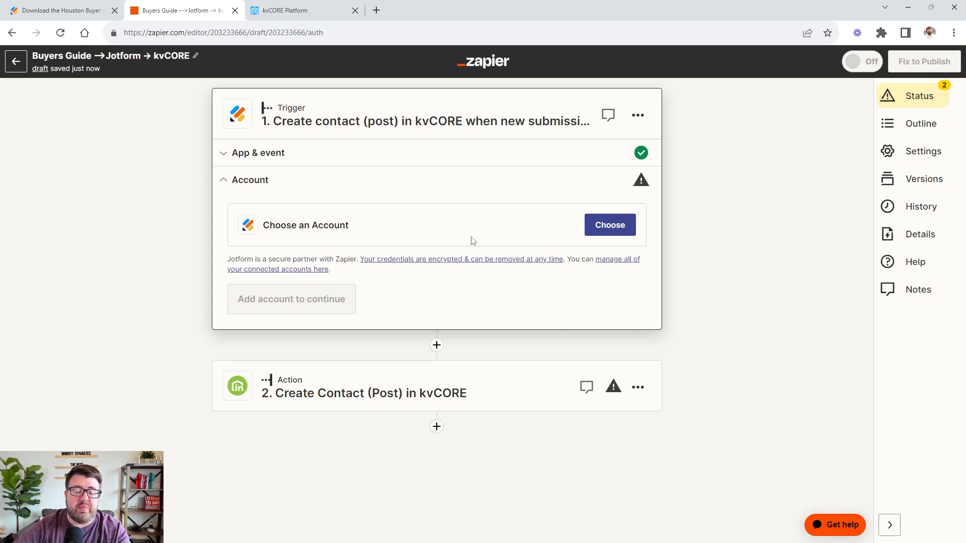
mouse_move(527, 236)
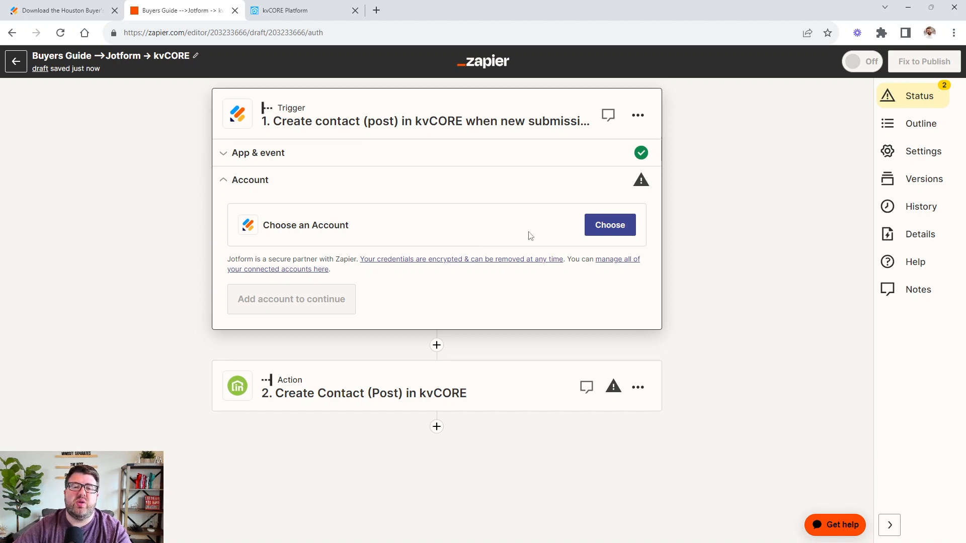
mouse_move(254, 236)
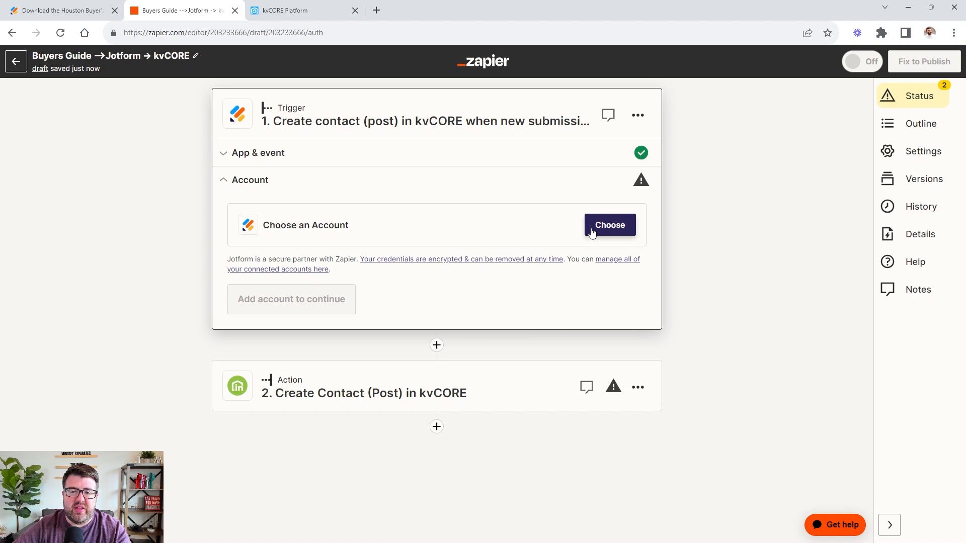
click(608, 224)
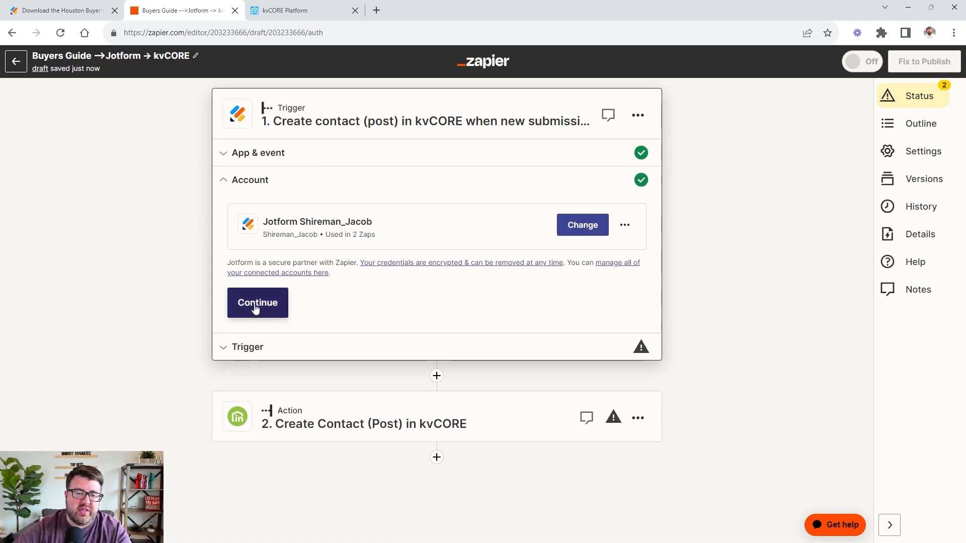
click(257, 302)
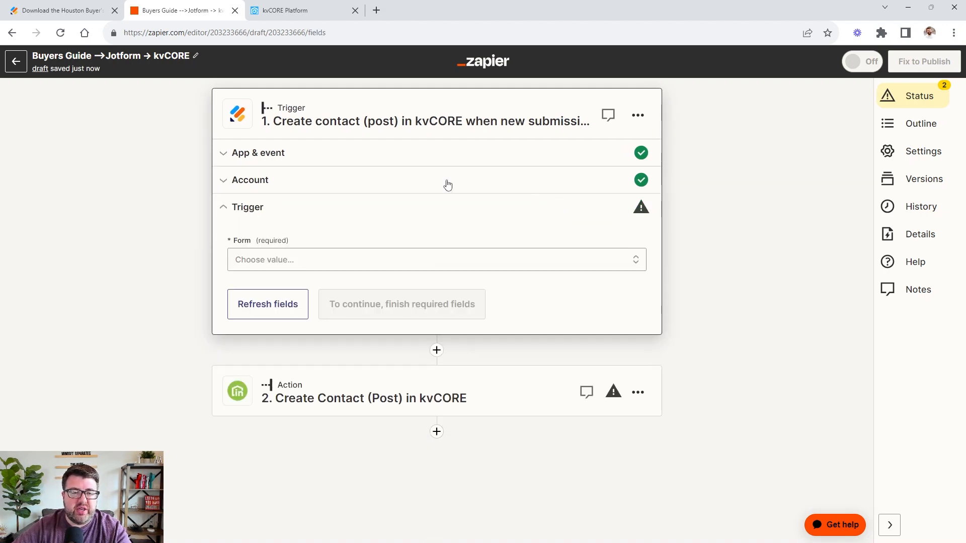
mouse_move(266, 246)
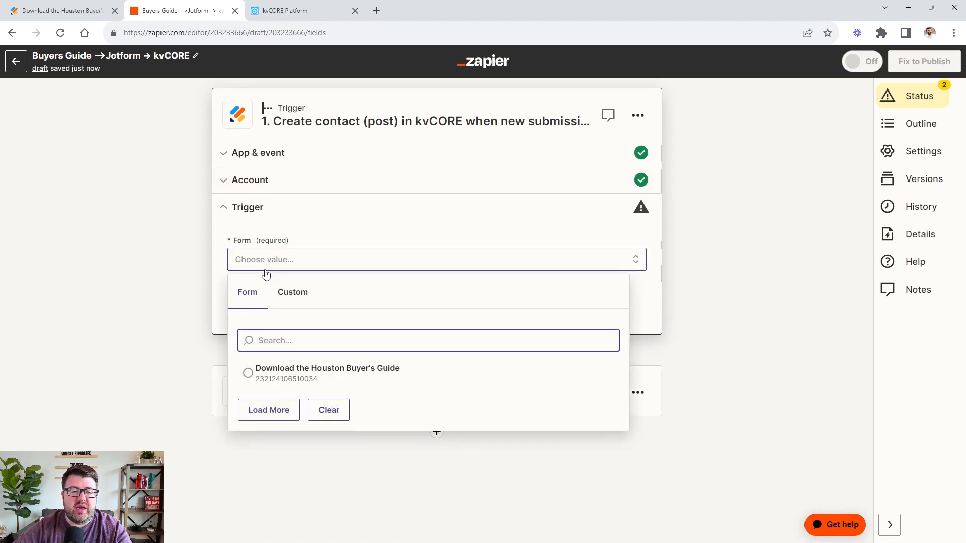
Select the Download the Houston Buyer's Guide form and run the trigger test.
click(327, 372)
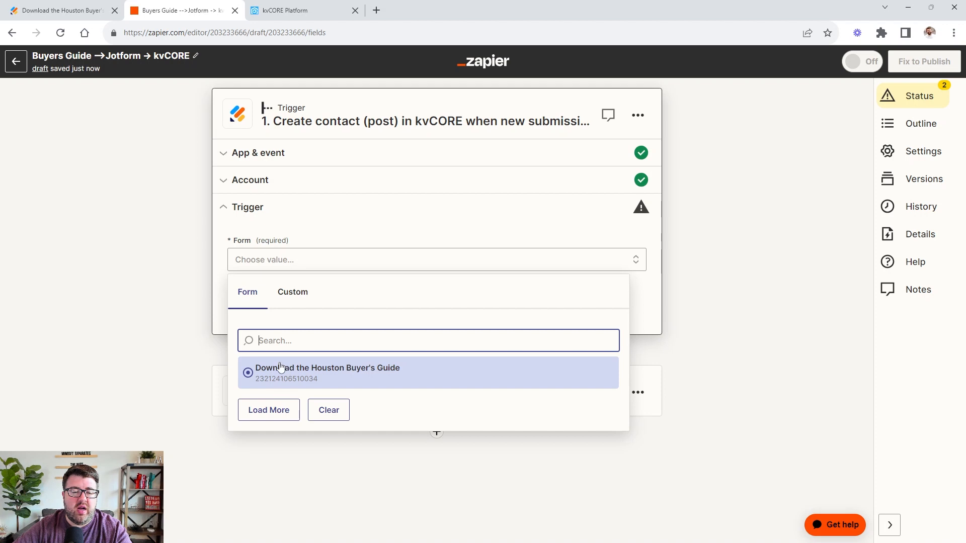
mouse_move(339, 369)
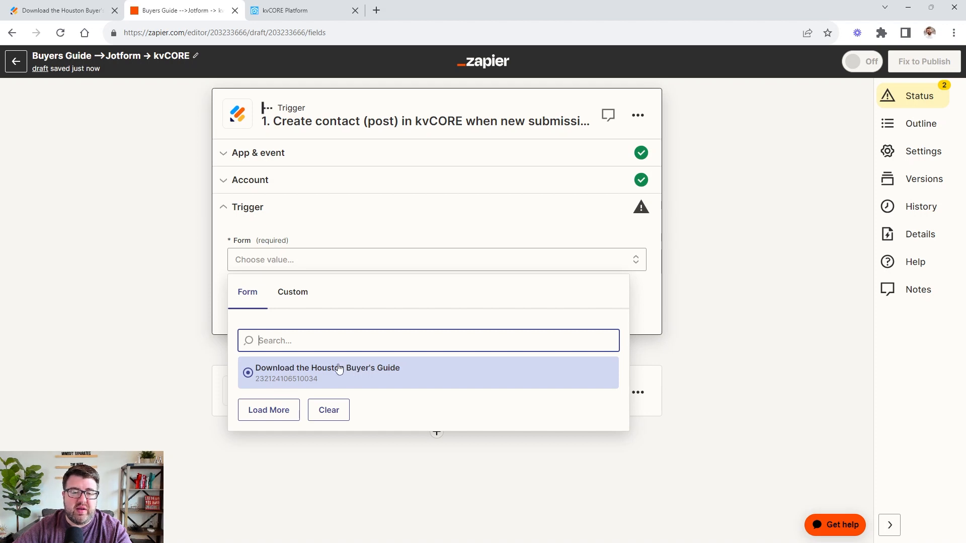
click(327, 373)
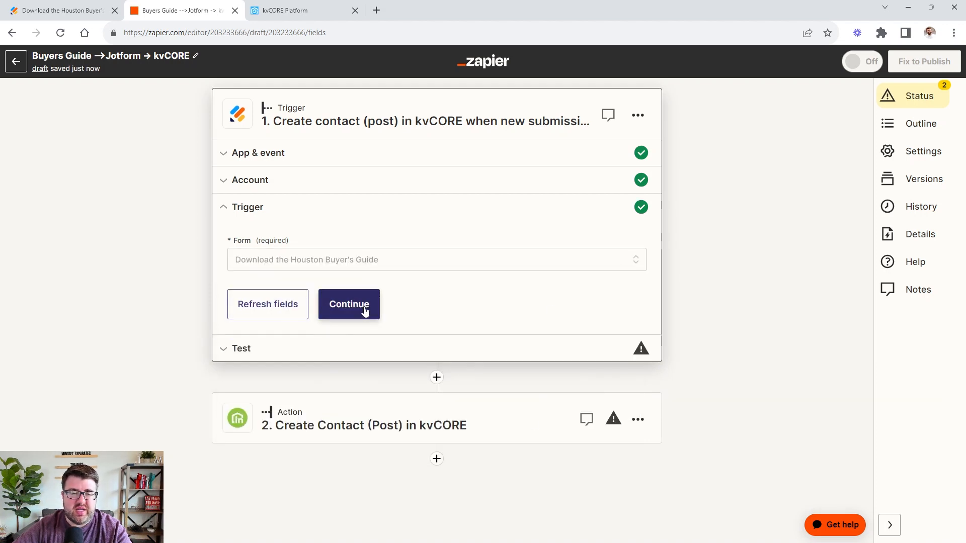
click(349, 304)
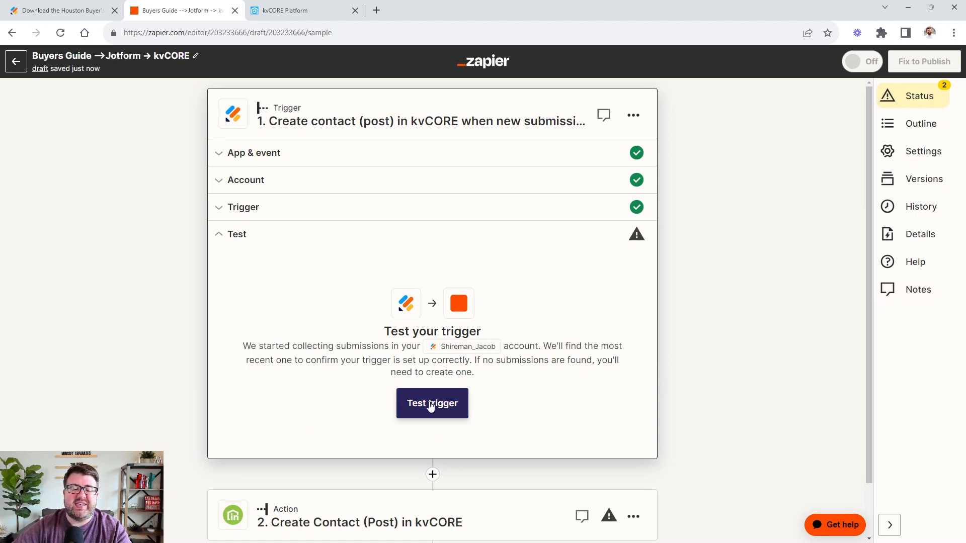
click(432, 403)
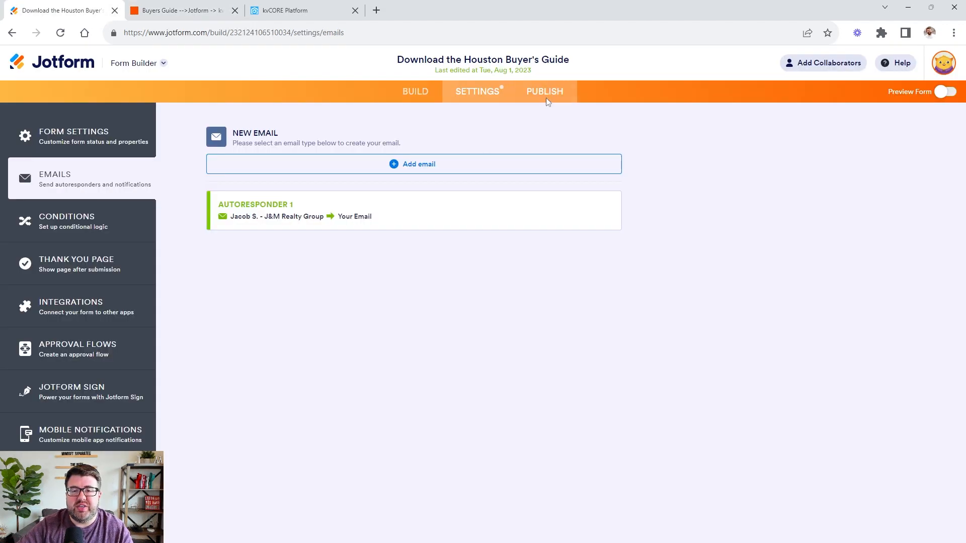
Open the live Houston Buyer's Guide form and submit an autofilled test entry, phone ending 8660.
click(544, 91)
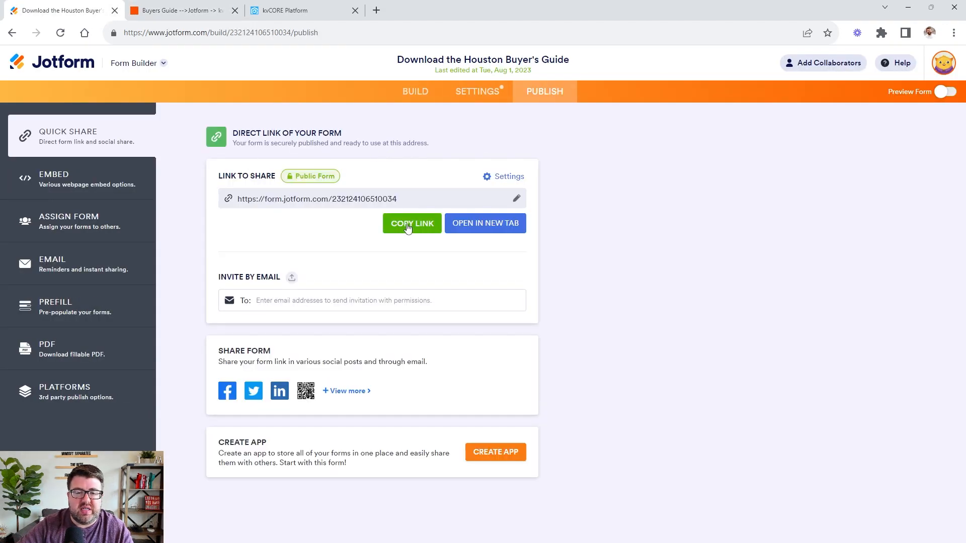
click(485, 222)
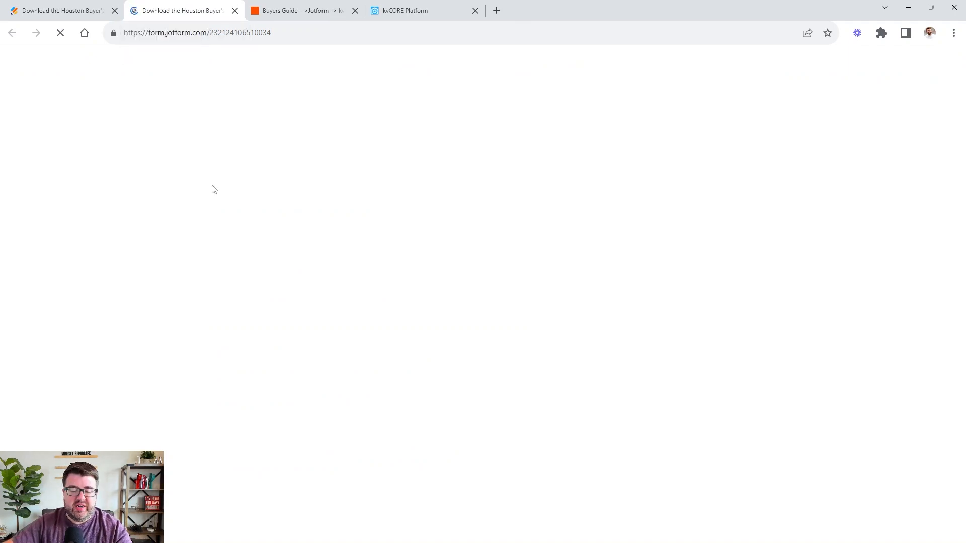
click(395, 193)
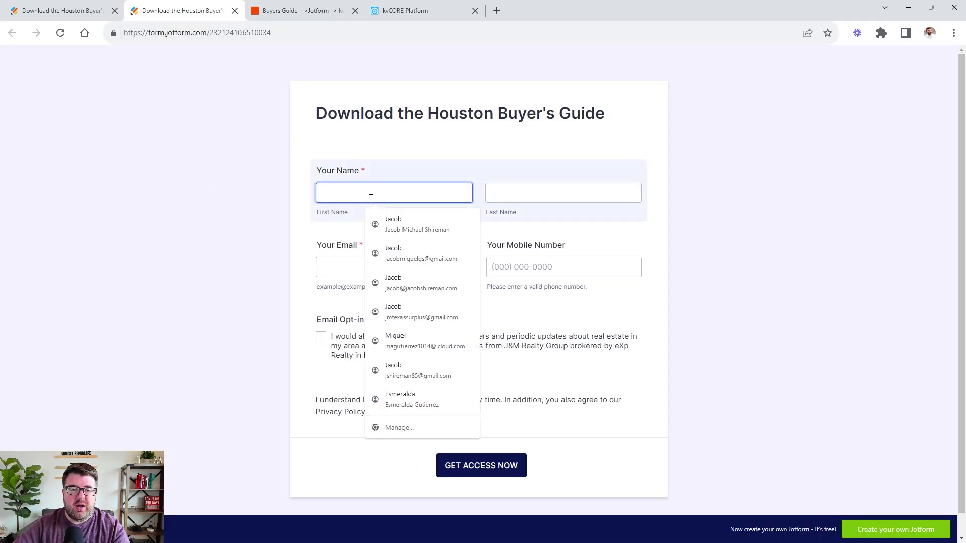
click(421, 312)
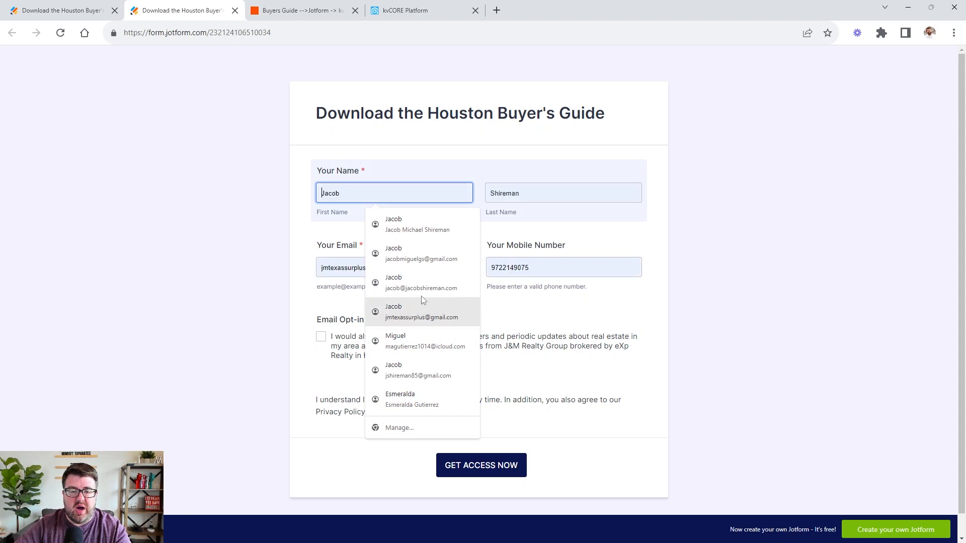
click(421, 283)
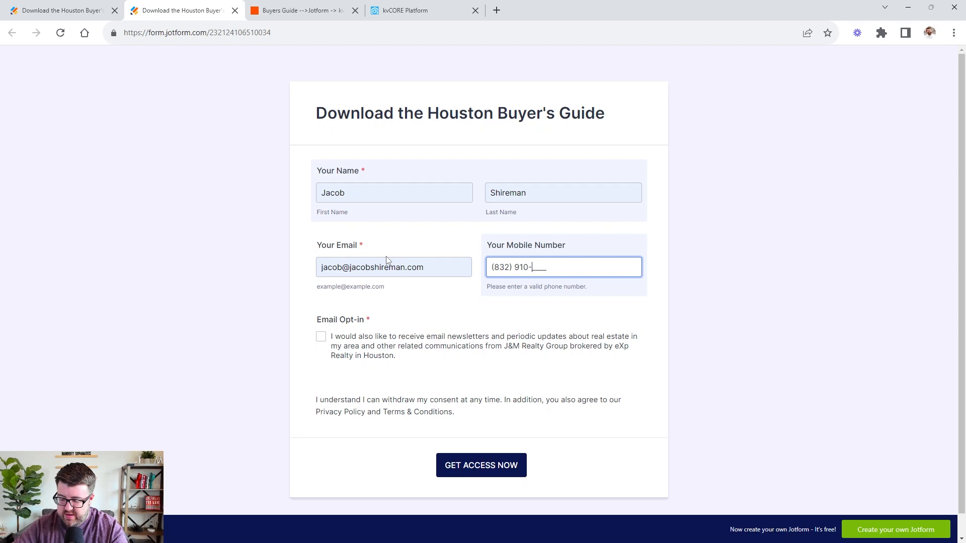
text(8660)
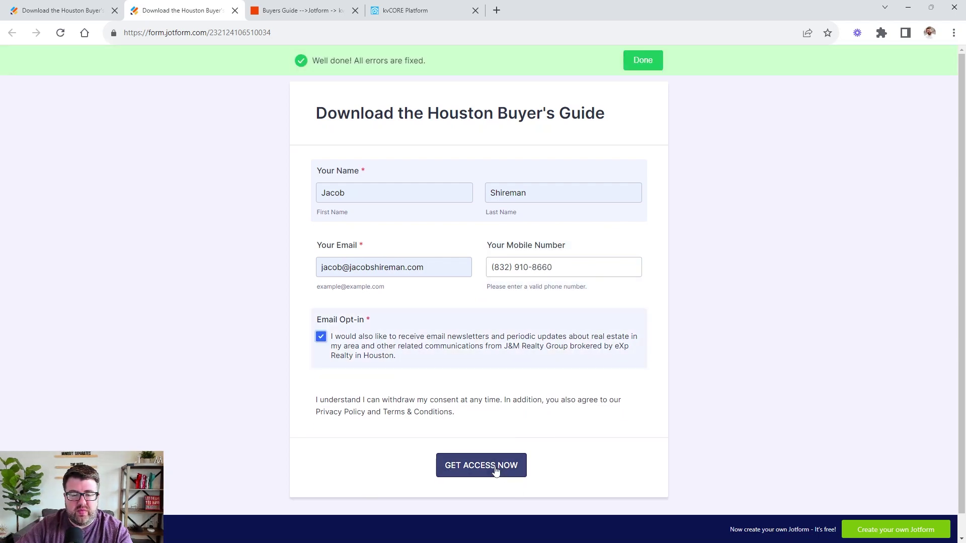
click(480, 465)
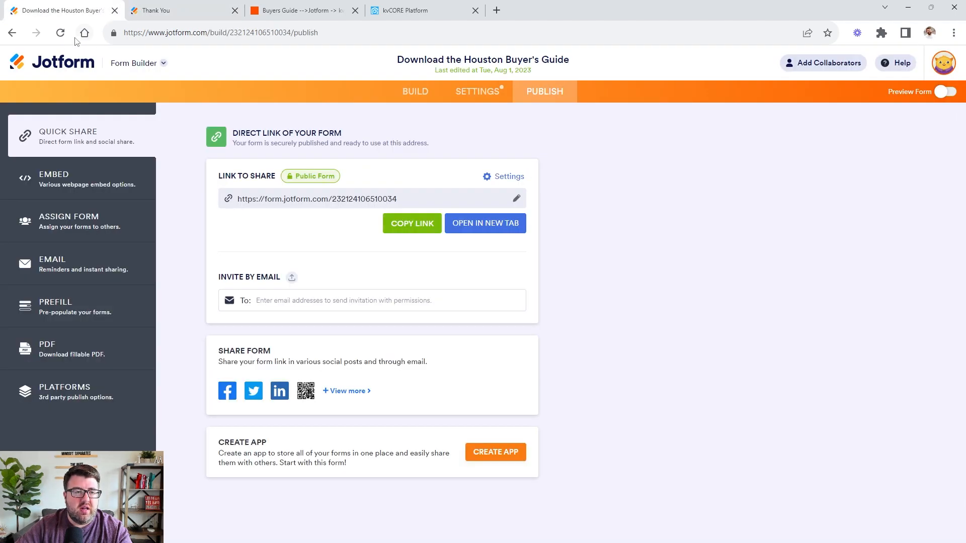
click(179, 11)
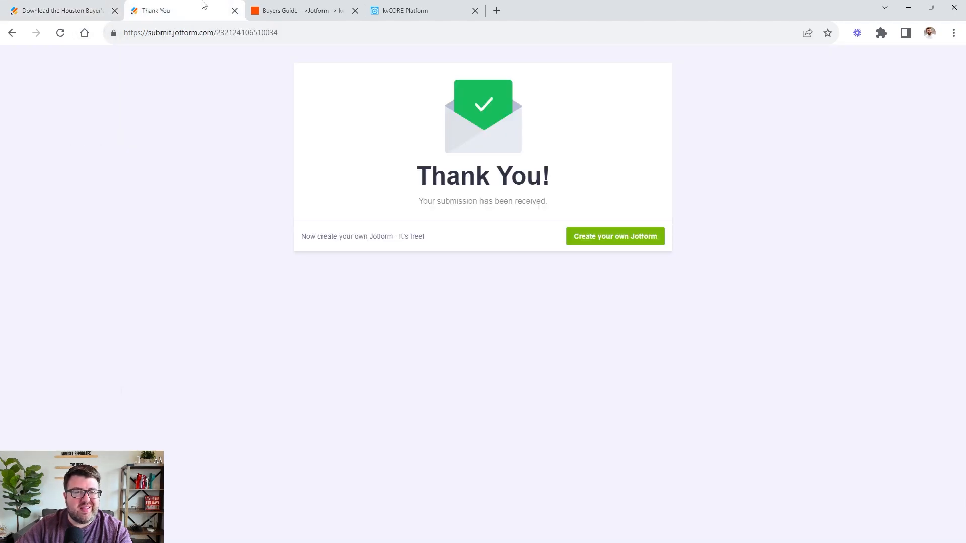
Test the trigger to fetch the new Jotform submission and continue with that record.
click(299, 10)
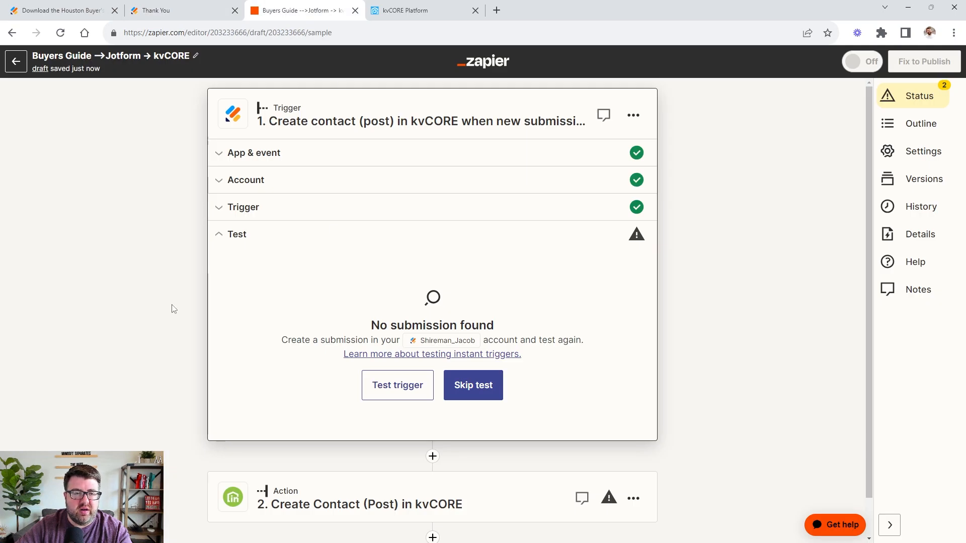
click(397, 385)
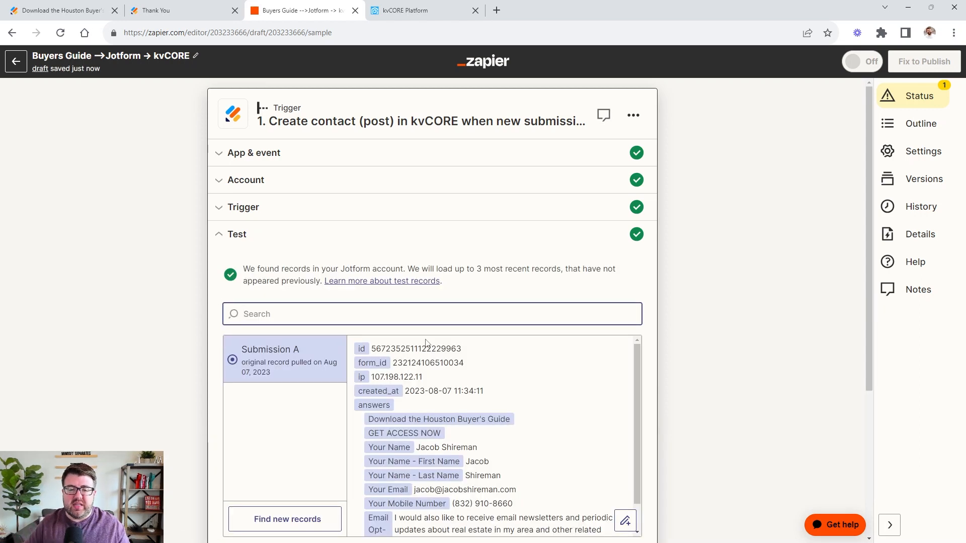
scroll(down, 3)
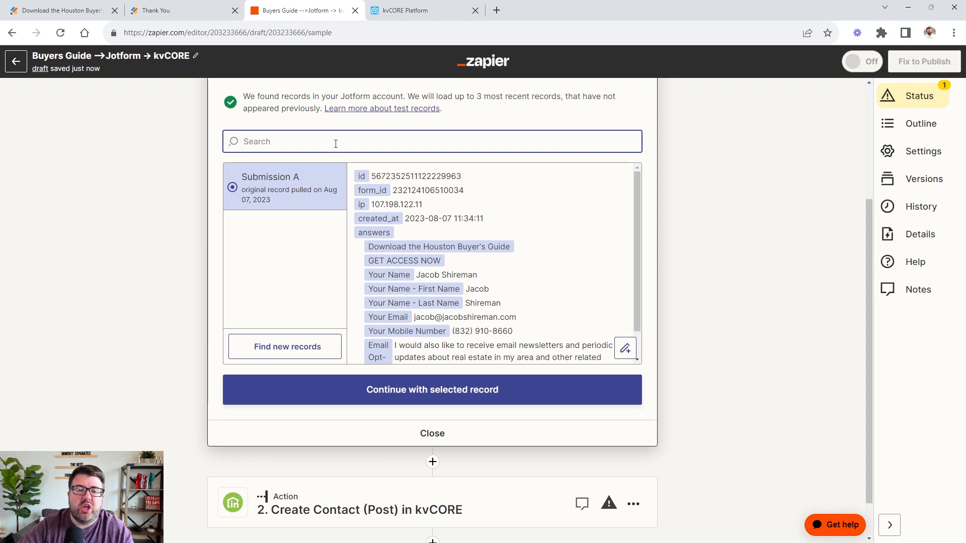
mouse_move(373, 137)
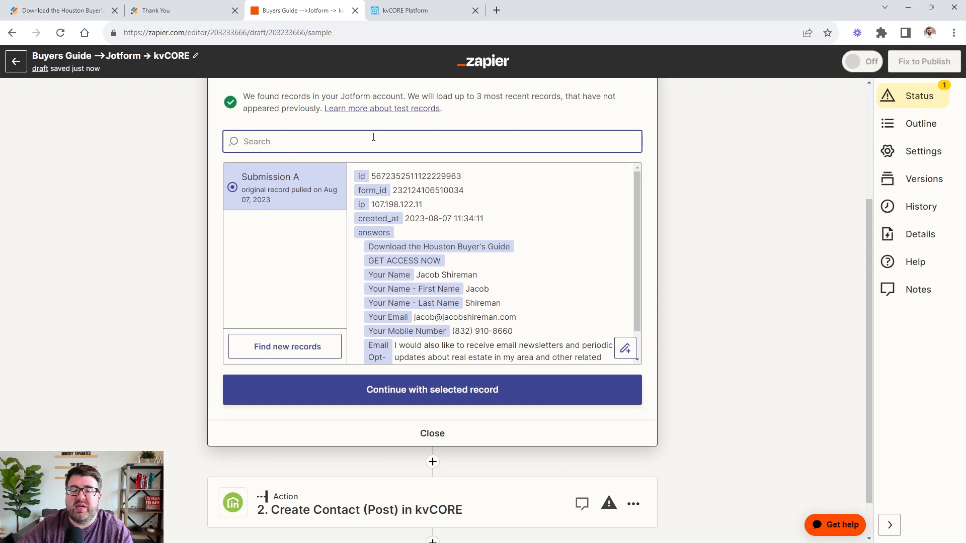
mouse_move(529, 316)
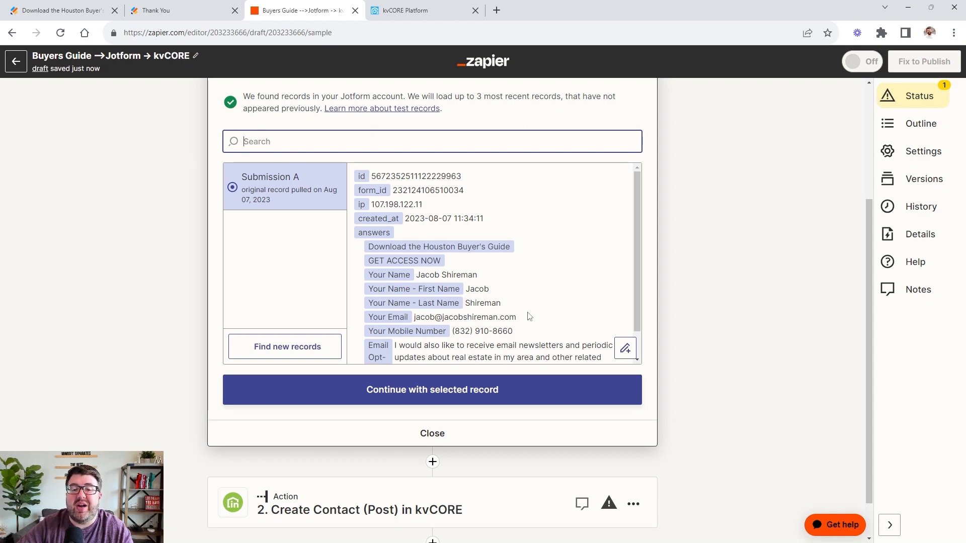
mouse_move(439, 329)
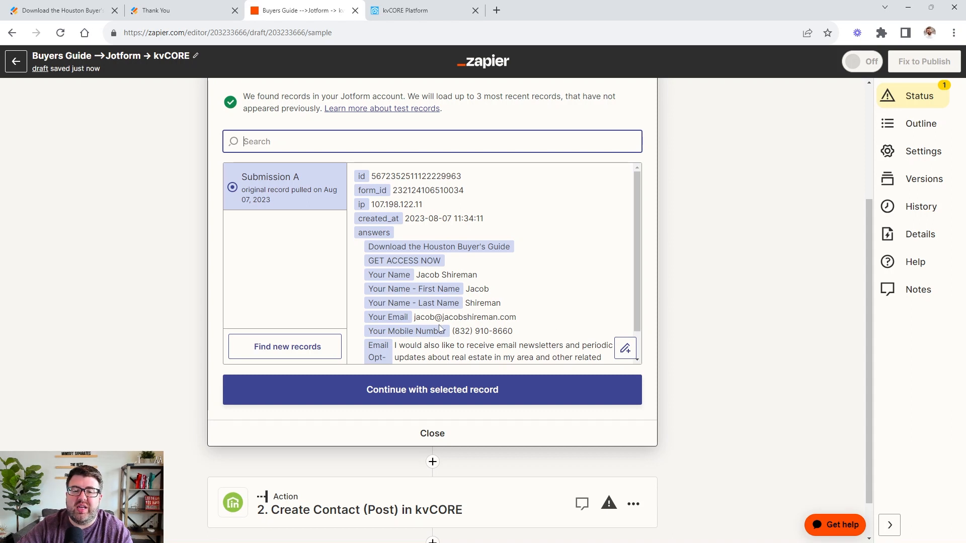
mouse_move(269, 170)
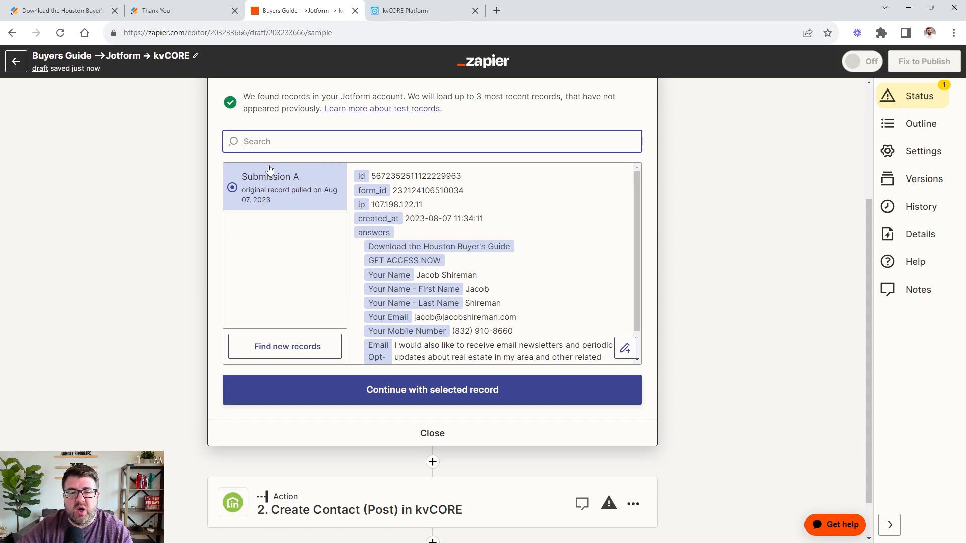
mouse_move(432, 389)
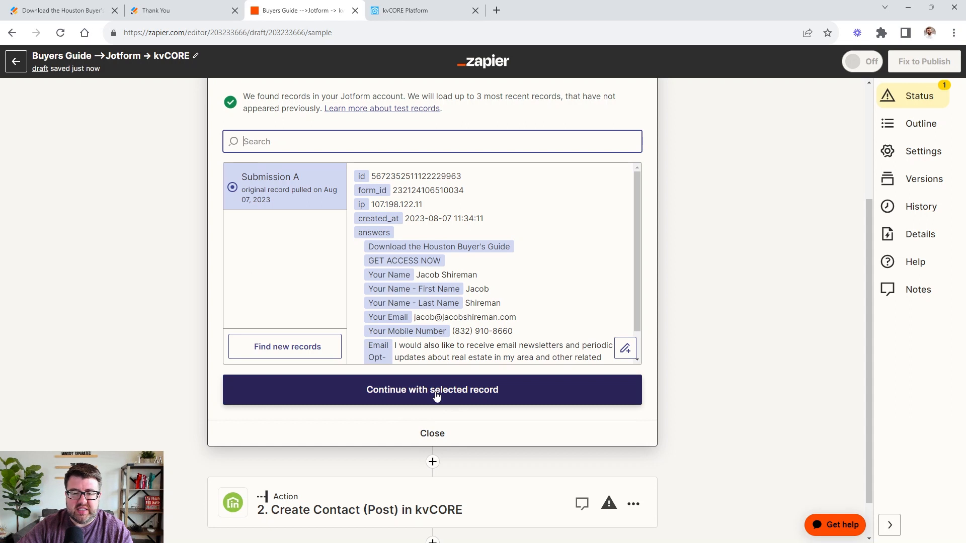
mouse_move(250, 237)
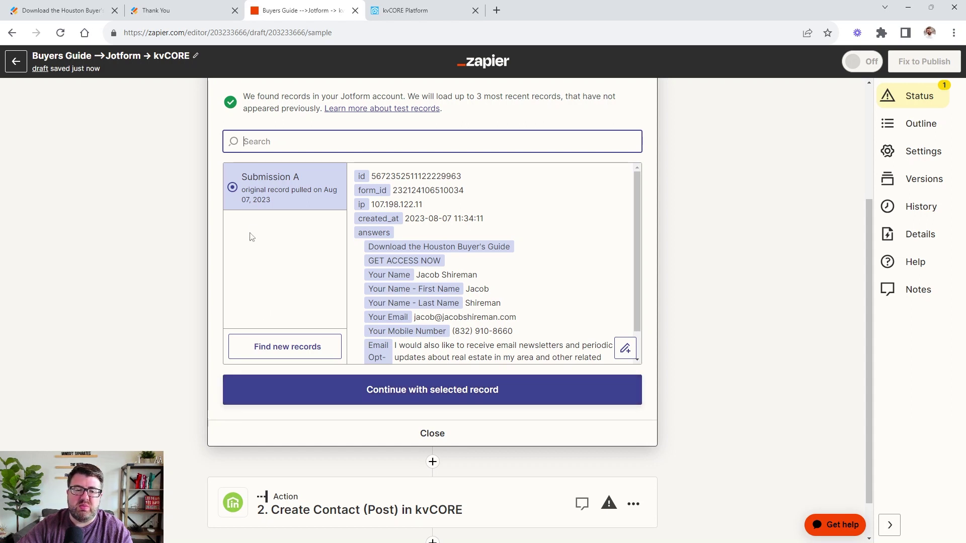
click(432, 389)
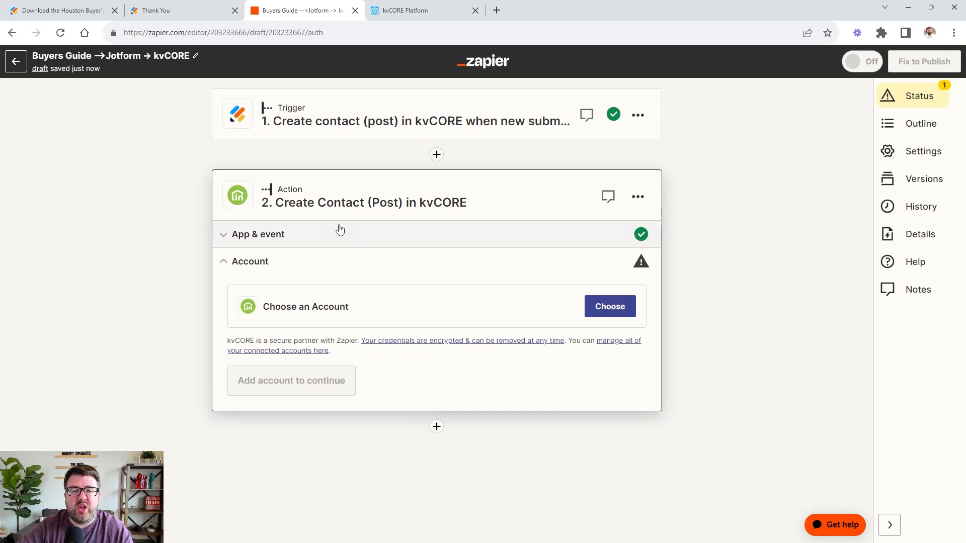
mouse_move(338, 235)
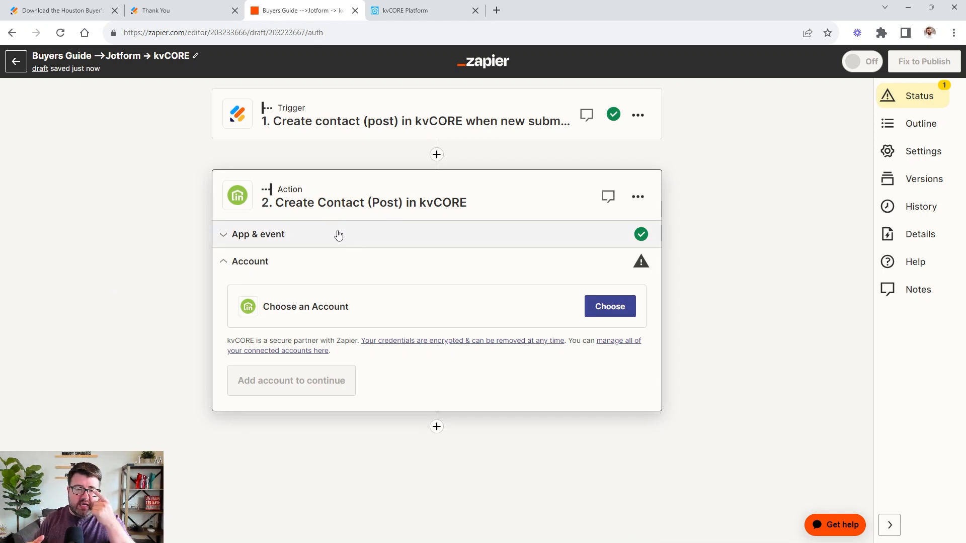
Choose the kvCORE account for the Create Contact action, then switch to the kvCORE tab.
click(608, 307)
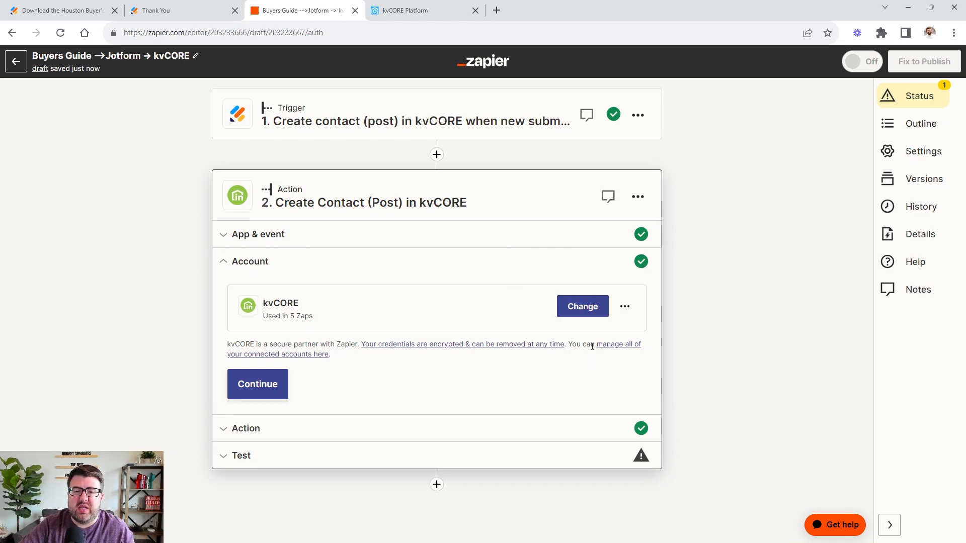
mouse_move(490, 326)
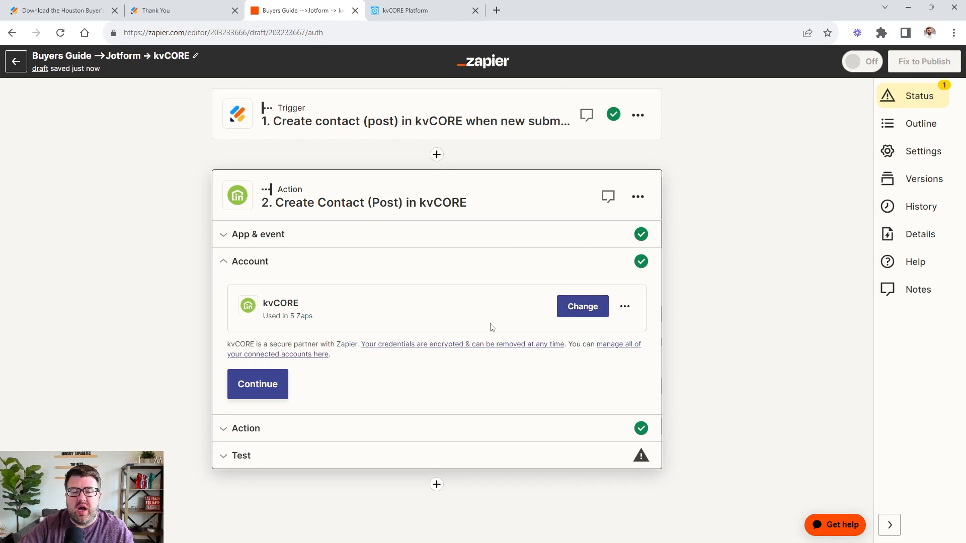
mouse_move(491, 348)
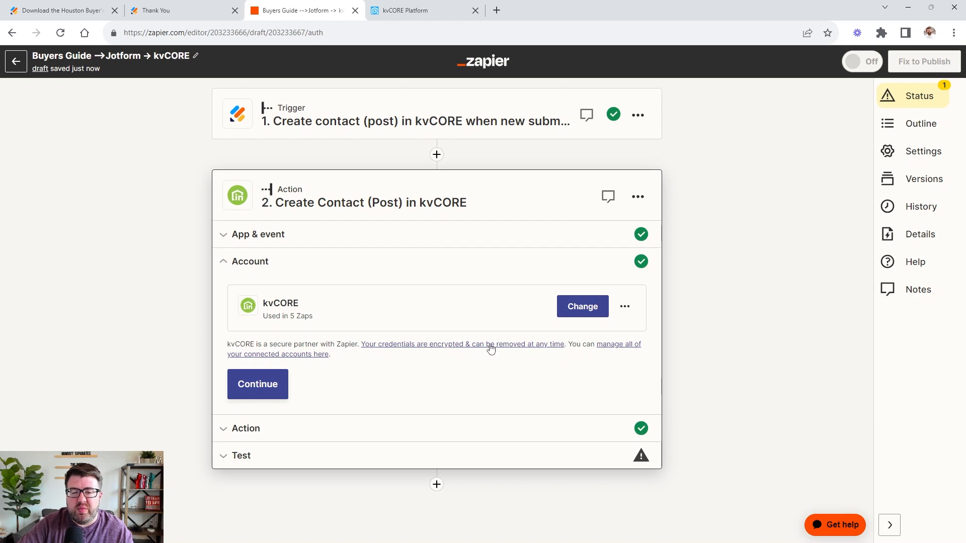
mouse_move(455, 309)
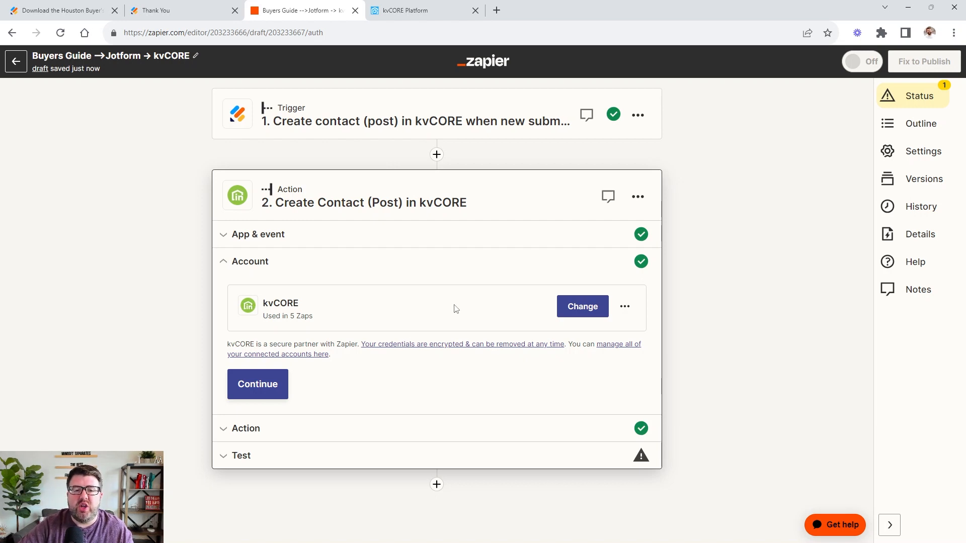
click(401, 11)
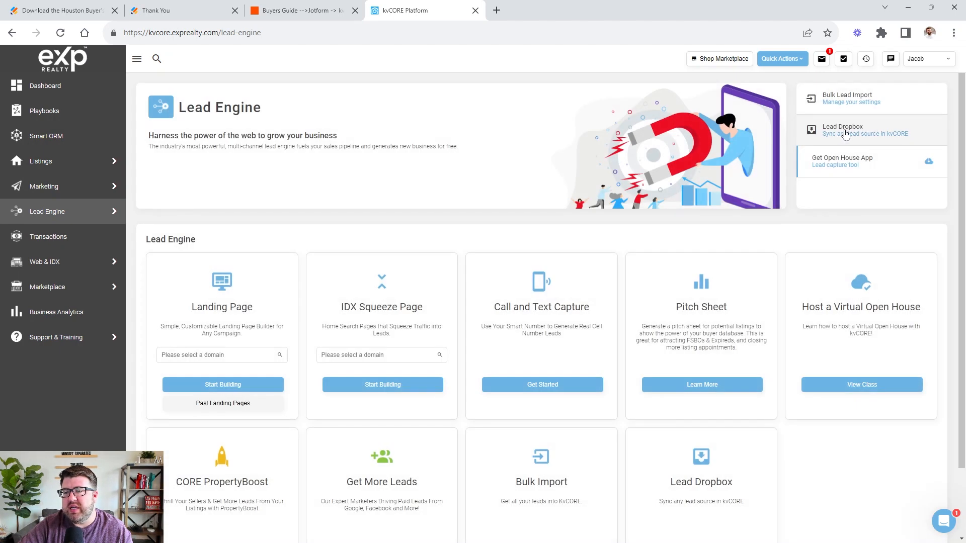
Open kvCORE's Lead Dropbox page, copy the Zapier key, and return to Zapier.
click(842, 130)
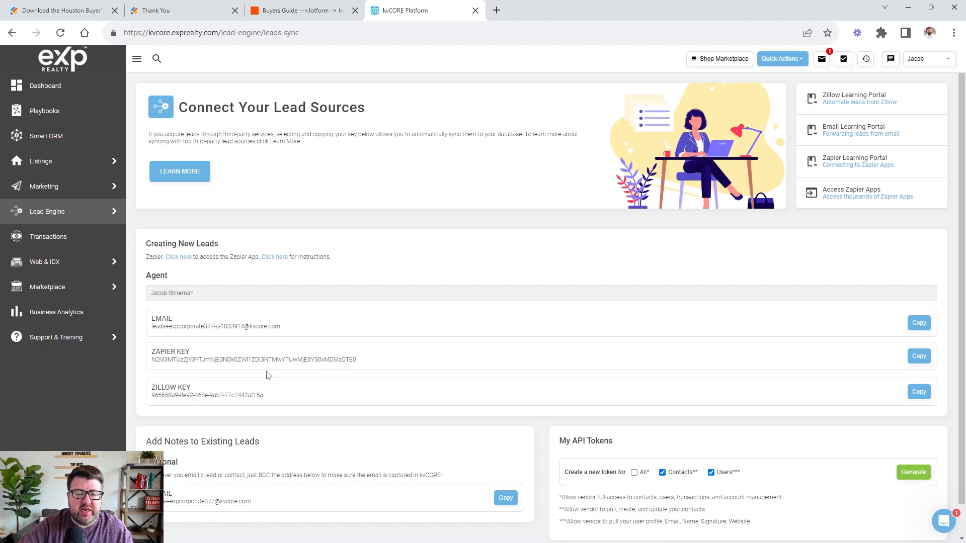
mouse_move(576, 367)
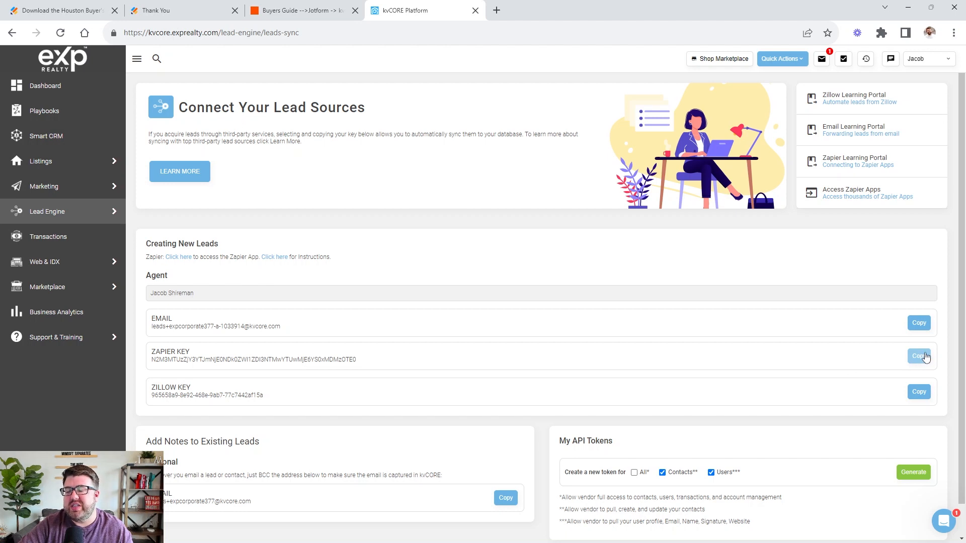
click(297, 11)
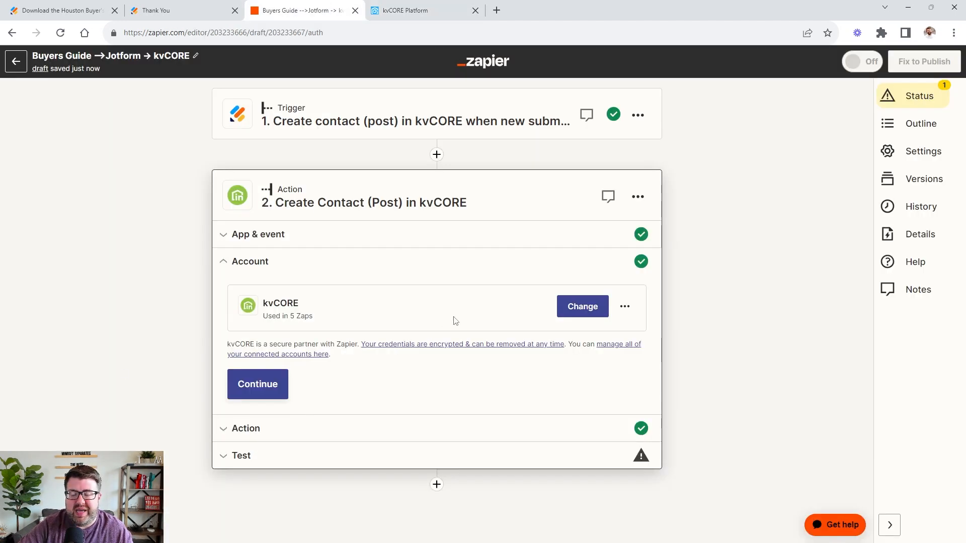
mouse_move(416, 370)
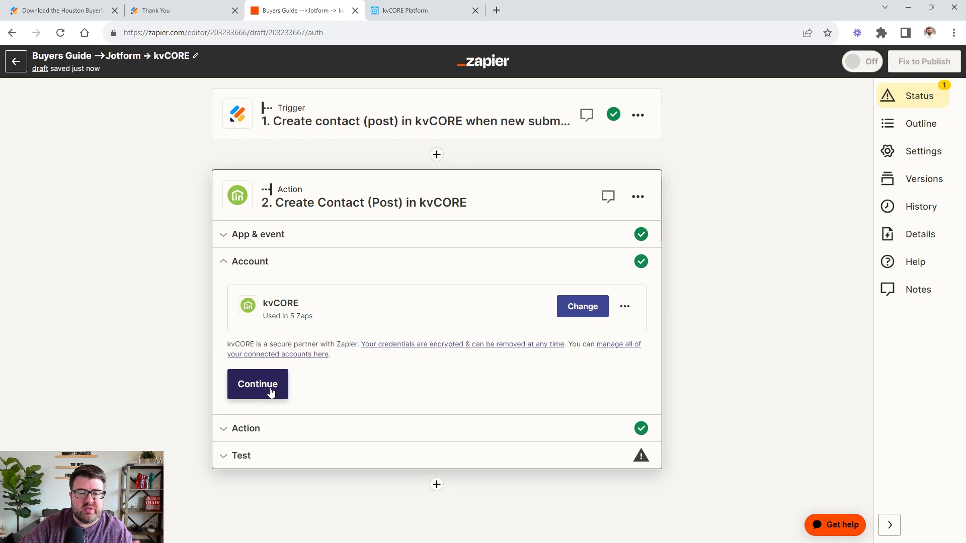
Continue past the kvCORE account section to load the Create Contact action fields.
click(257, 384)
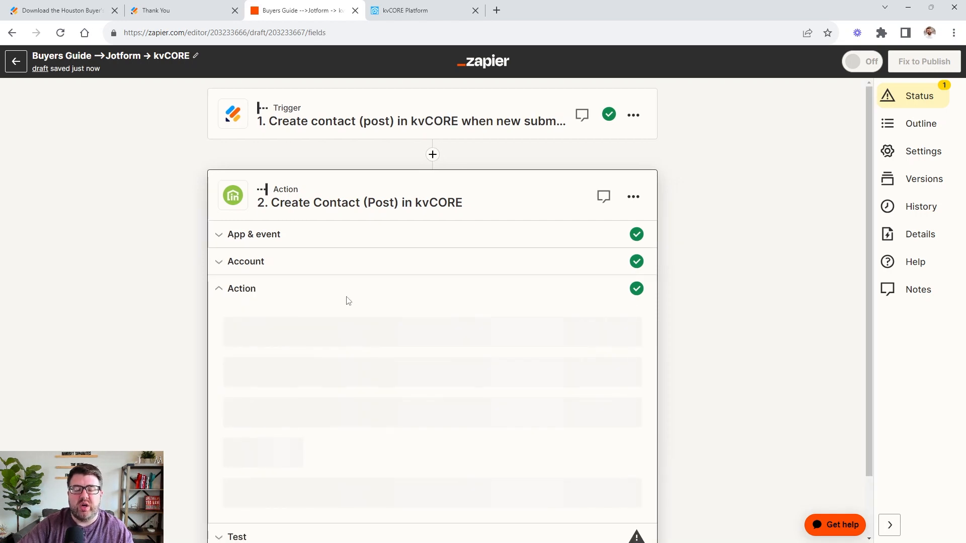
Map First Name and Last Name to the Jotform first and last name answers.
scroll(down, 3)
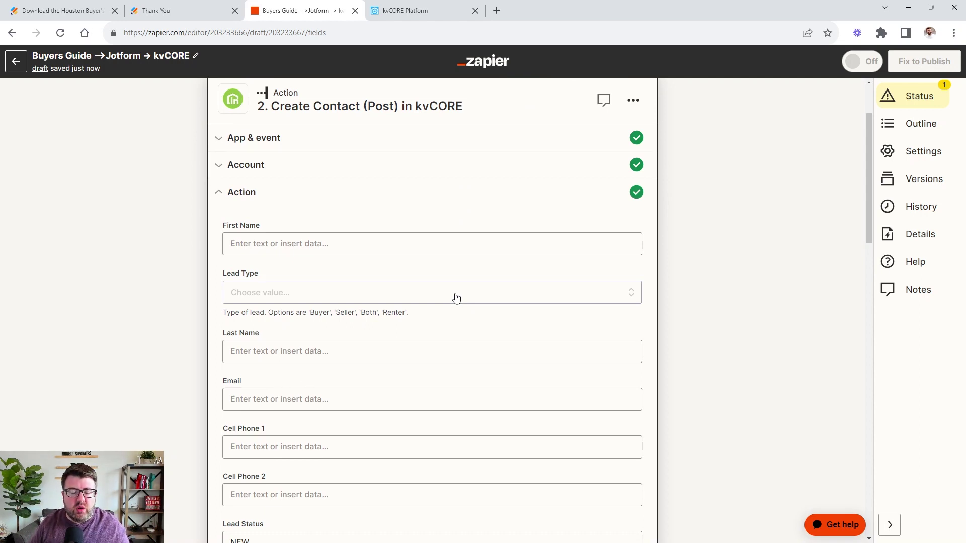
mouse_move(412, 219)
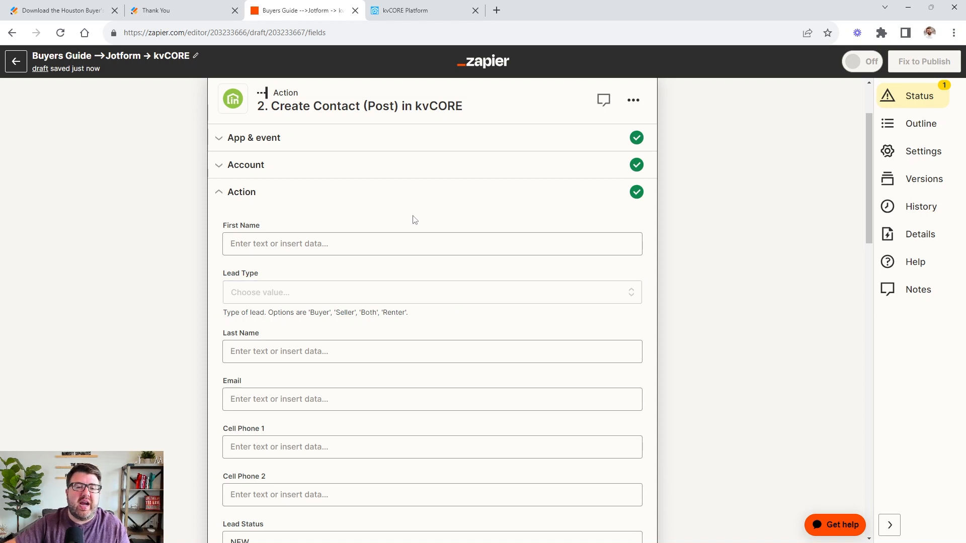
mouse_move(390, 291)
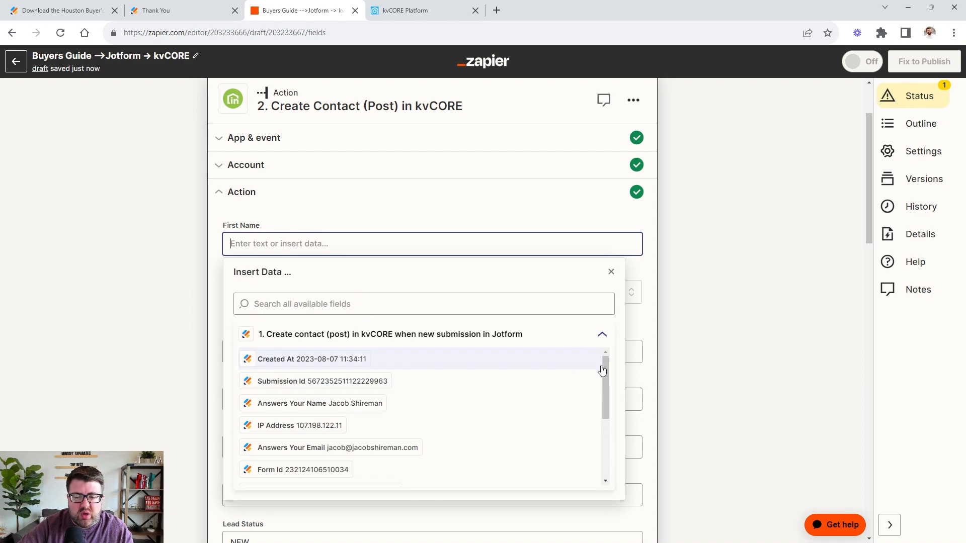
scroll(down, 3)
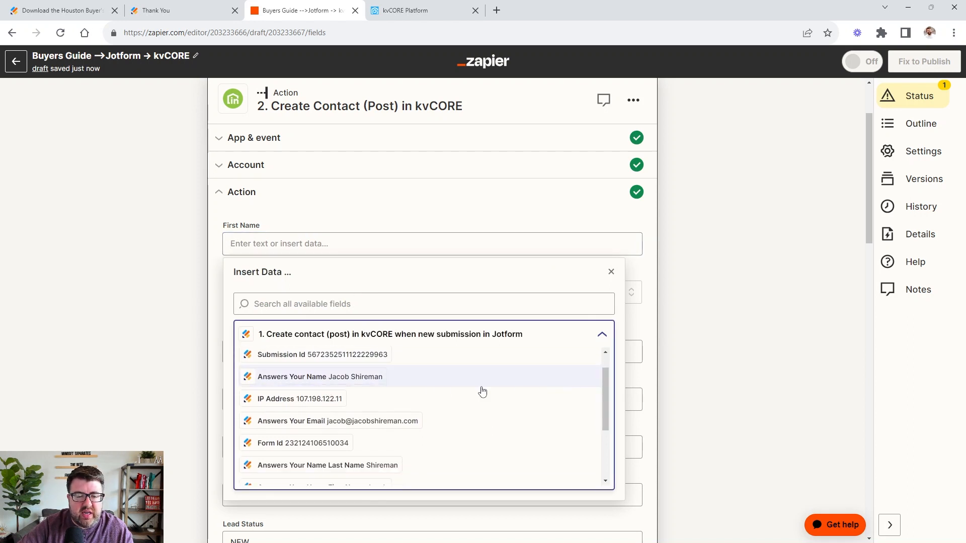
scroll(down, 3)
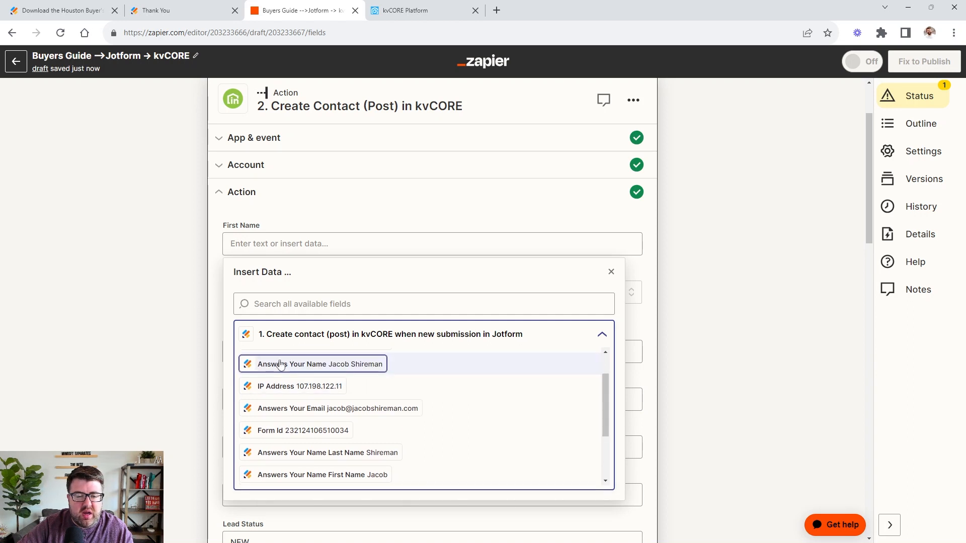
scroll(down, 3)
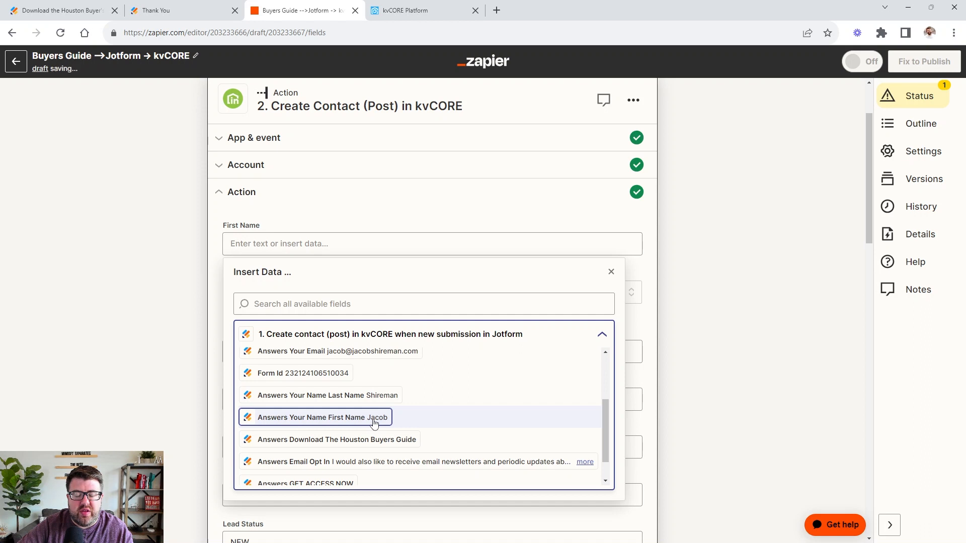
click(315, 417)
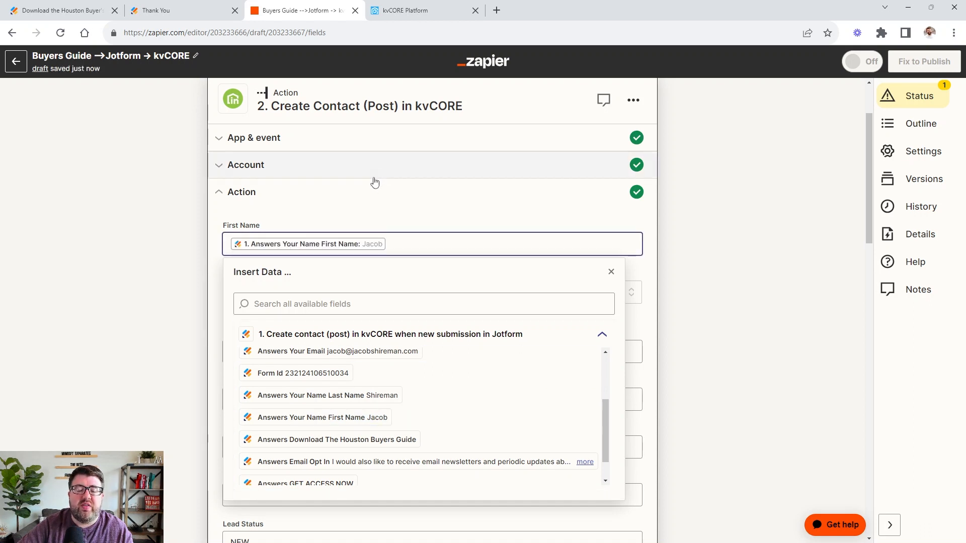
mouse_move(367, 205)
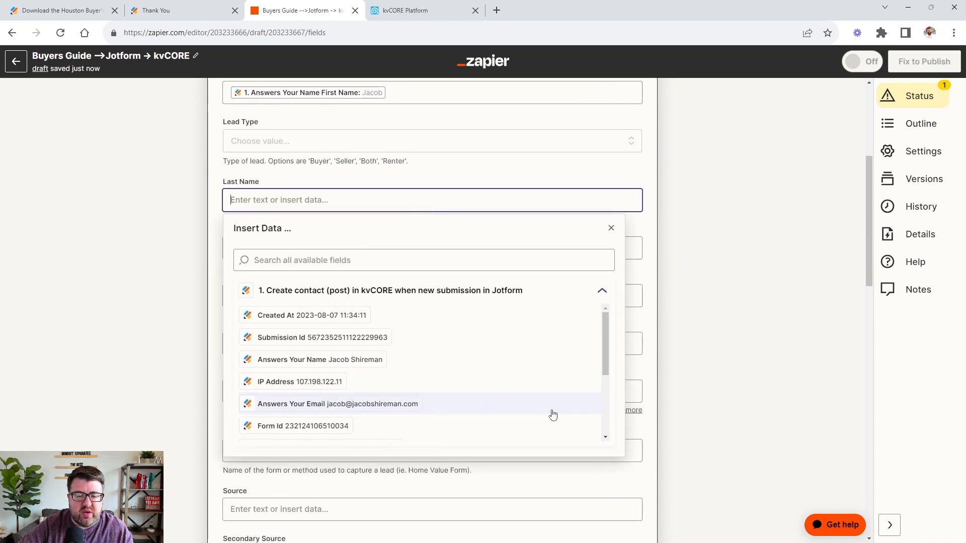
scroll(down, 3)
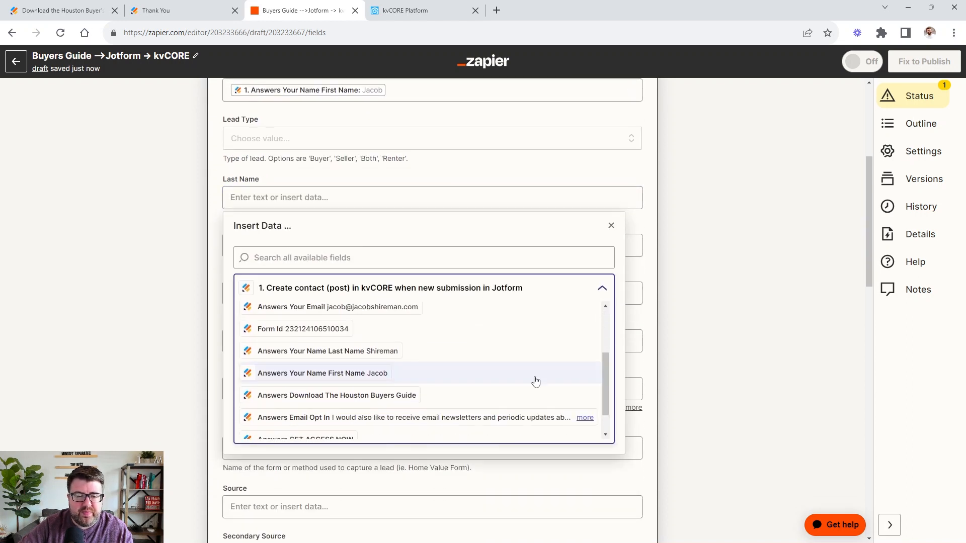
click(326, 351)
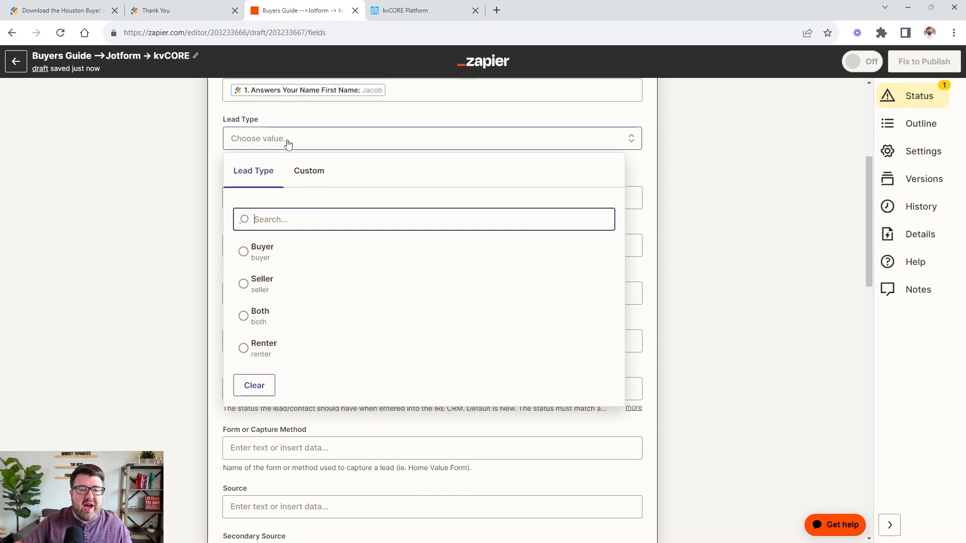
Set the contact's Lead Type to Buyer.
click(263, 283)
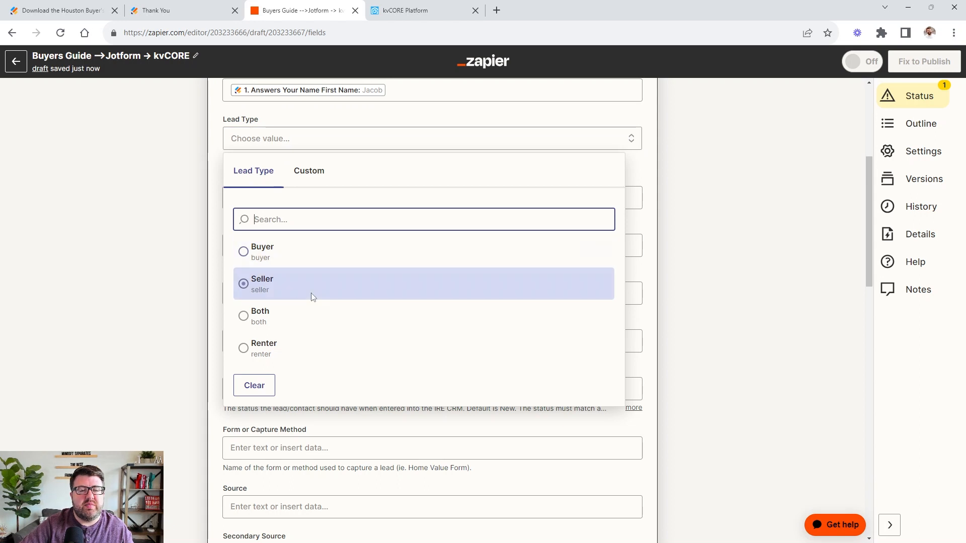
click(259, 316)
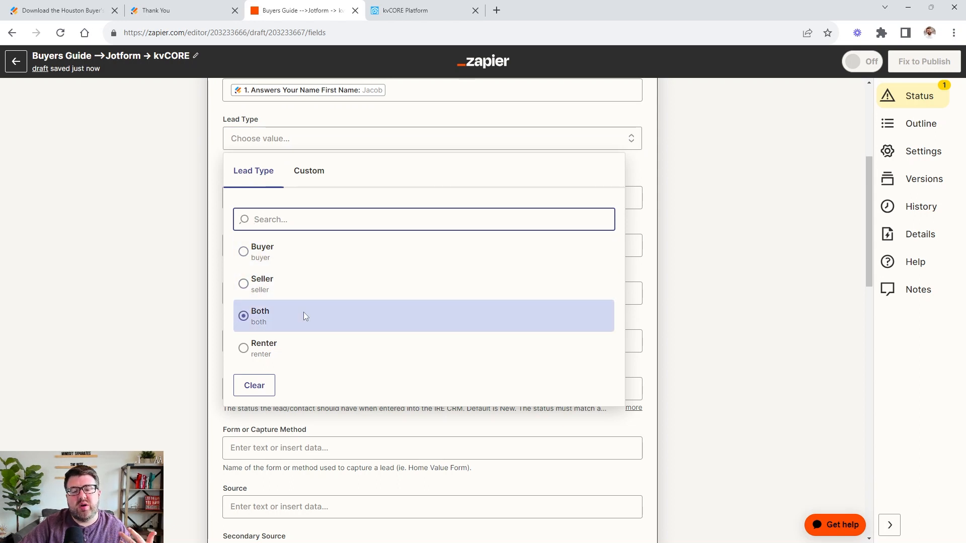
click(261, 283)
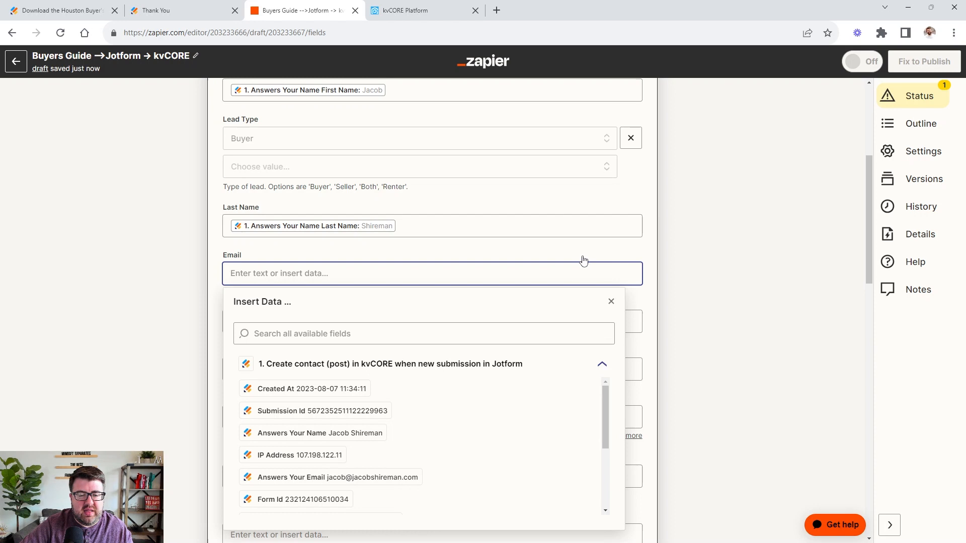
Map Email to 'Answers Your Email' and Cell Phone 1 to 'Answers Your Mobile Number'.
scroll(down, 3)
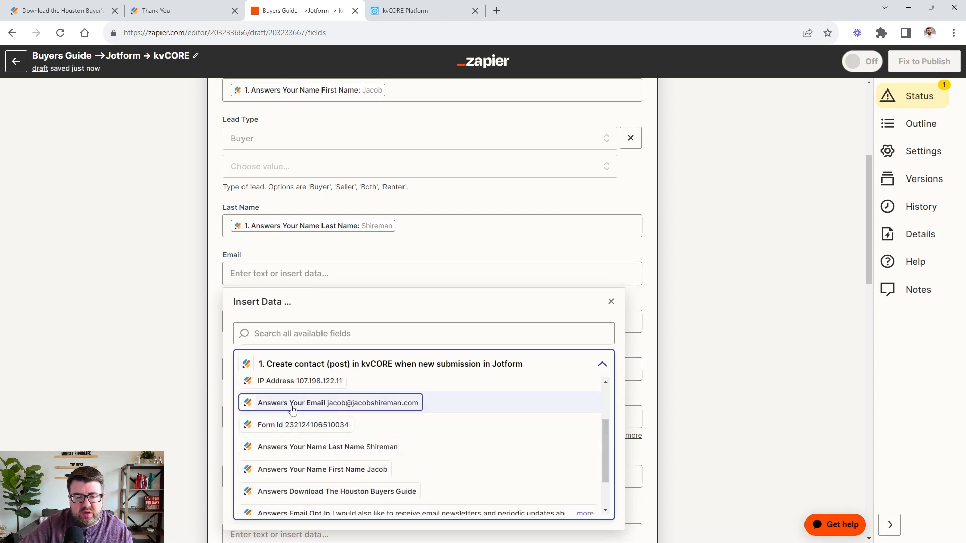
mouse_move(385, 407)
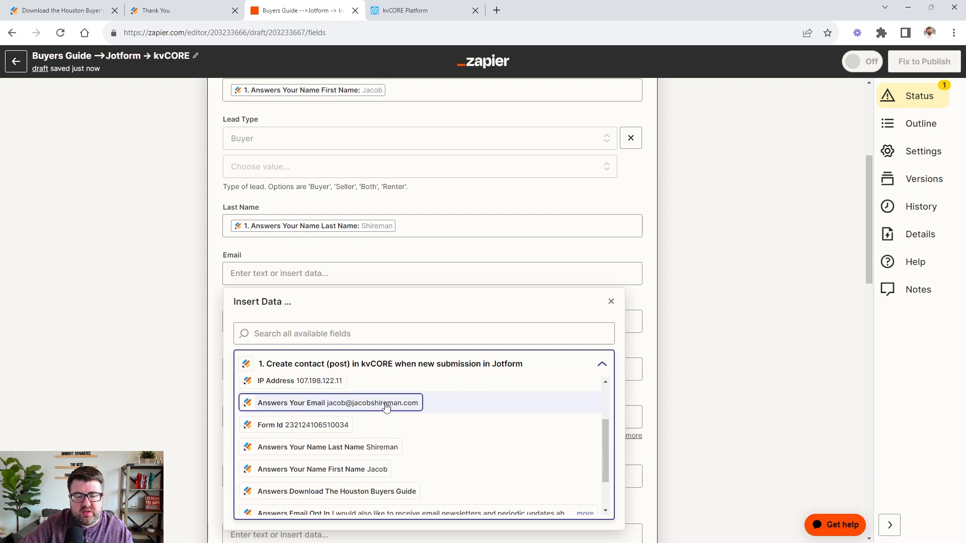
click(337, 402)
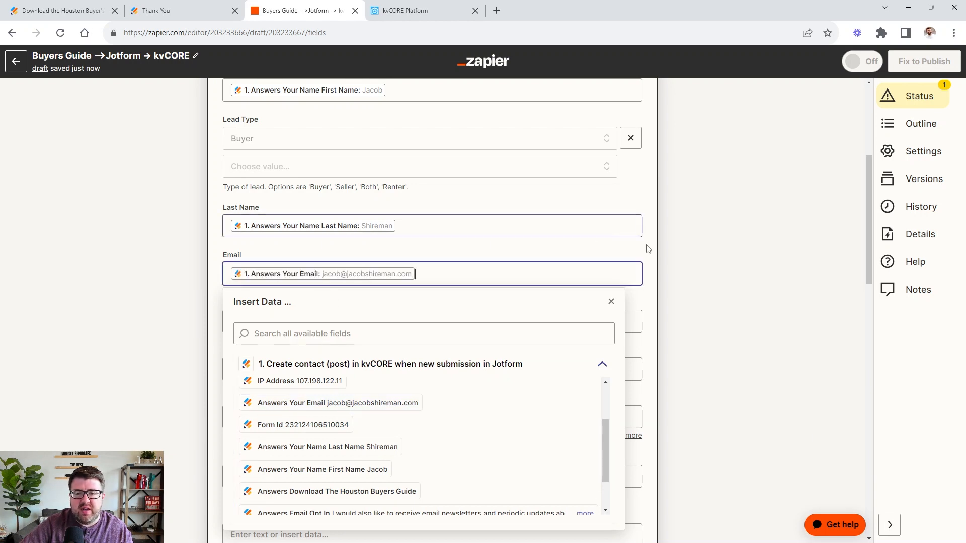
click(610, 301)
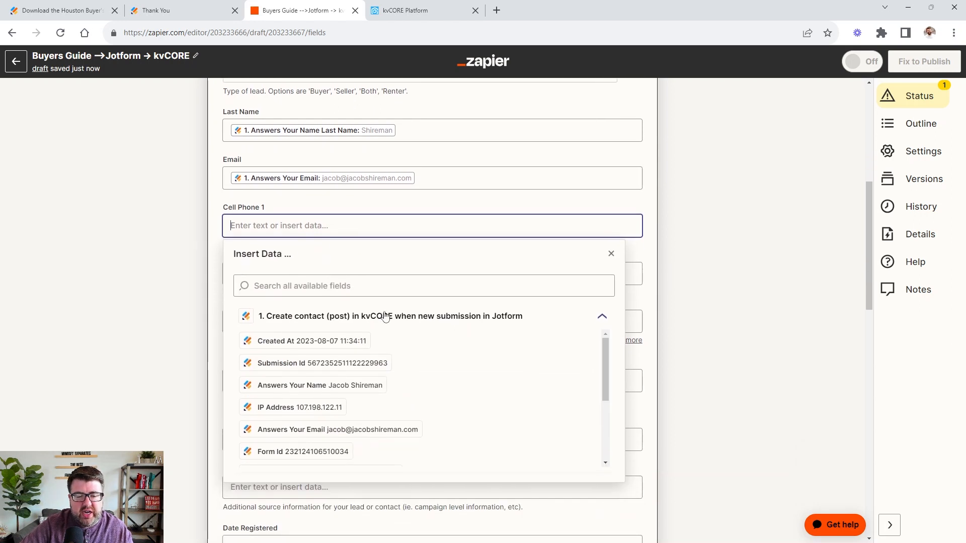
scroll(down, 3)
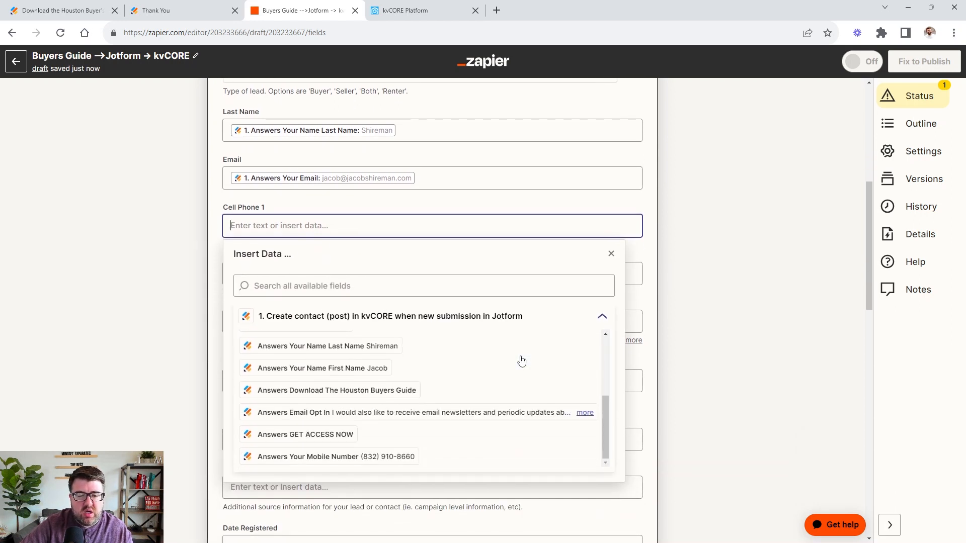
click(329, 456)
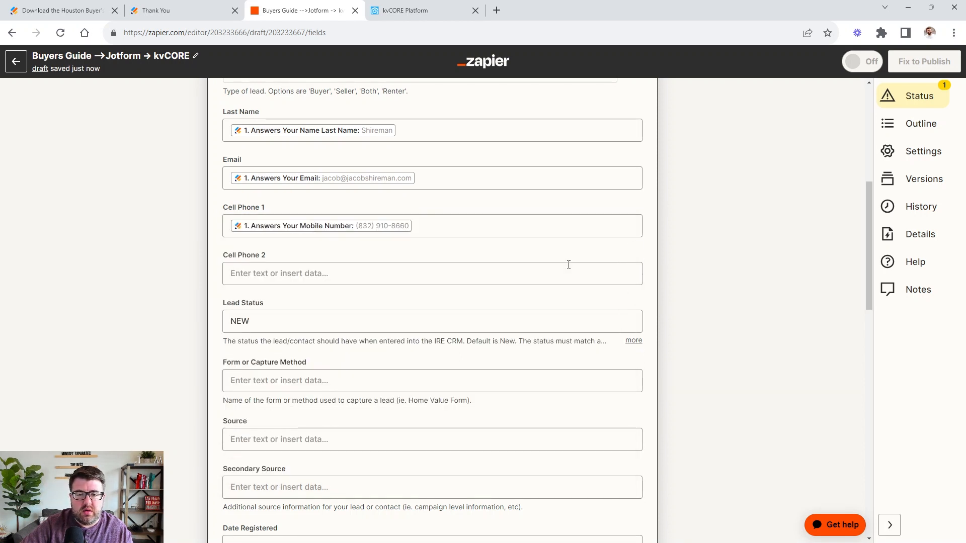
scroll(down, 3)
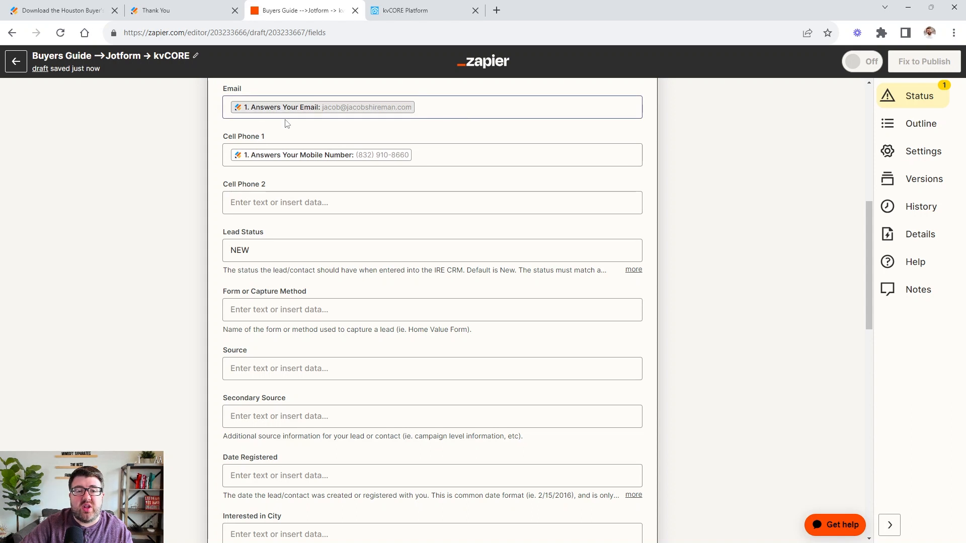
mouse_move(363, 110)
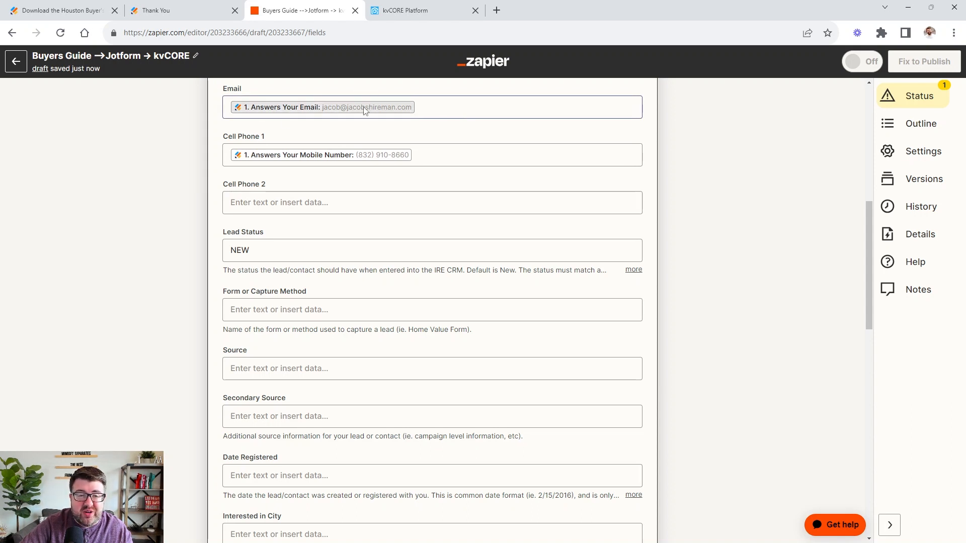
mouse_move(193, 220)
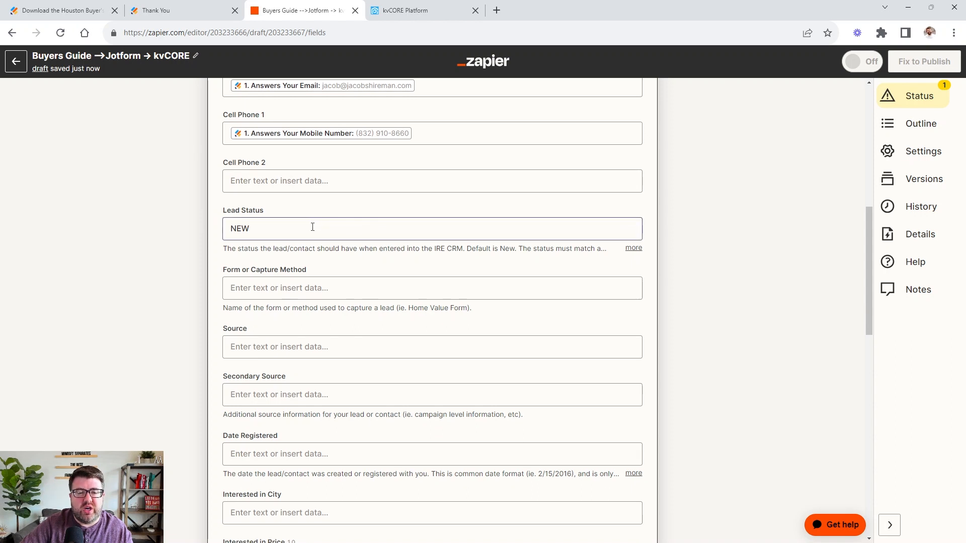
scroll(down, 3)
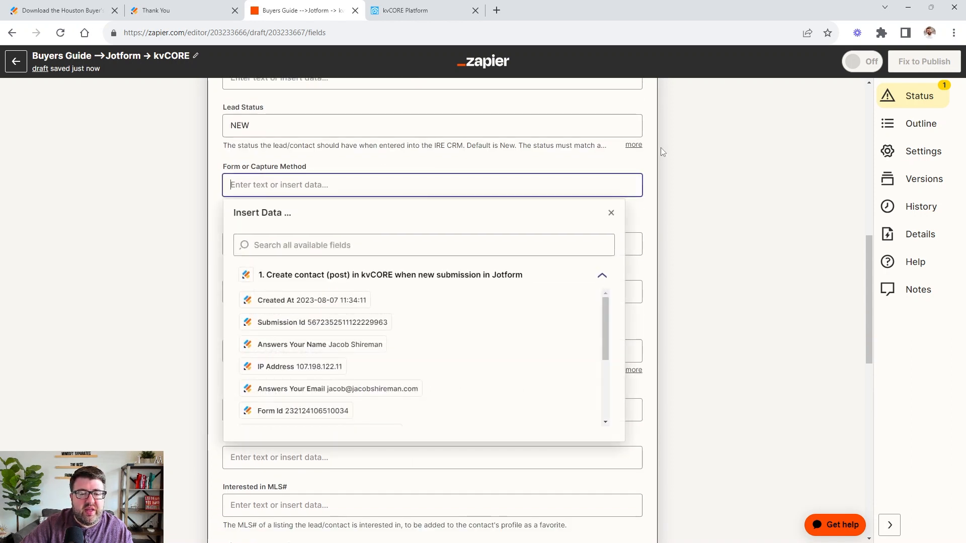
Type 'Buyers Guide Form' into the Form or Capture Method field.
click(610, 212)
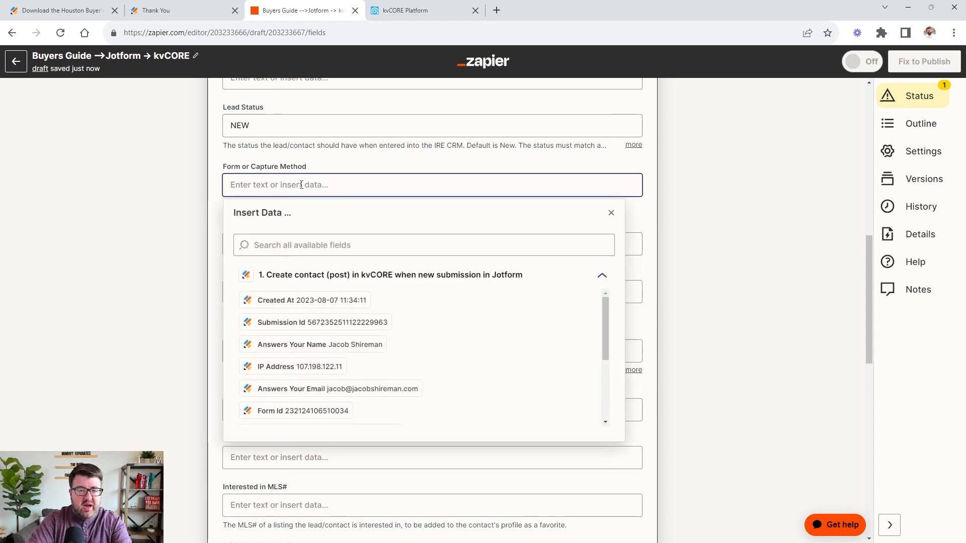
text(Buyers)
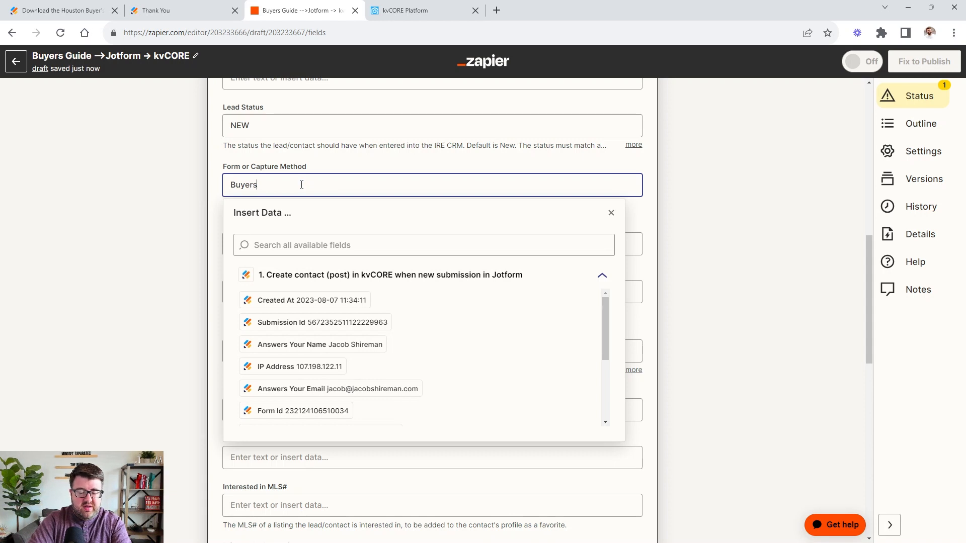
text(Form)
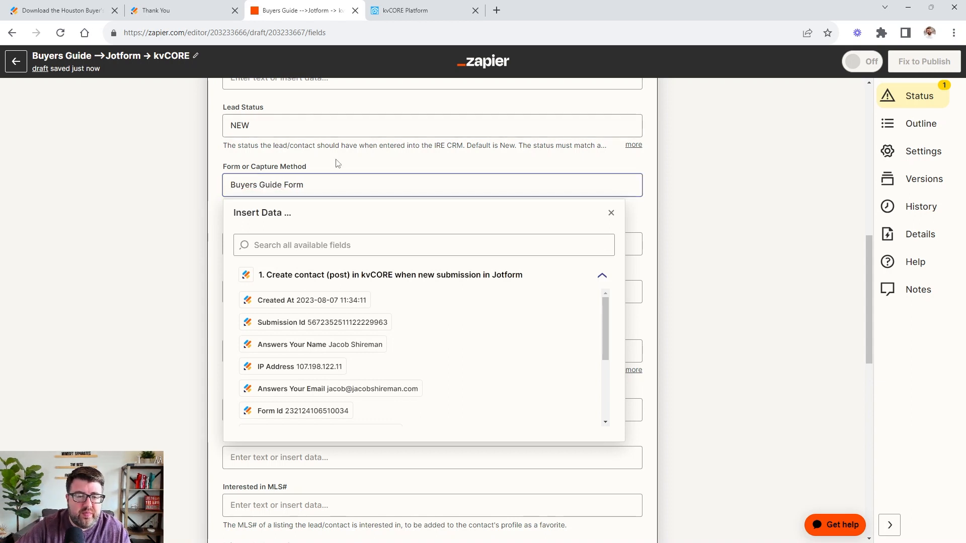
click(610, 213)
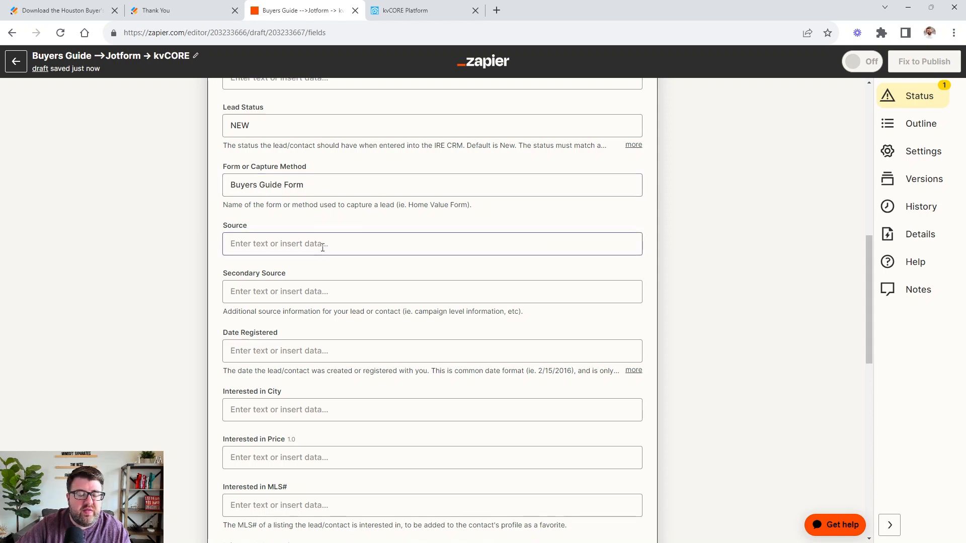
click(431, 244)
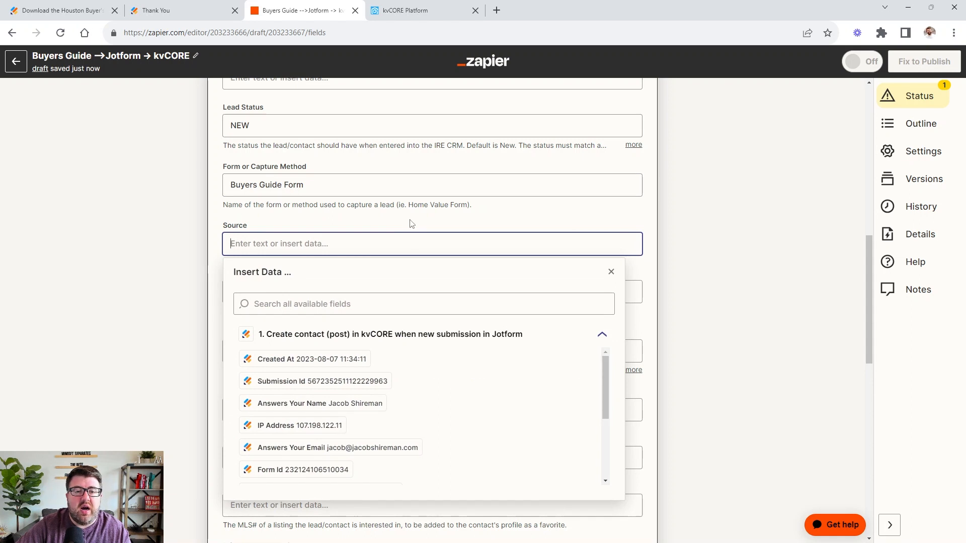
mouse_move(310, 244)
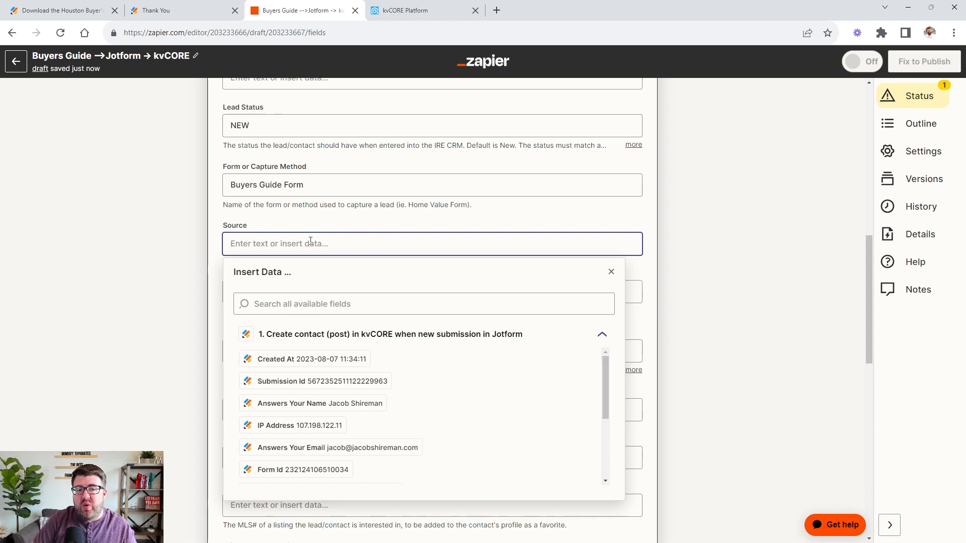
mouse_move(738, 193)
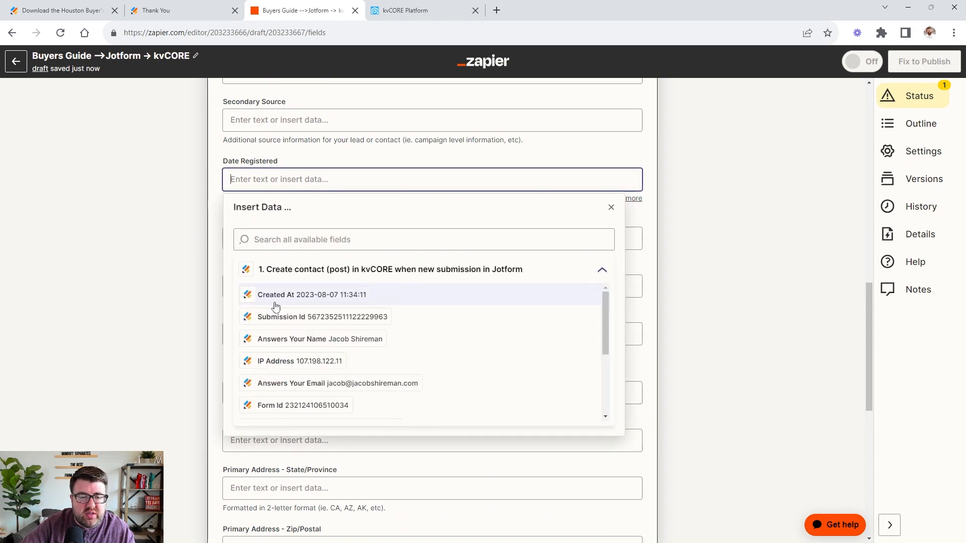
Map Date Registered to the submission's Created At time and scroll down to Note.
click(310, 294)
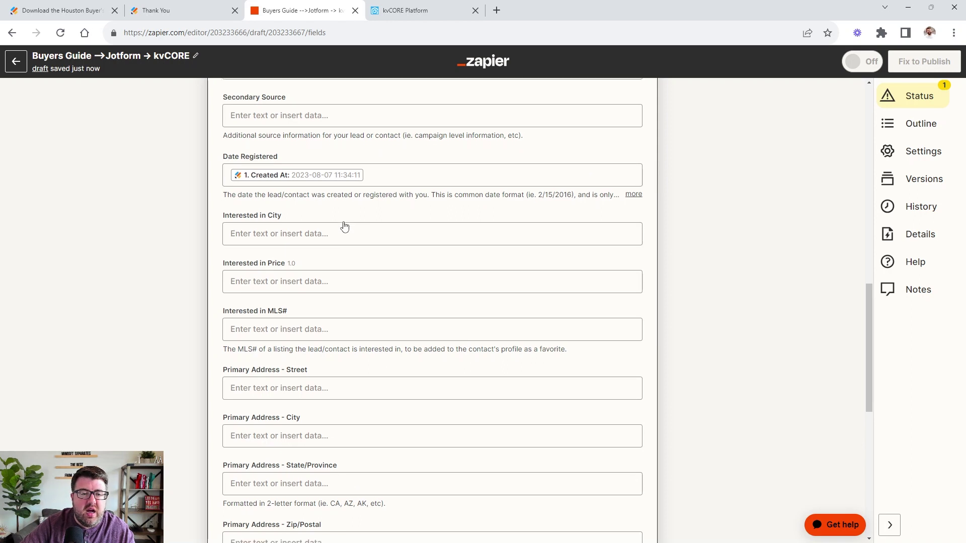
scroll(down, 3)
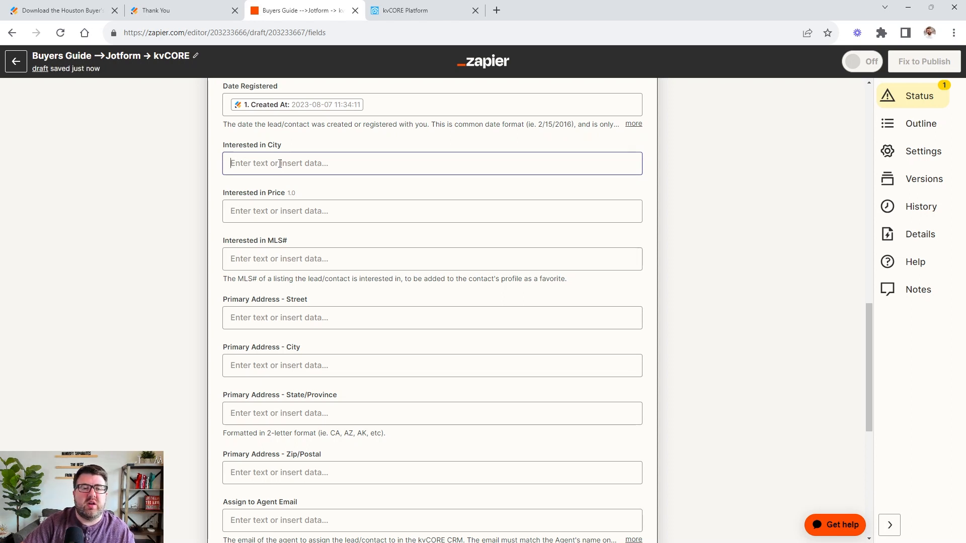
text(Kawt)
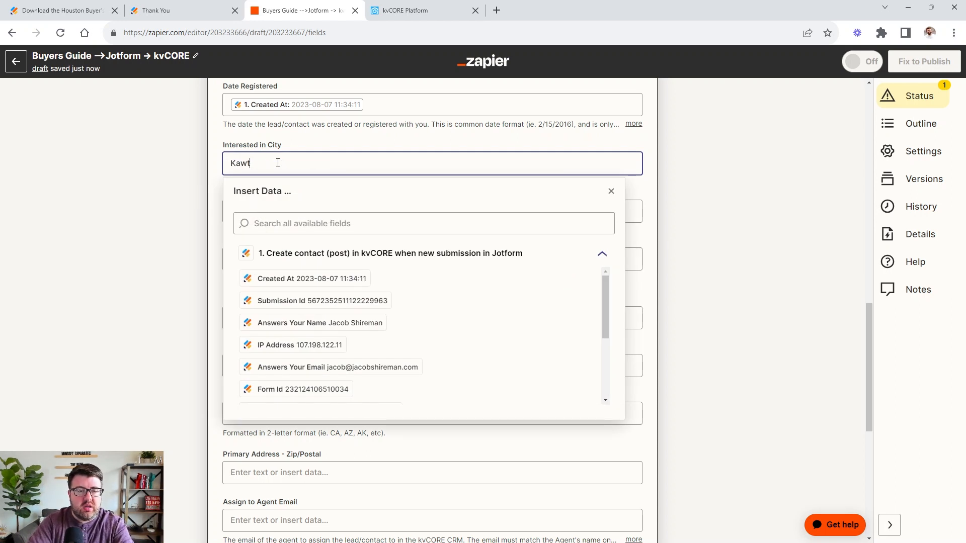
text(Katy)
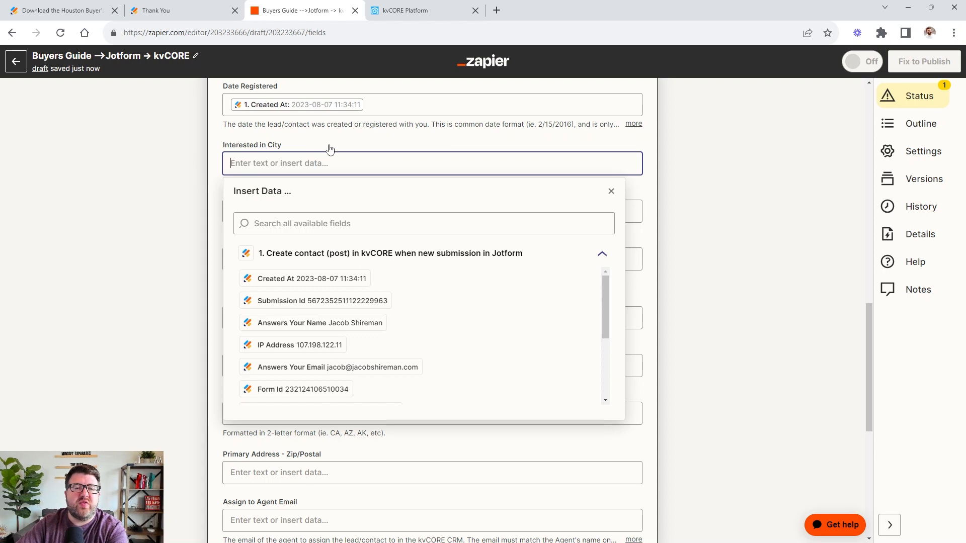
click(610, 191)
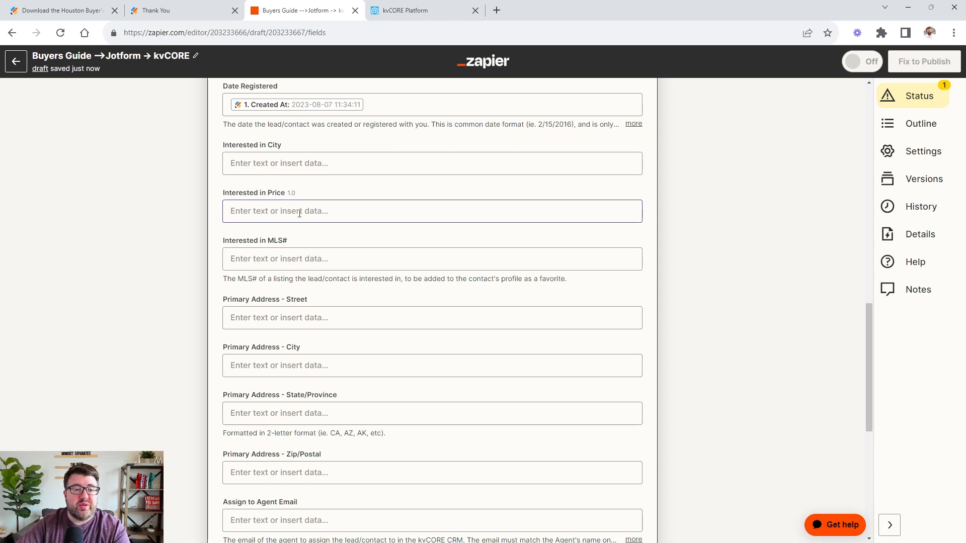
scroll(down, 3)
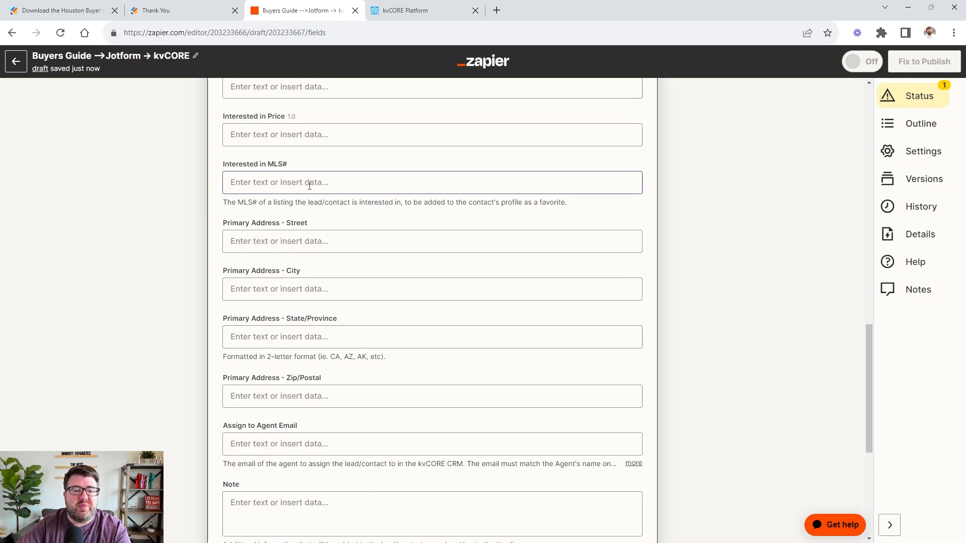
scroll(down, 3)
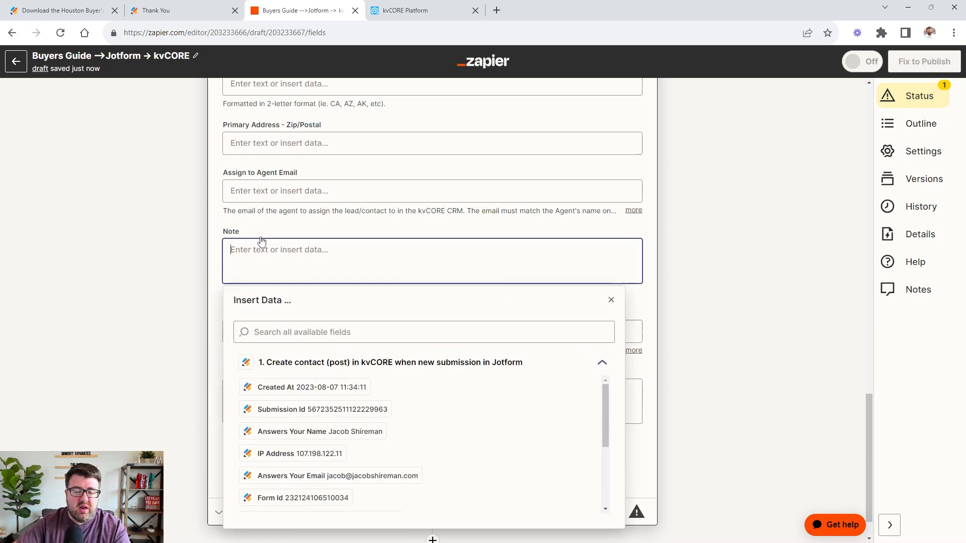
Enter the note 'Download Home Buyer's Guide' and continue to the action test.
text(Download)
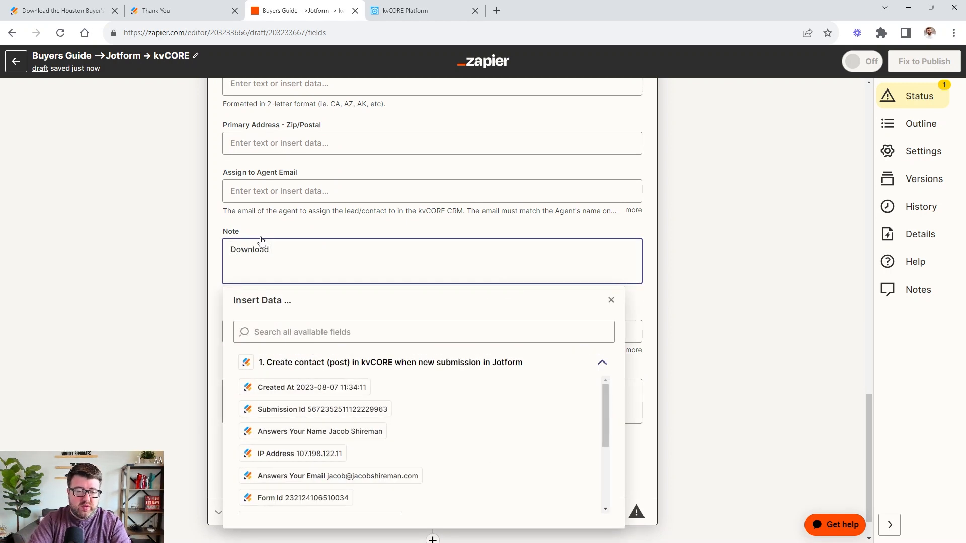
text(Home Bu)
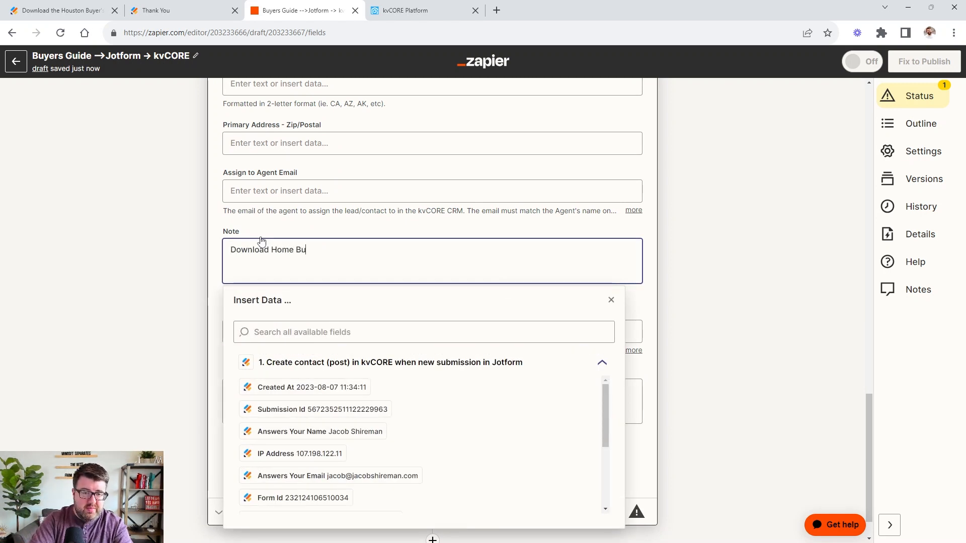
text(yer's Gui)
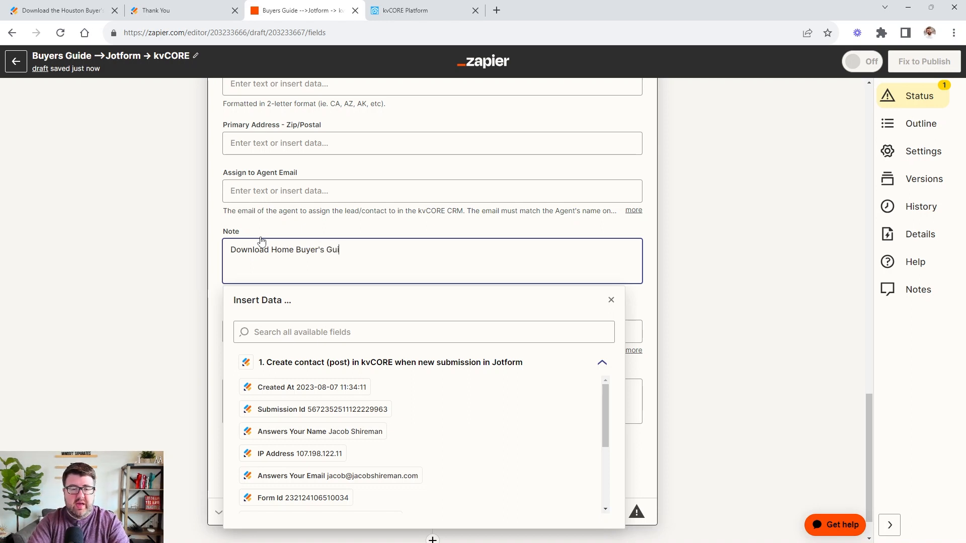
text(de)
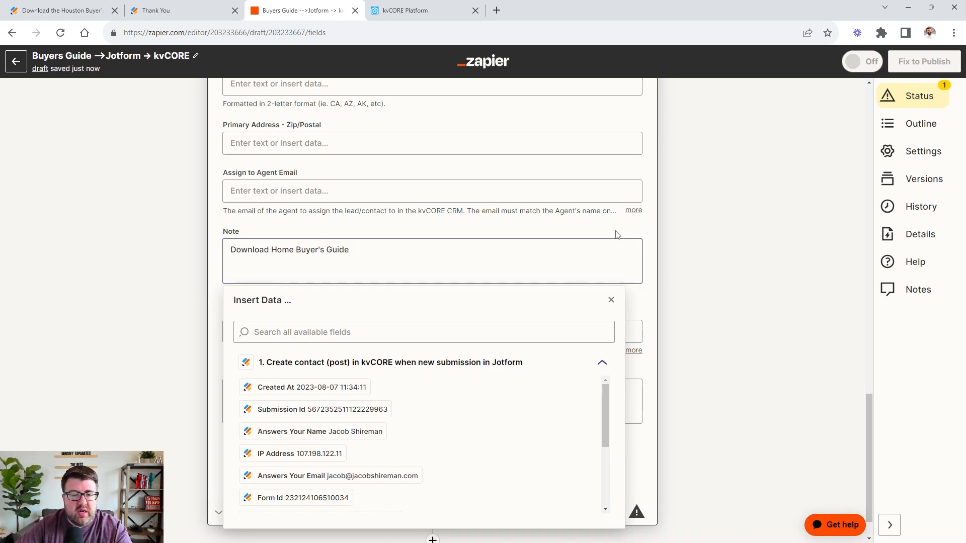
click(610, 300)
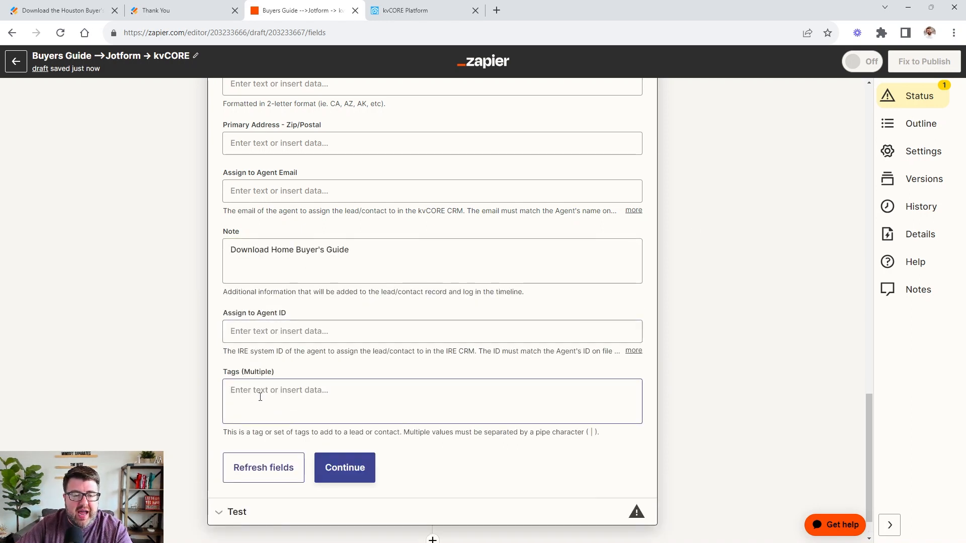
mouse_move(486, 371)
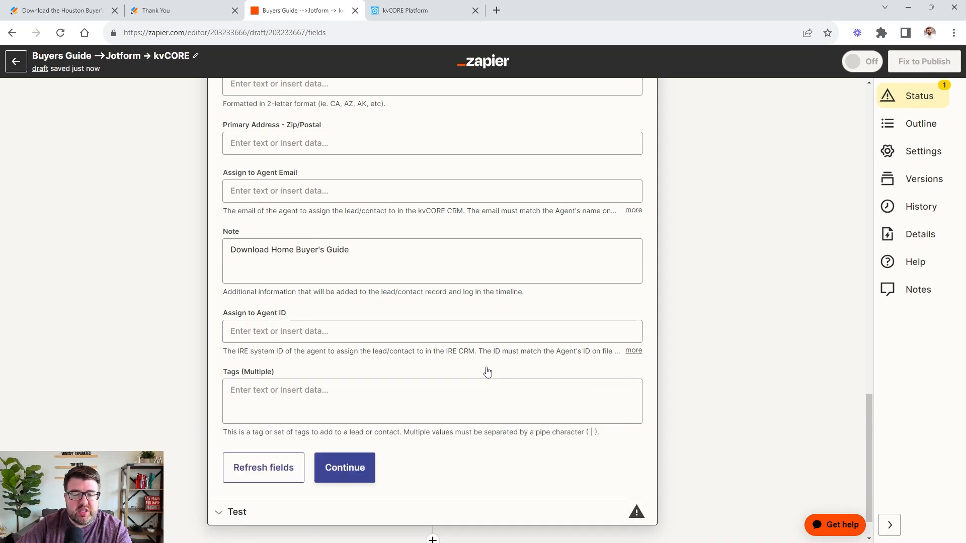
mouse_move(591, 441)
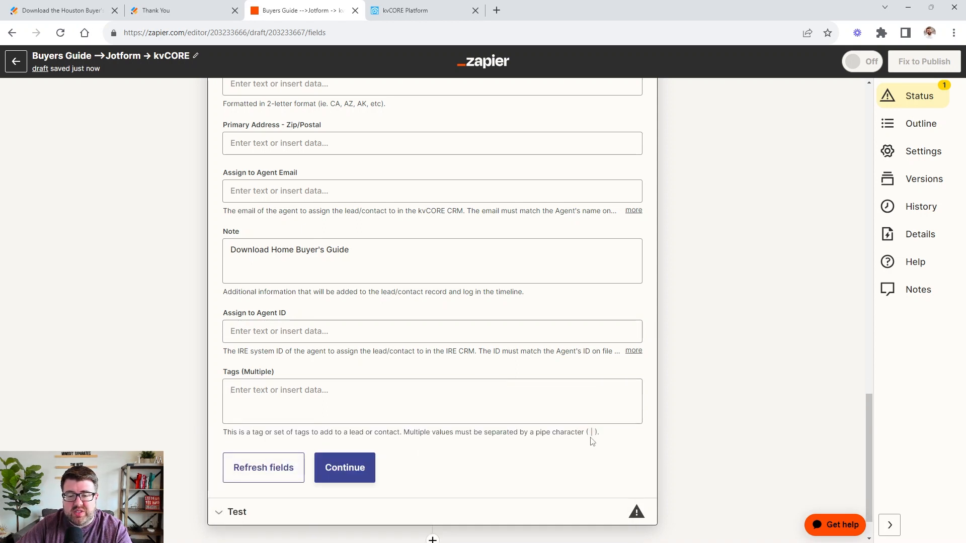
double_click(592, 432)
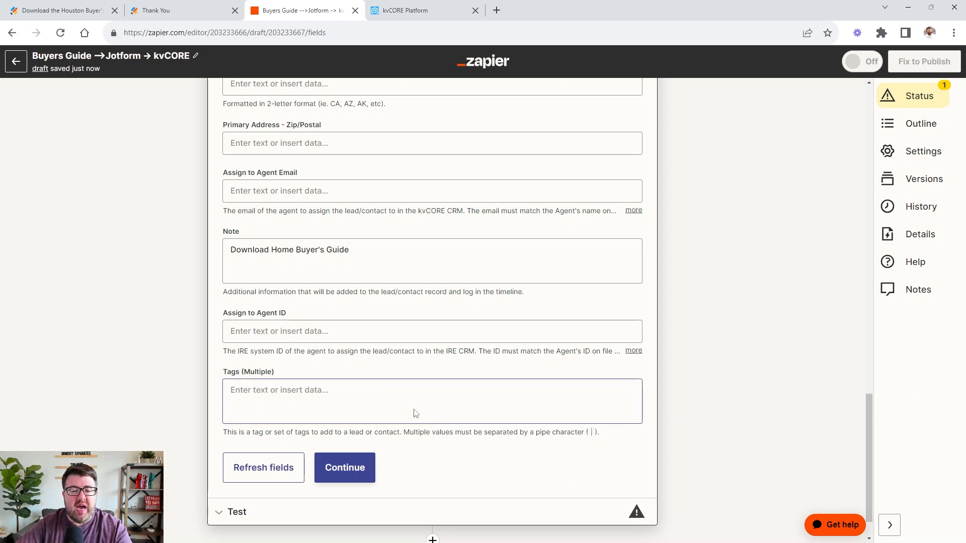
click(344, 467)
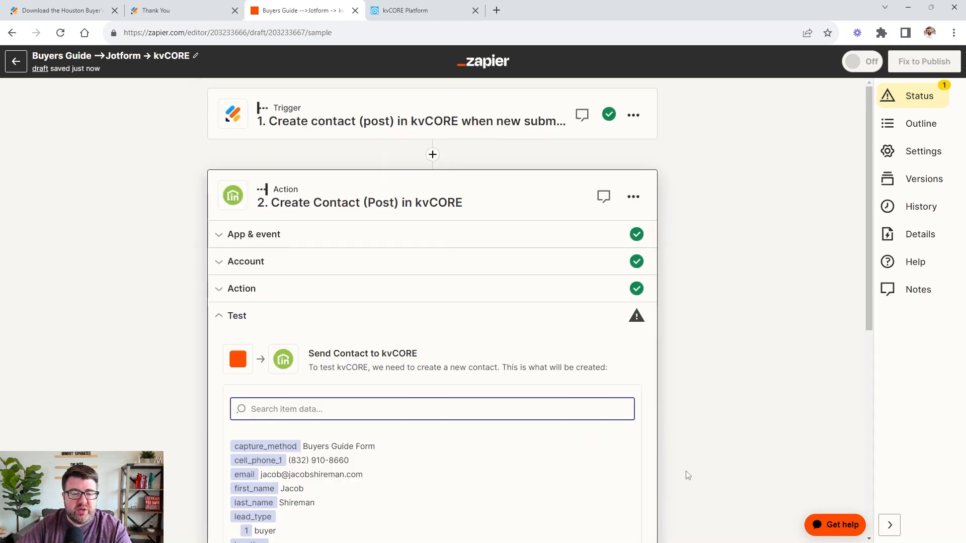
Test the kvCORE contact creation, publish the zap to turn it on, and leave the editor.
scroll(down, 3)
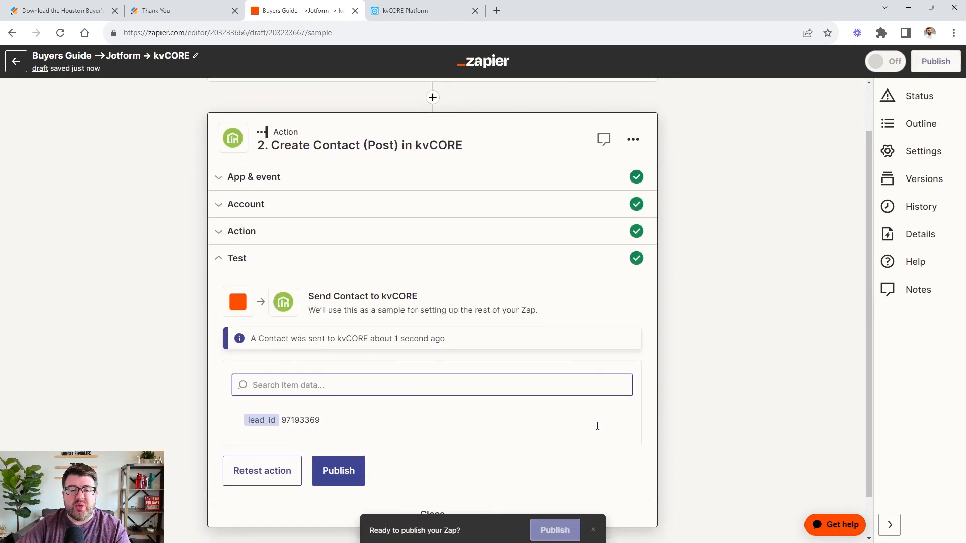
scroll(down, 3)
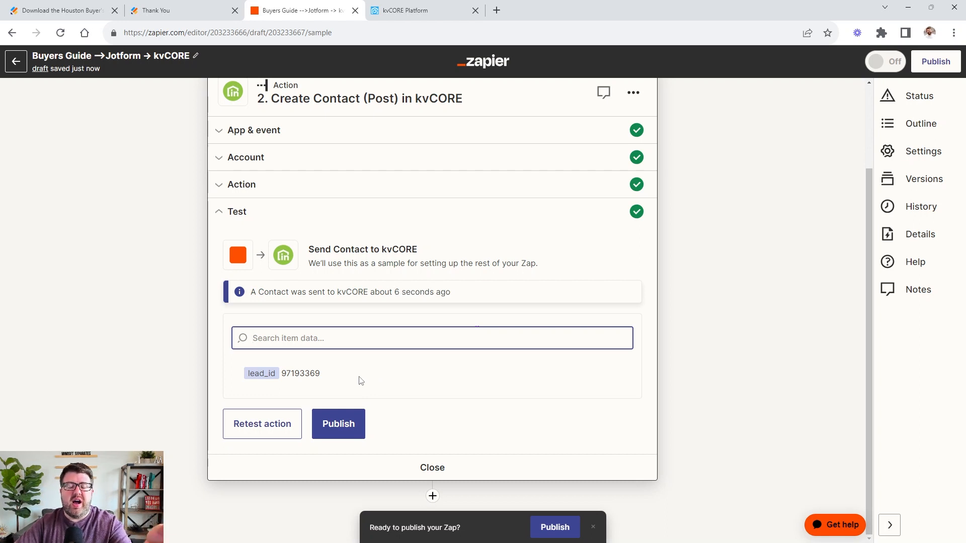
mouse_move(359, 389)
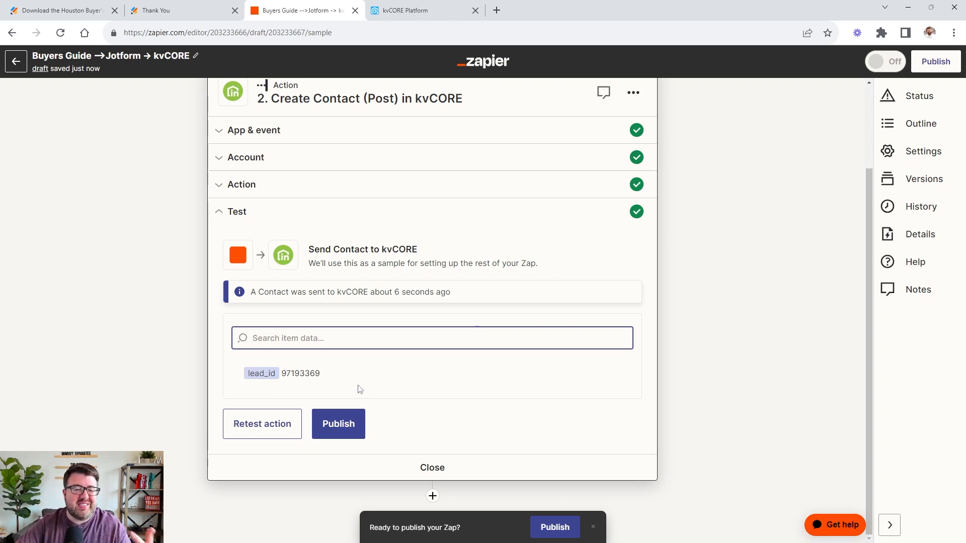
mouse_move(302, 366)
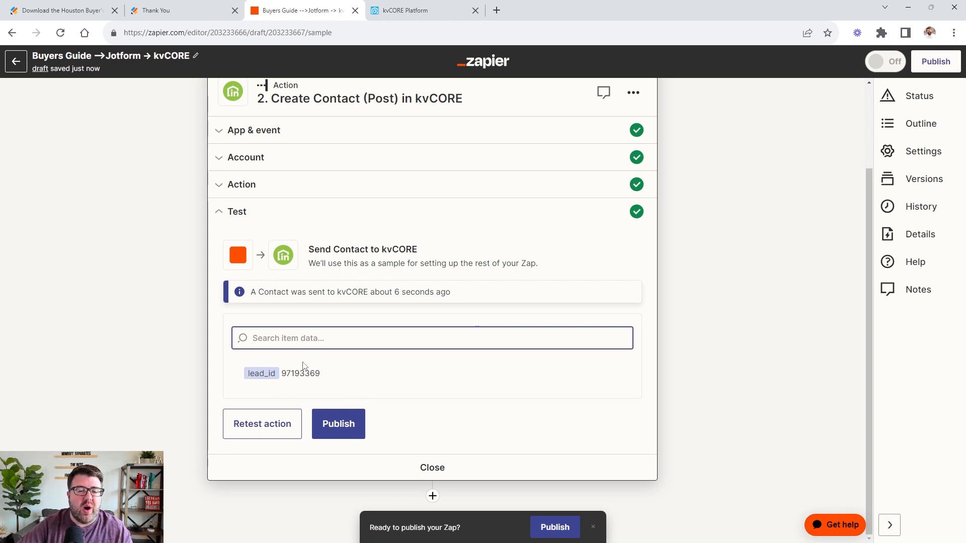
mouse_move(392, 462)
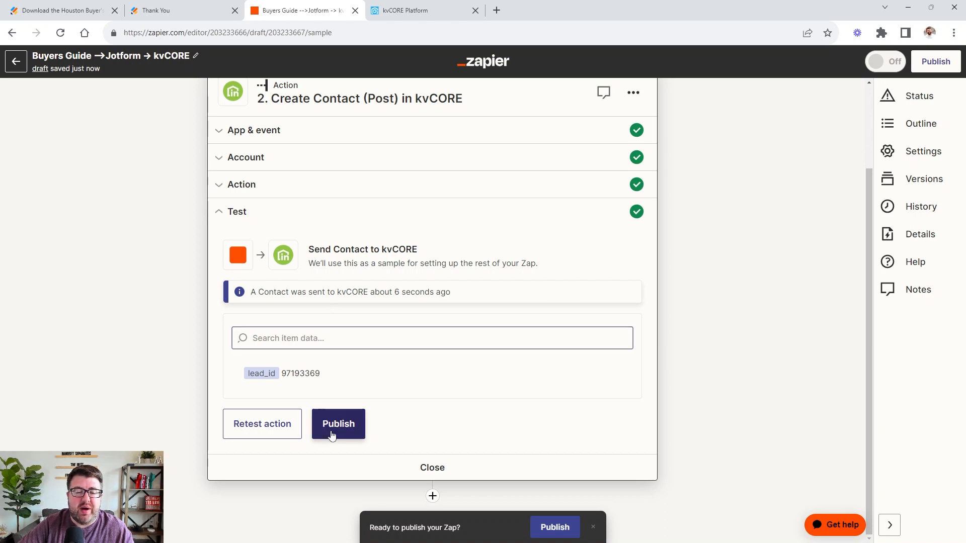
click(337, 423)
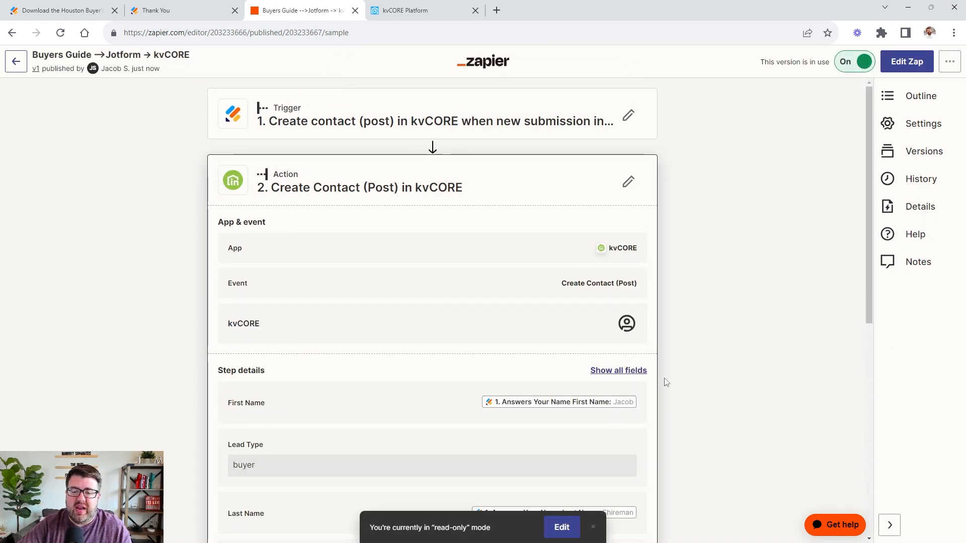
mouse_move(640, 189)
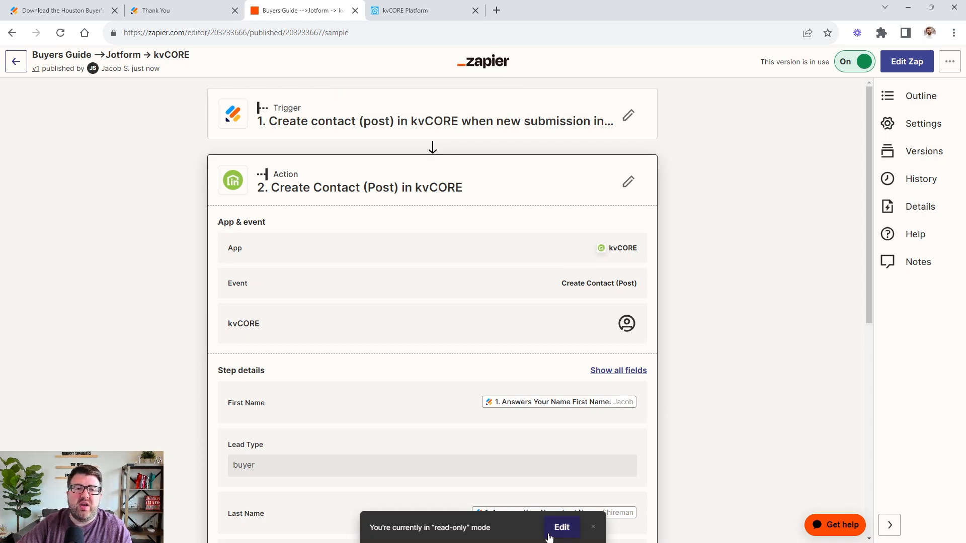
mouse_move(517, 397)
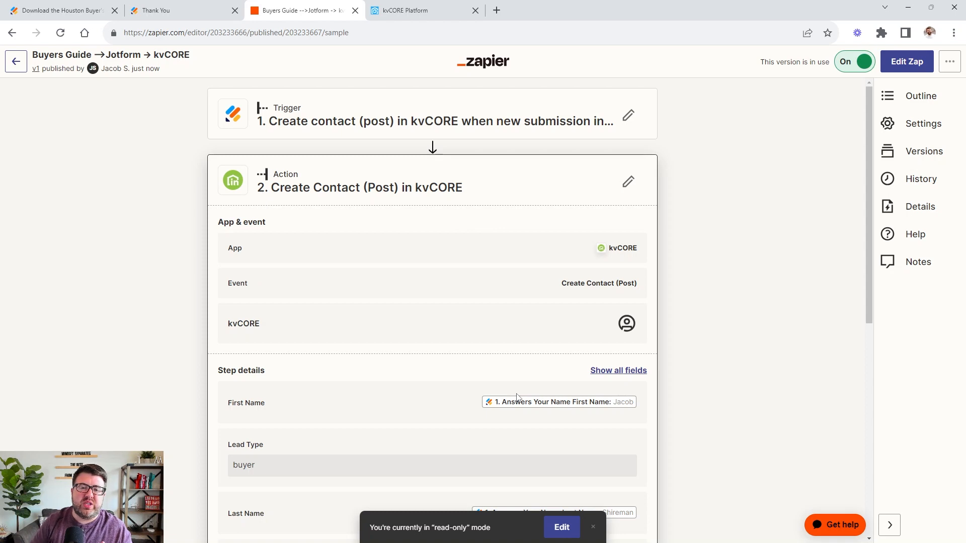
mouse_move(715, 175)
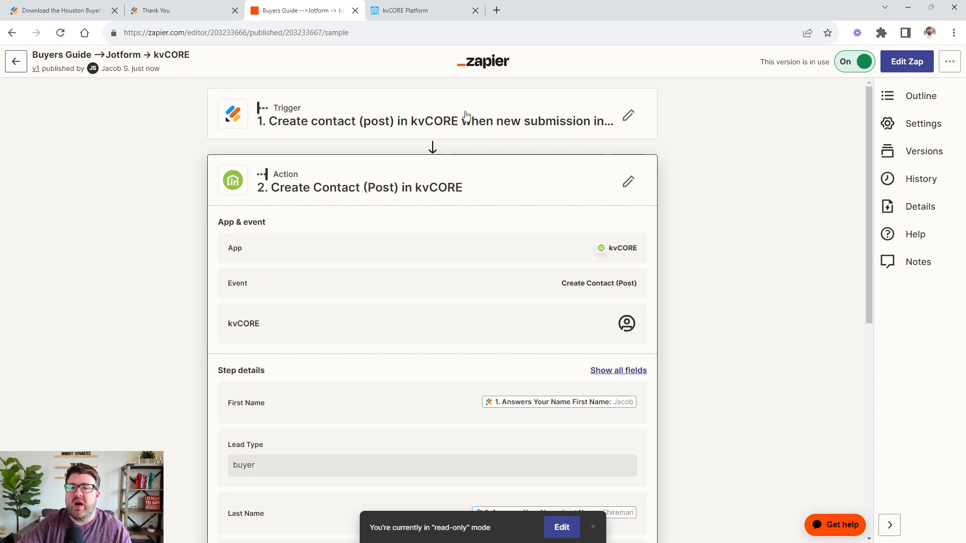
click(15, 61)
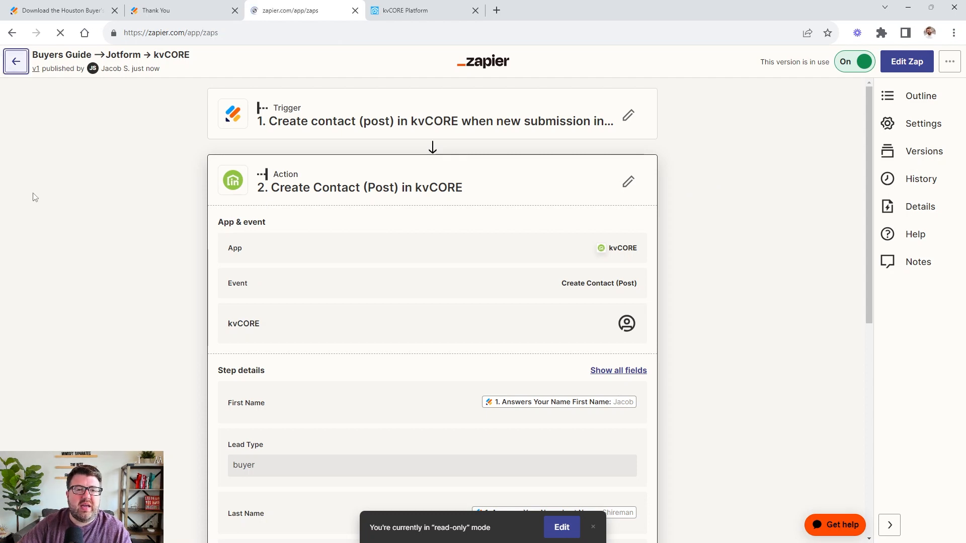
Open the Buyers Guide → Jotform → kvCORE zap for editing and add a step after kvCORE.
click(15, 61)
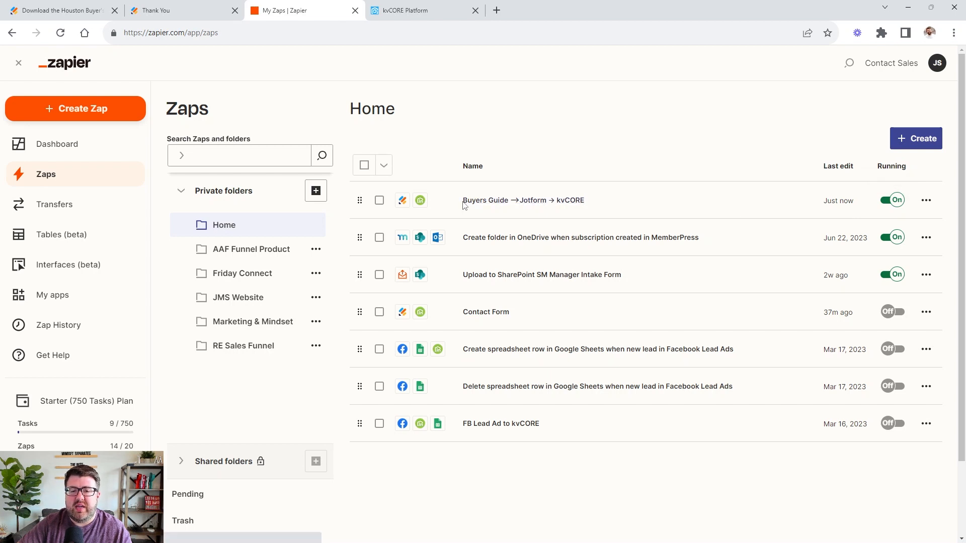
mouse_move(510, 200)
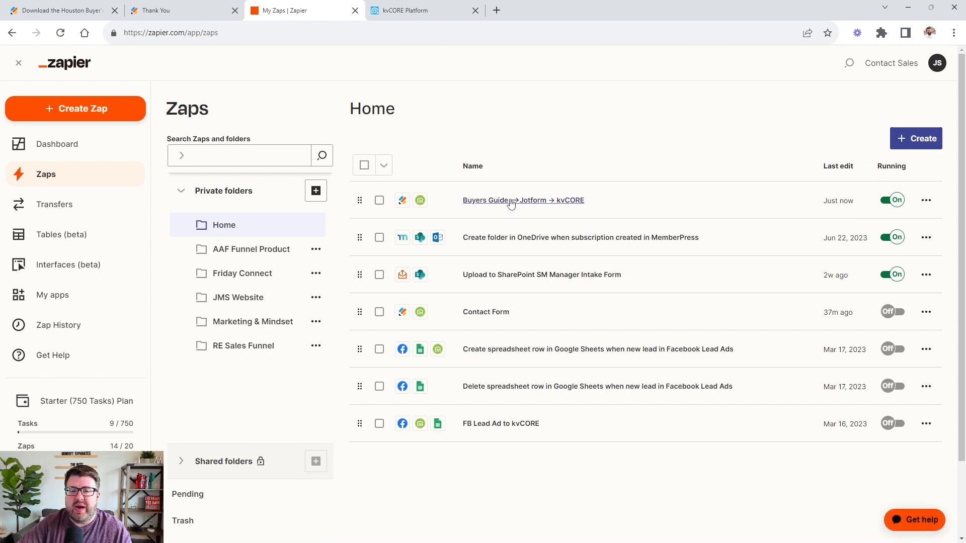
click(523, 201)
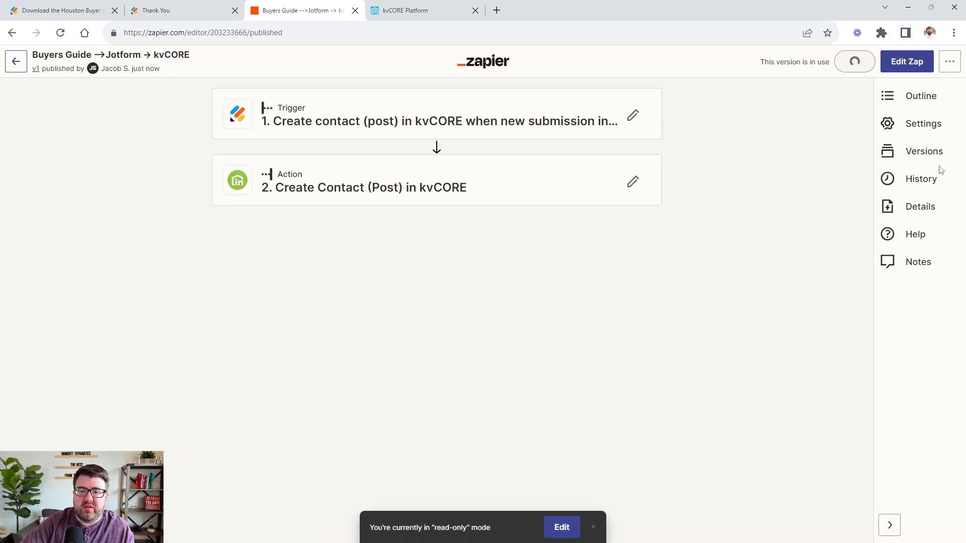
click(854, 61)
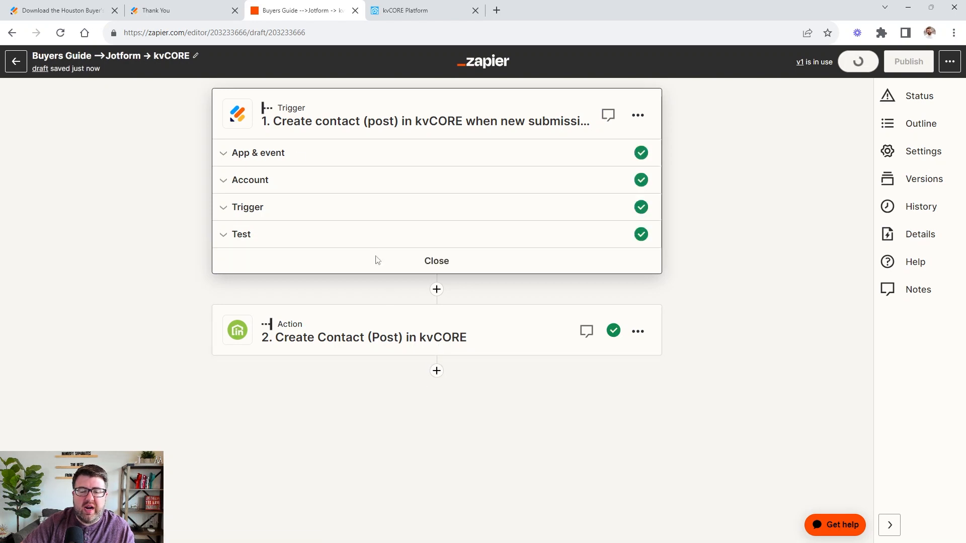
click(857, 61)
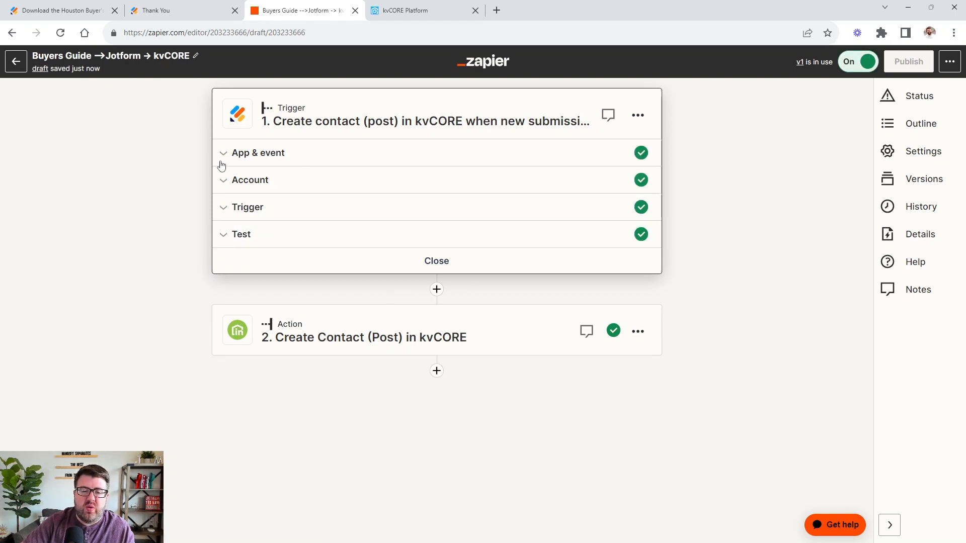
mouse_move(436, 371)
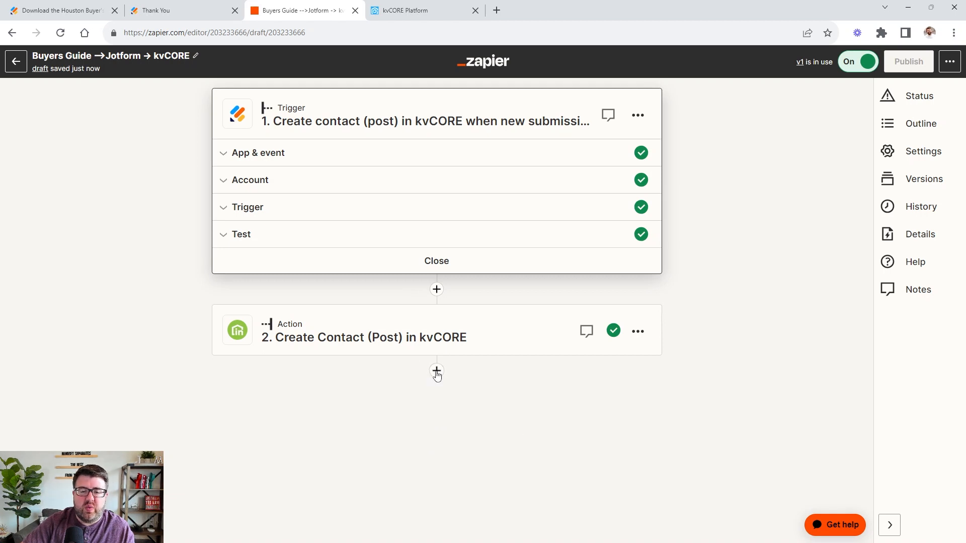
click(436, 370)
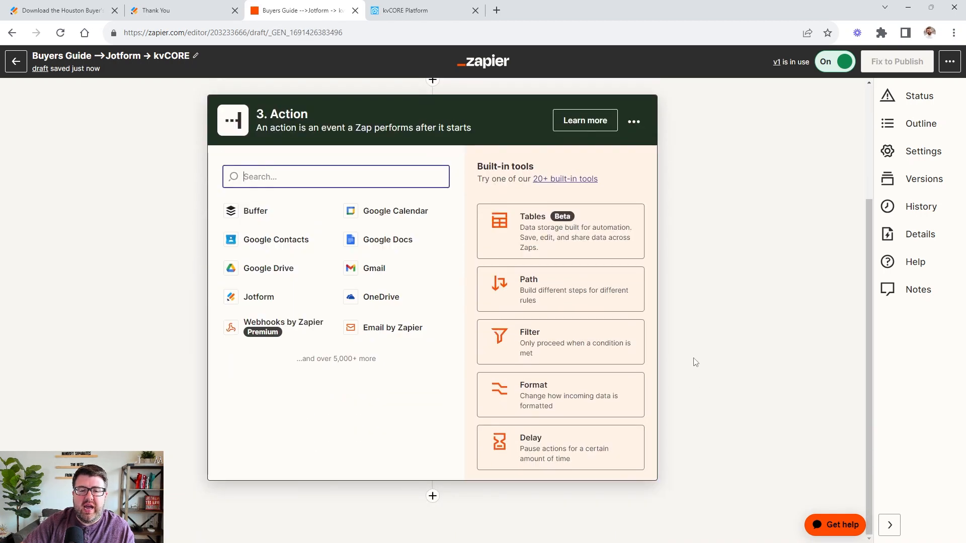
mouse_move(373, 268)
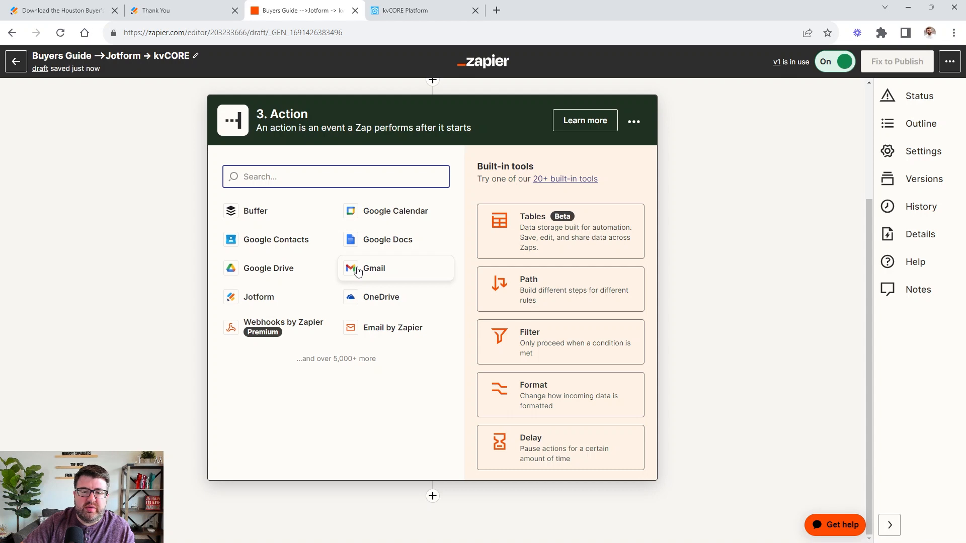
Set step 3 to the Gmail app with the Send Email event.
click(373, 268)
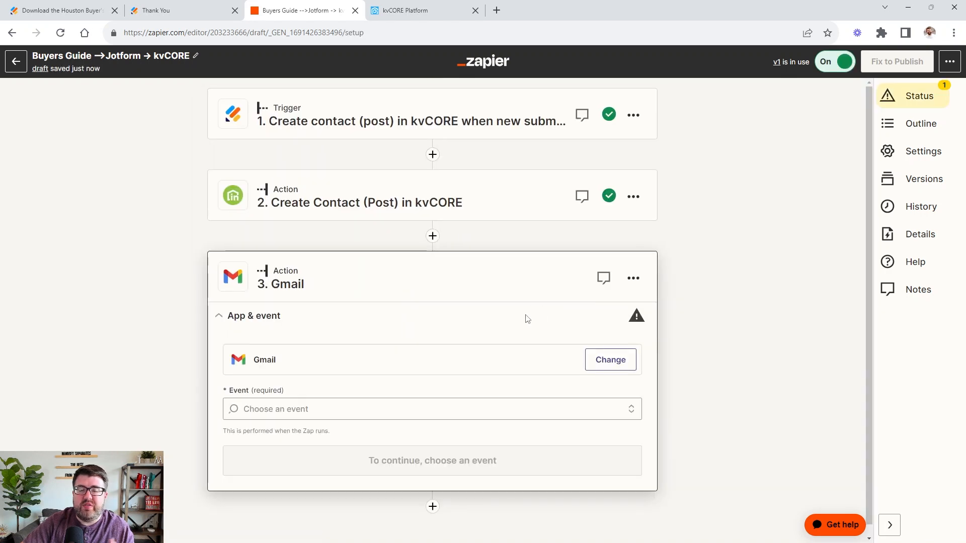
mouse_move(609, 359)
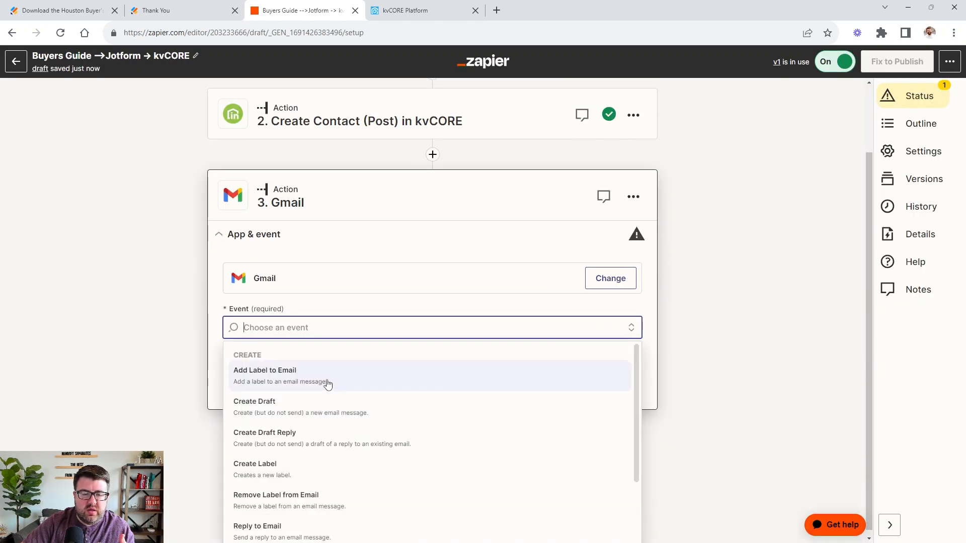
scroll(down, 3)
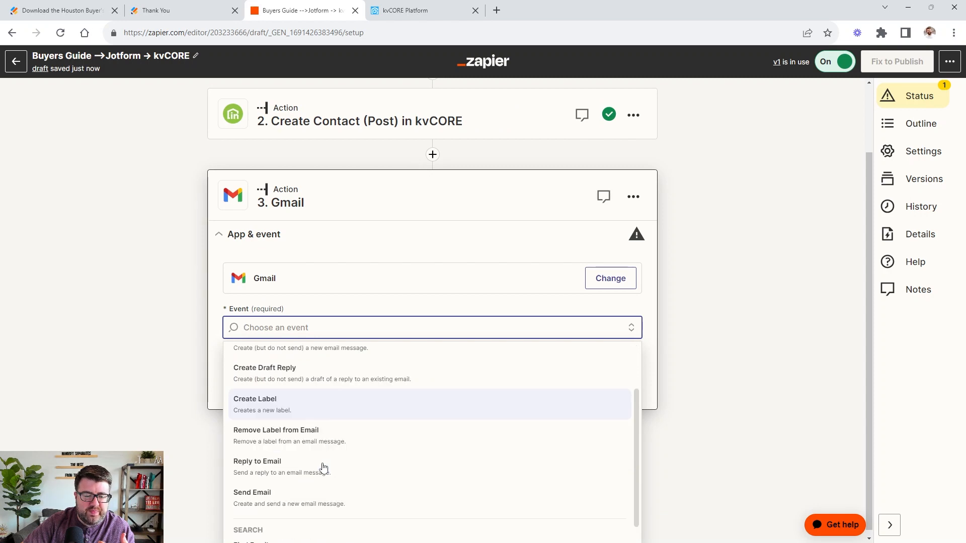
click(252, 492)
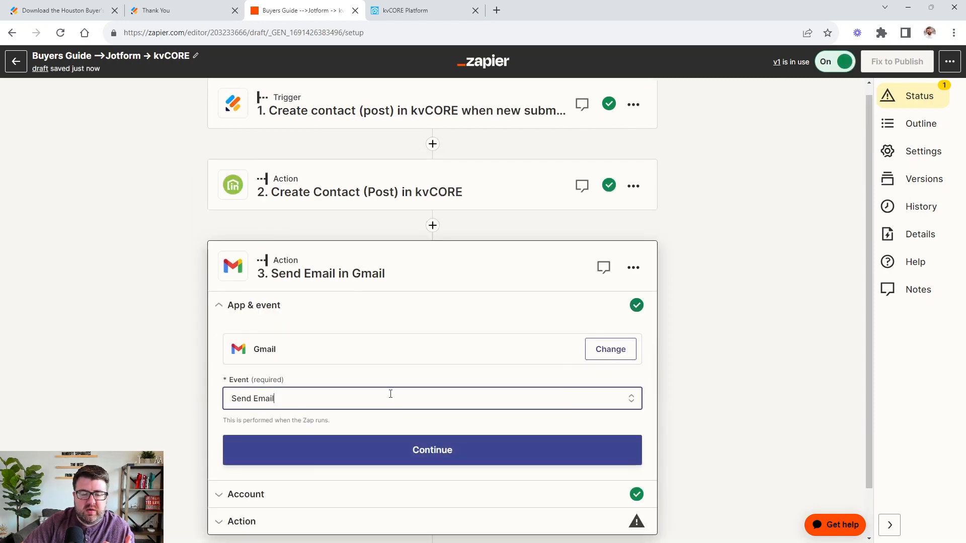
click(432, 450)
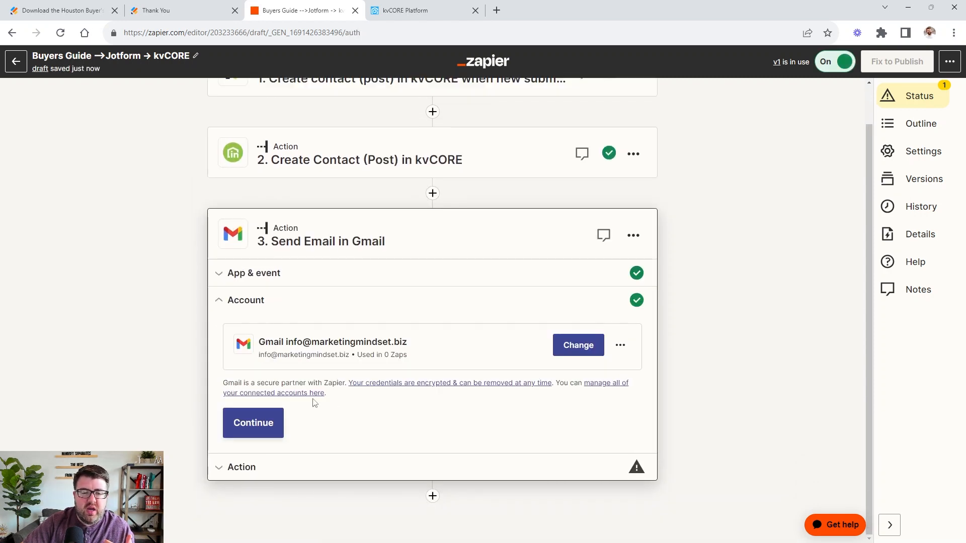
Keep the currently connected Gmail account, leaving the account list unchanged.
click(577, 345)
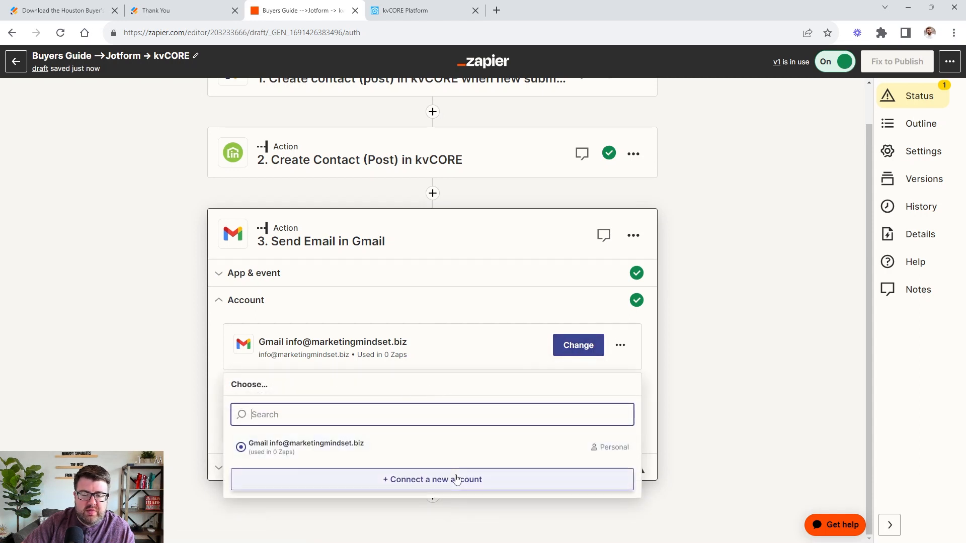
mouse_move(647, 406)
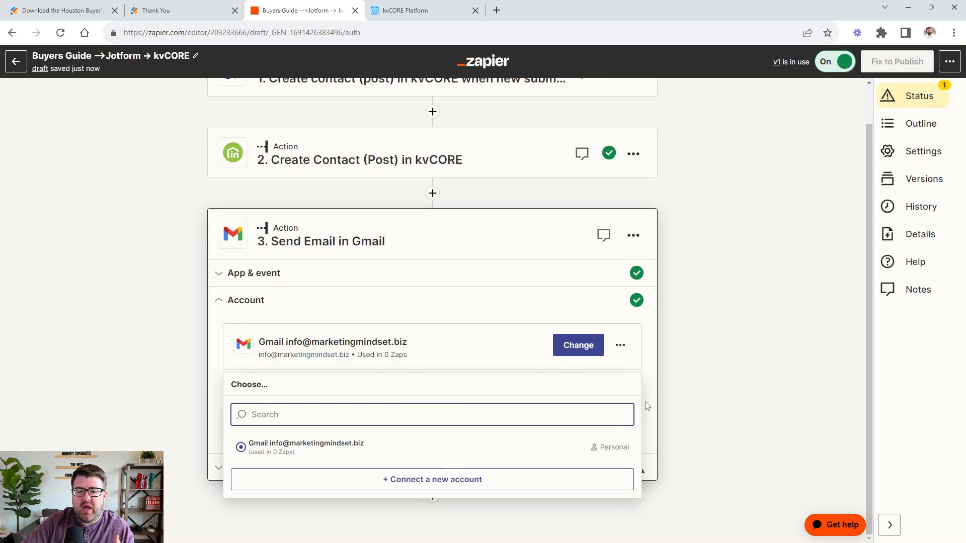
click(307, 443)
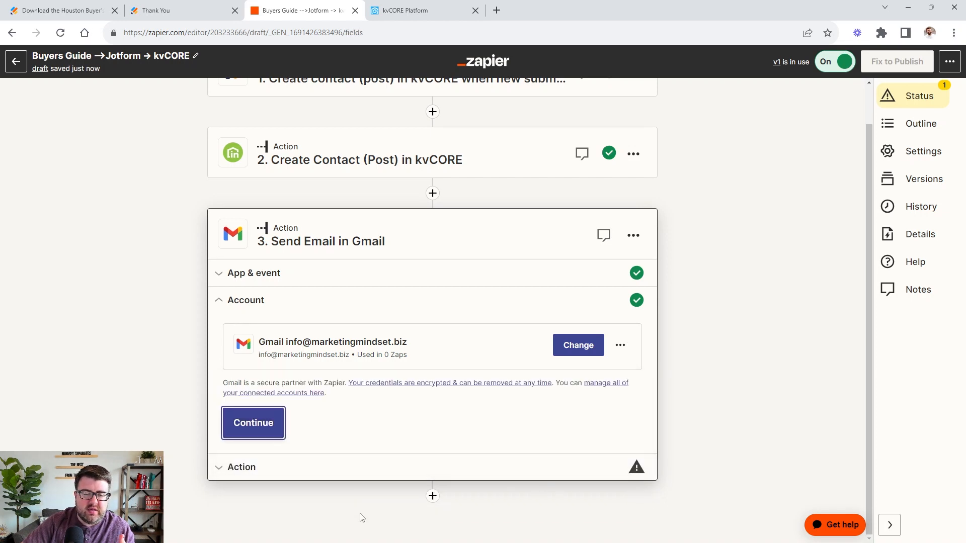
click(253, 423)
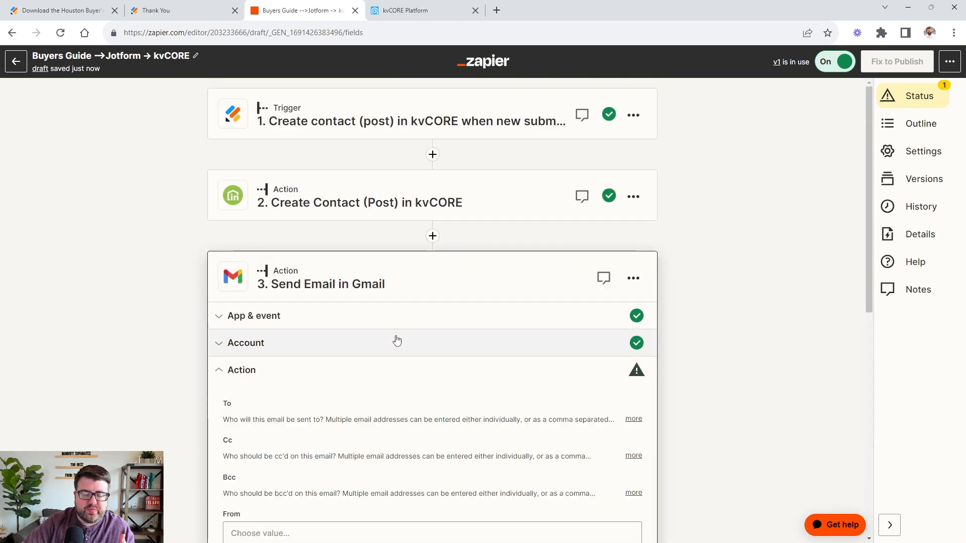
Address the email to 'Answers Your Email' with From Name 'Jacob S - J&M Realty Group'.
scroll(down, 3)
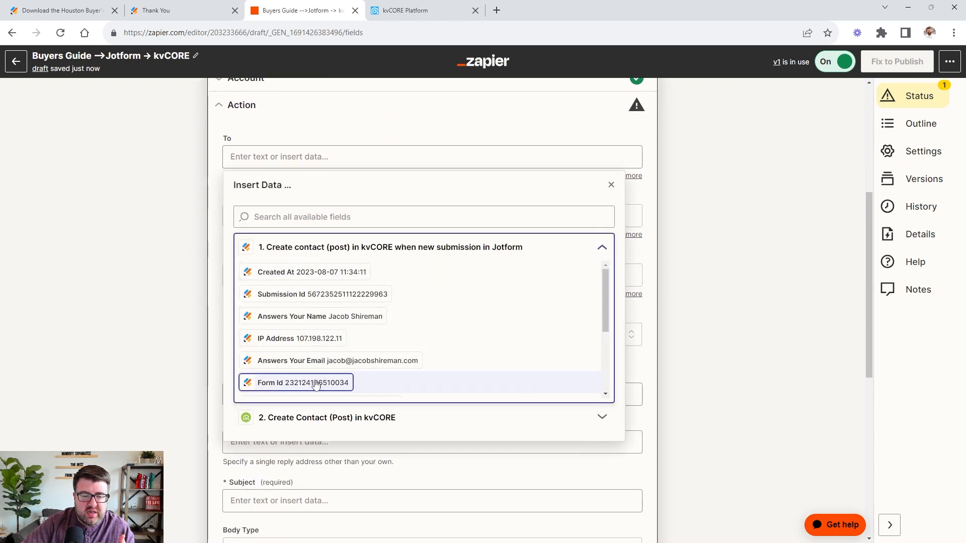
click(337, 360)
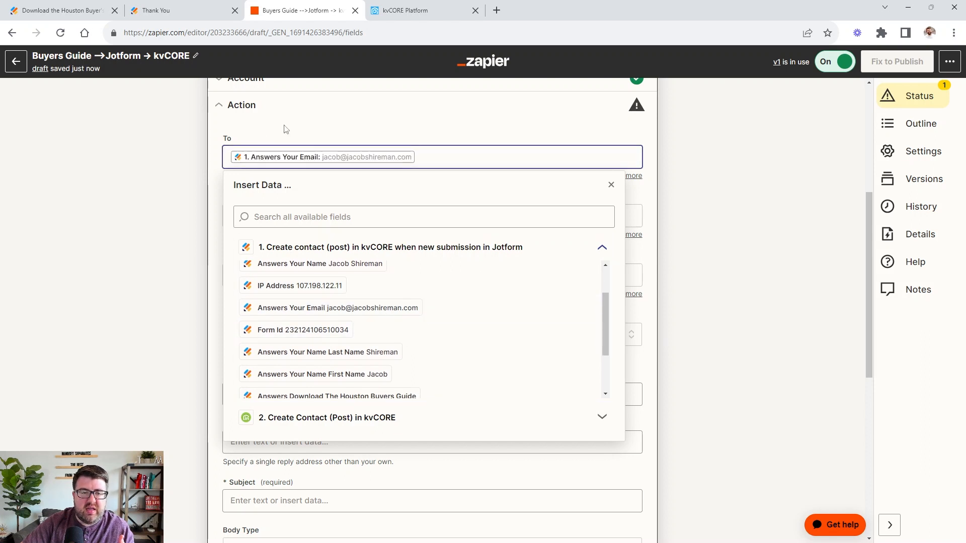
click(610, 185)
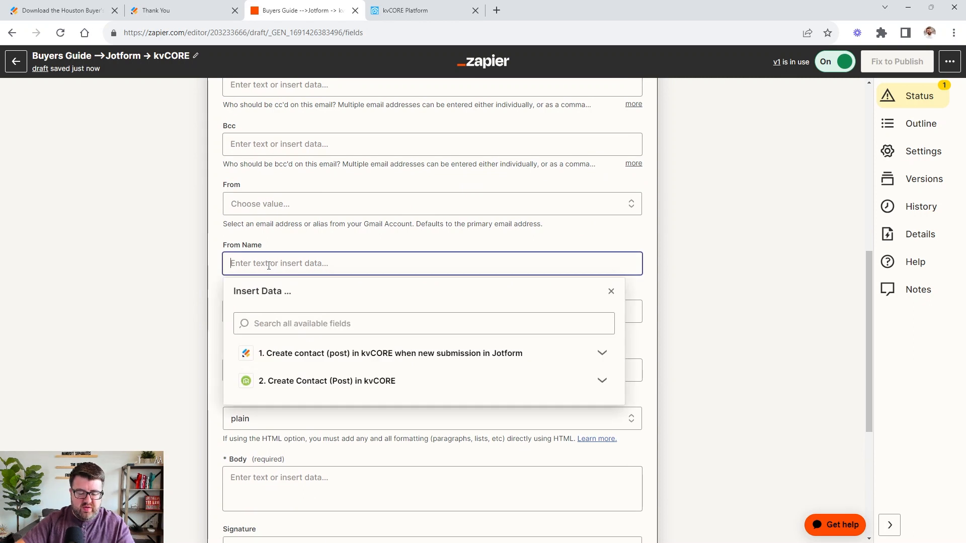
text(Jacob)
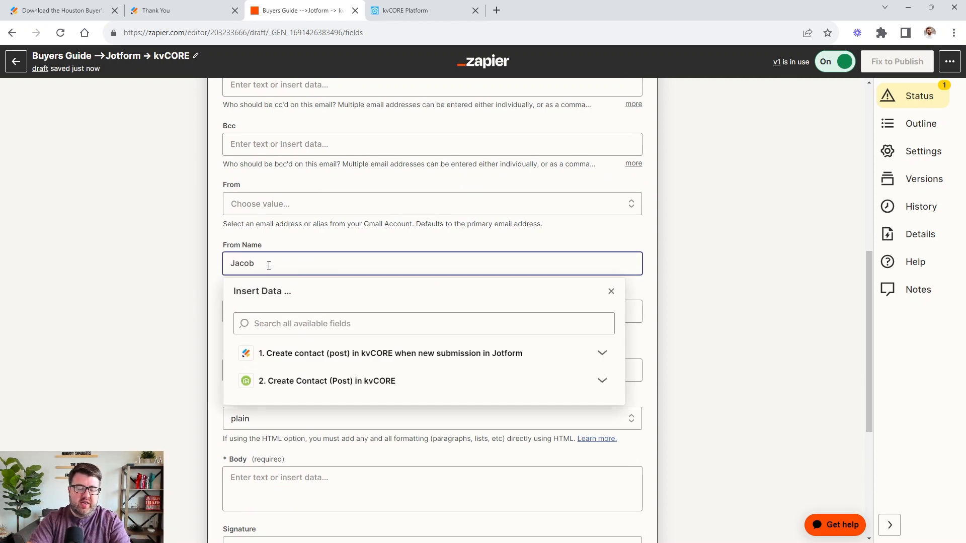
text(S -J&)
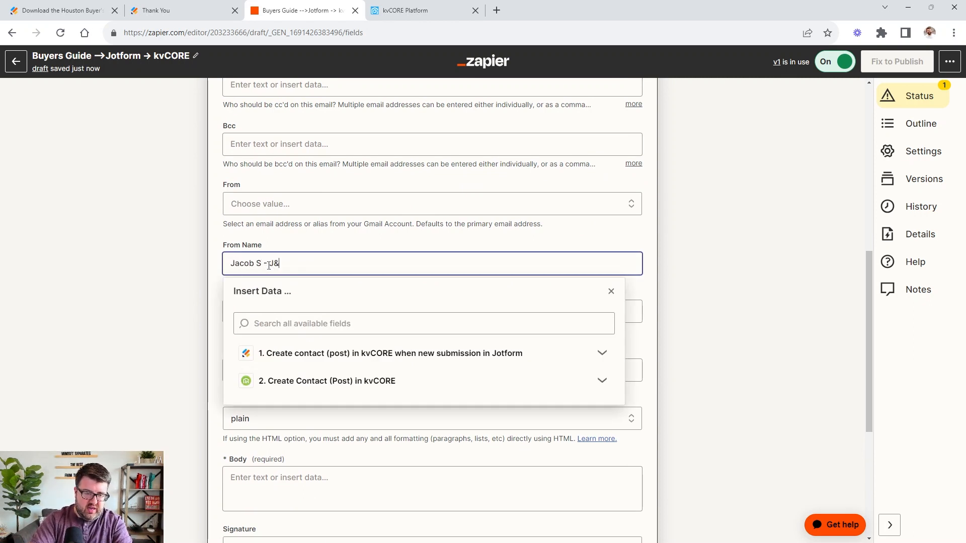
text(M Realty Group)
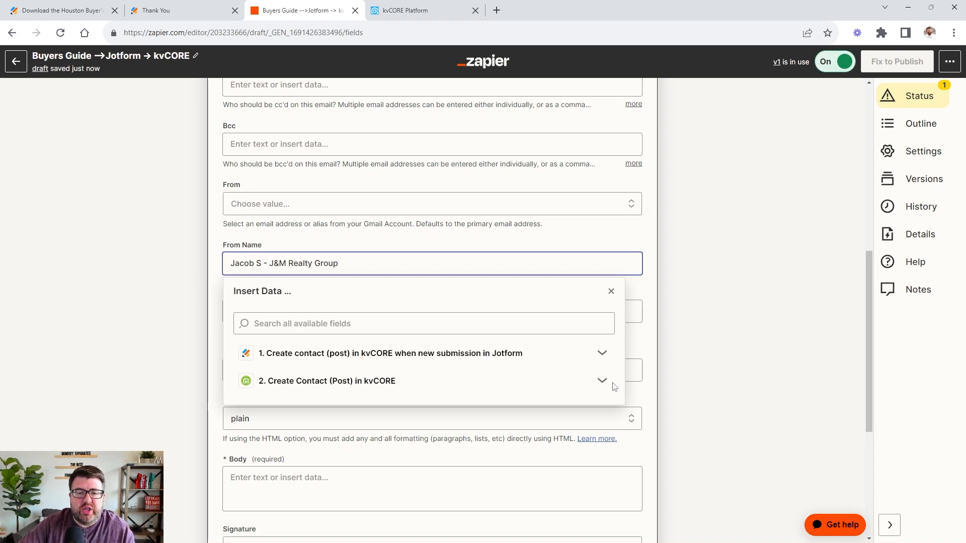
Browse the Reply To form data options, then set Body Type to html.
click(610, 290)
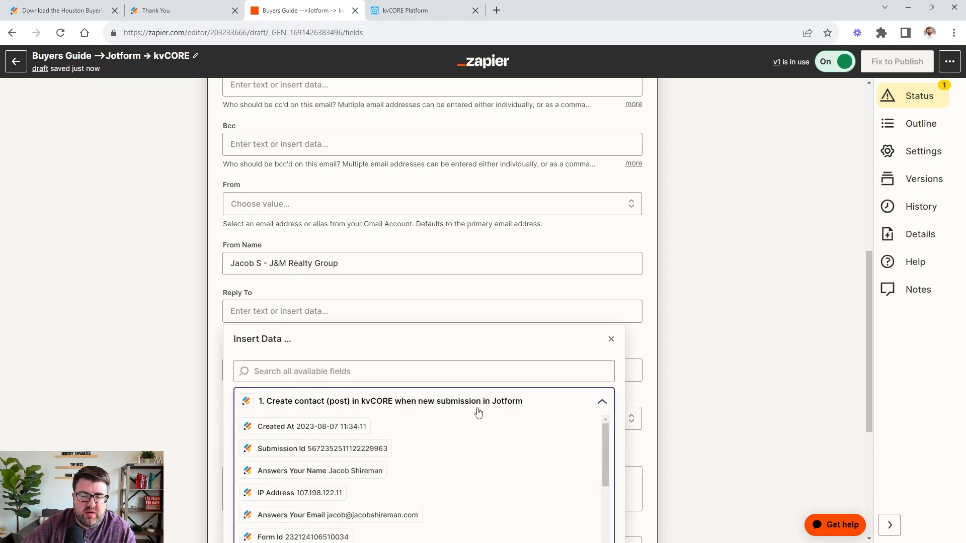
click(431, 310)
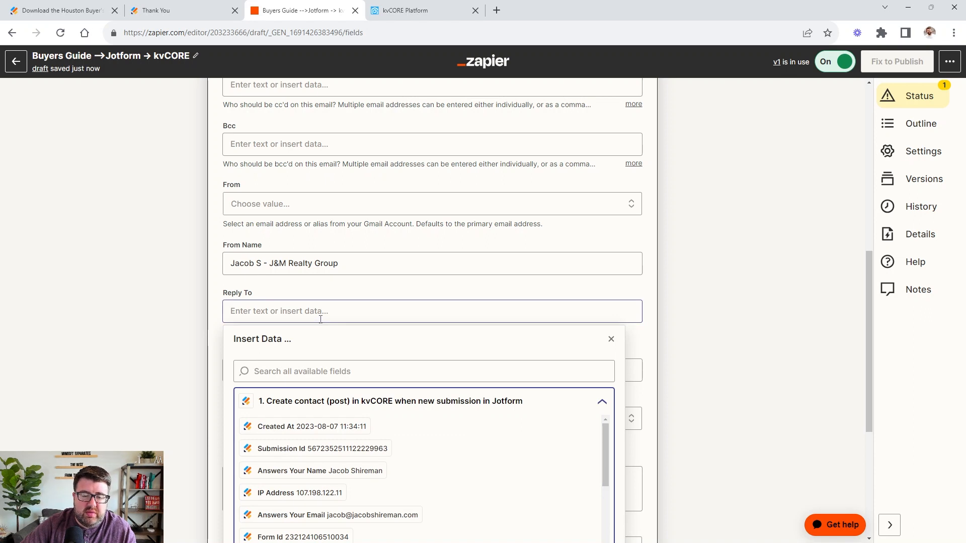
click(611, 338)
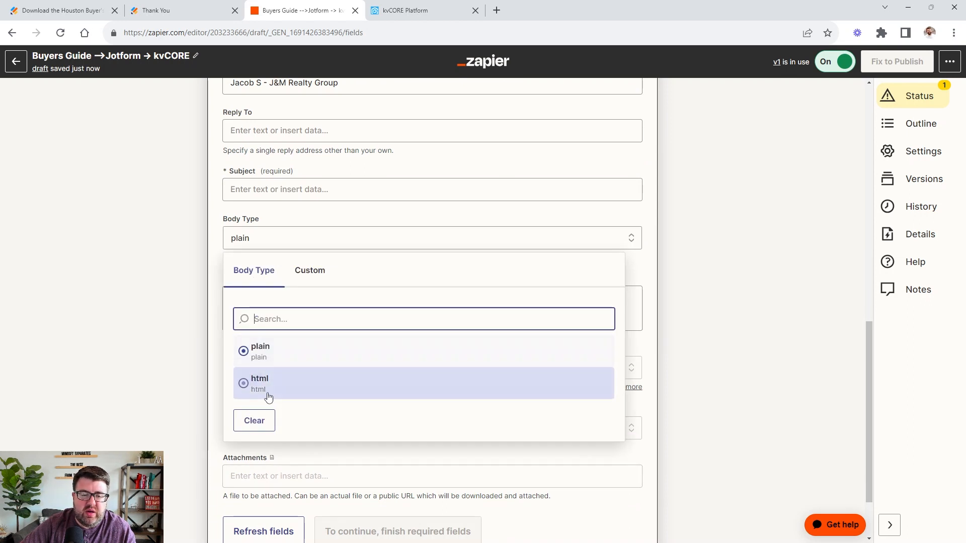
click(260, 382)
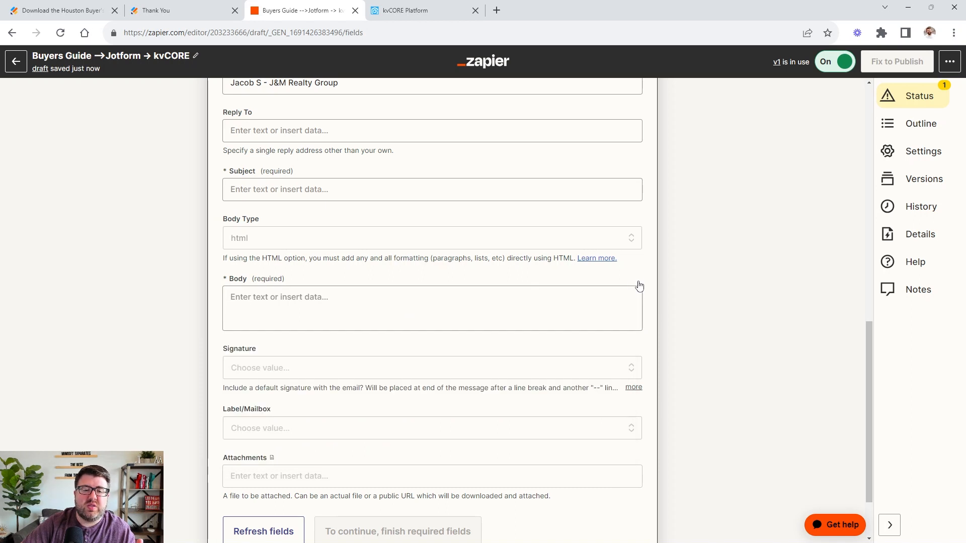
scroll(down, 3)
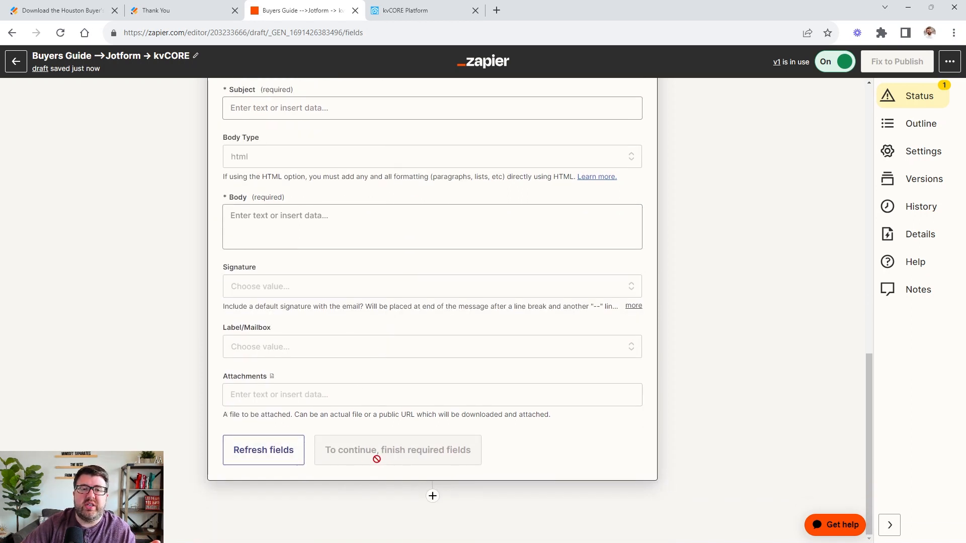
click(398, 449)
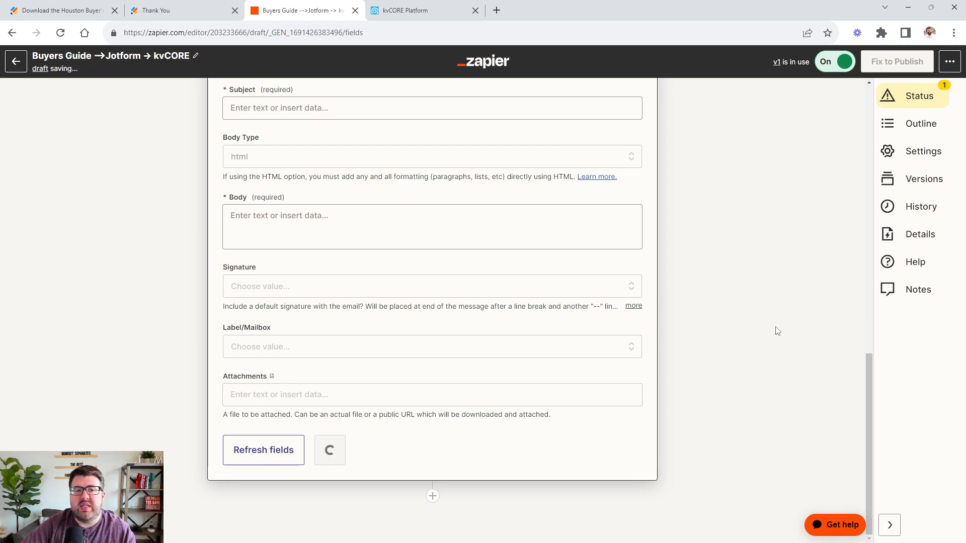
click(55, 11)
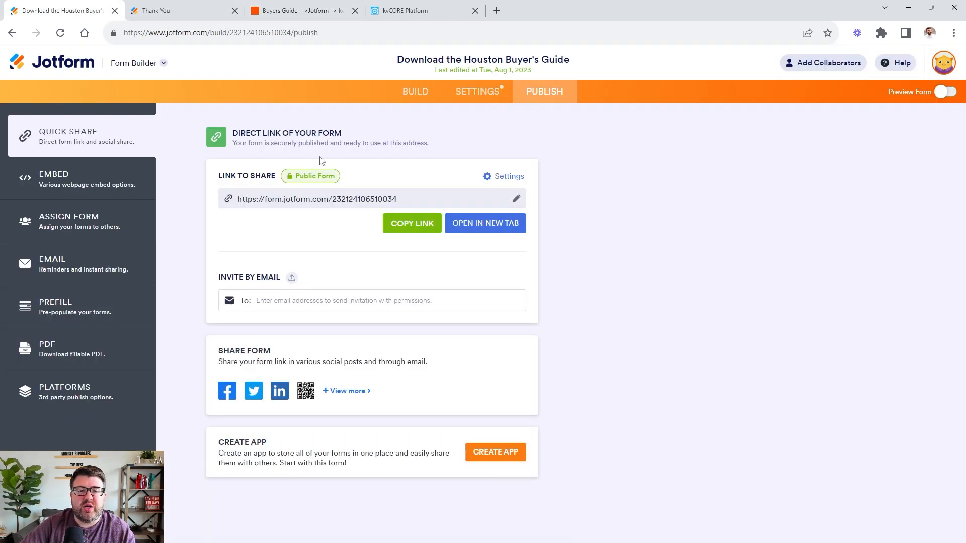
click(52, 263)
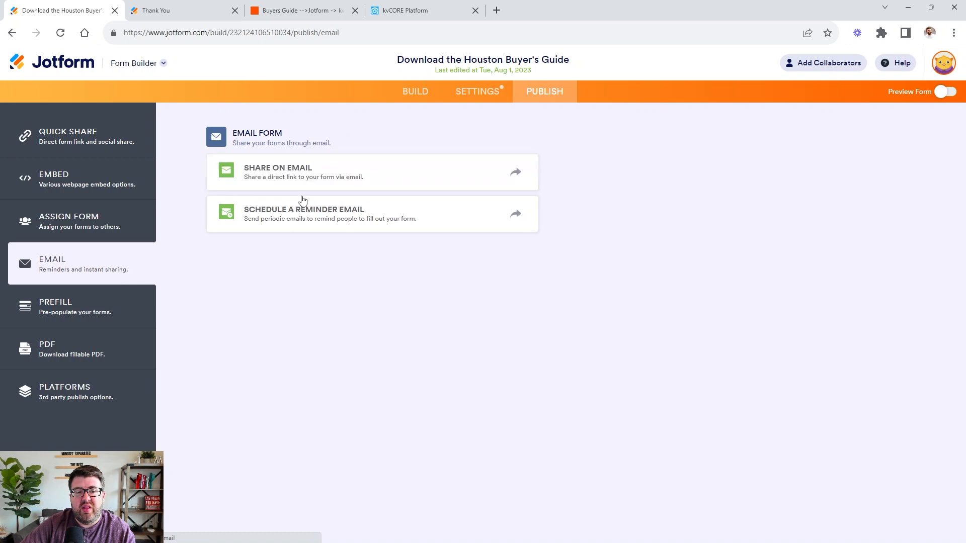
click(477, 91)
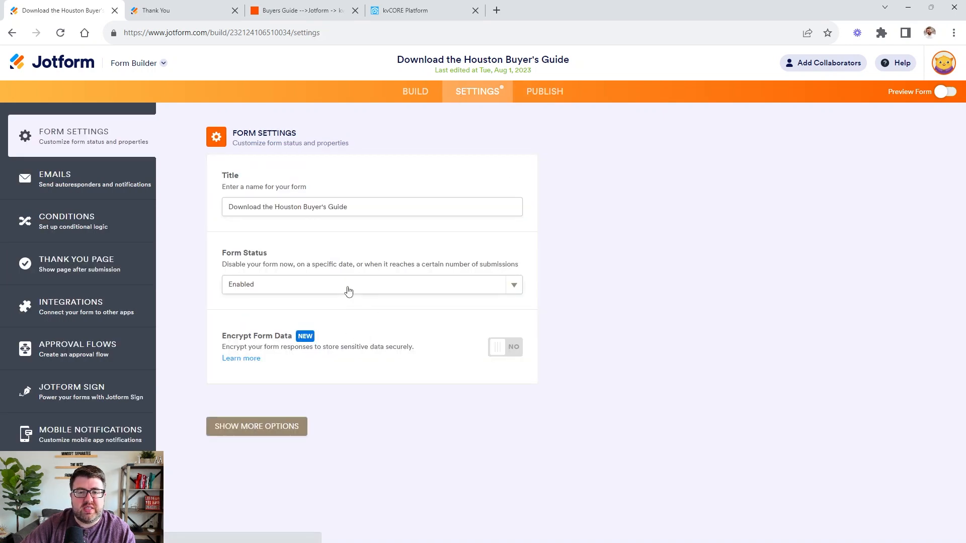
click(80, 179)
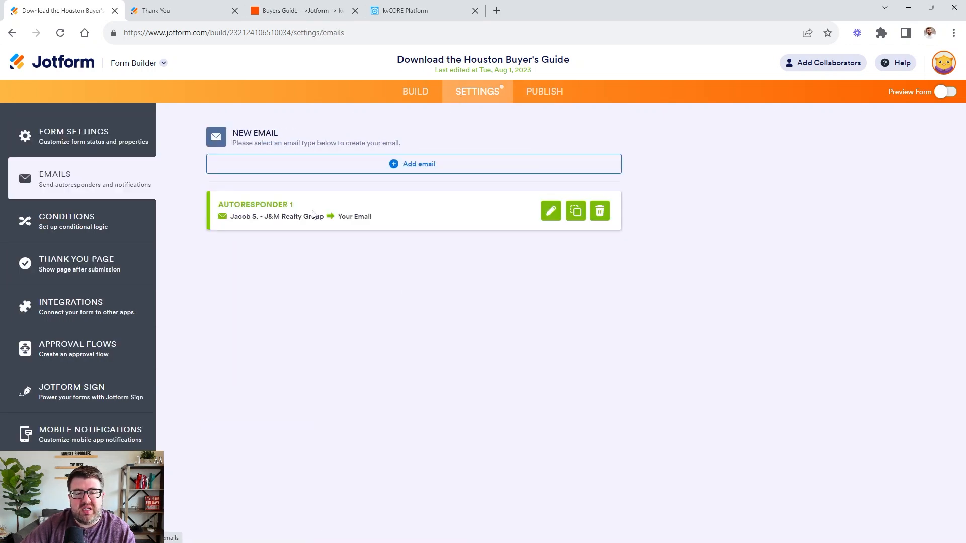
mouse_move(675, 165)
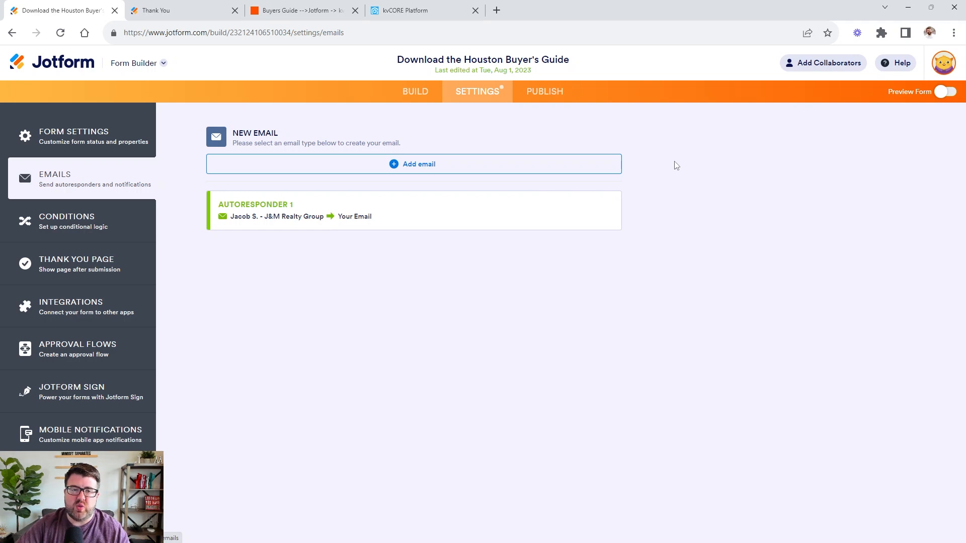
mouse_move(647, 275)
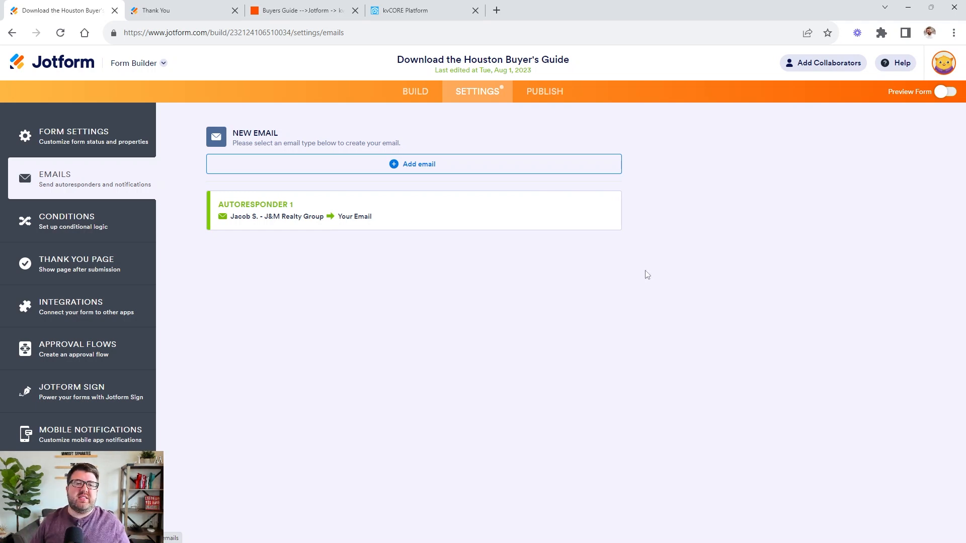
click(296, 11)
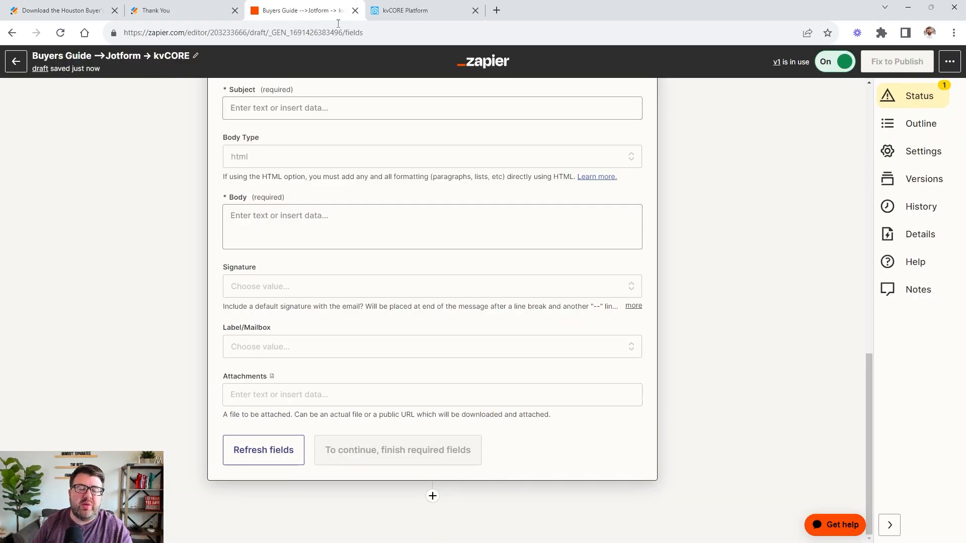
scroll(up, 3)
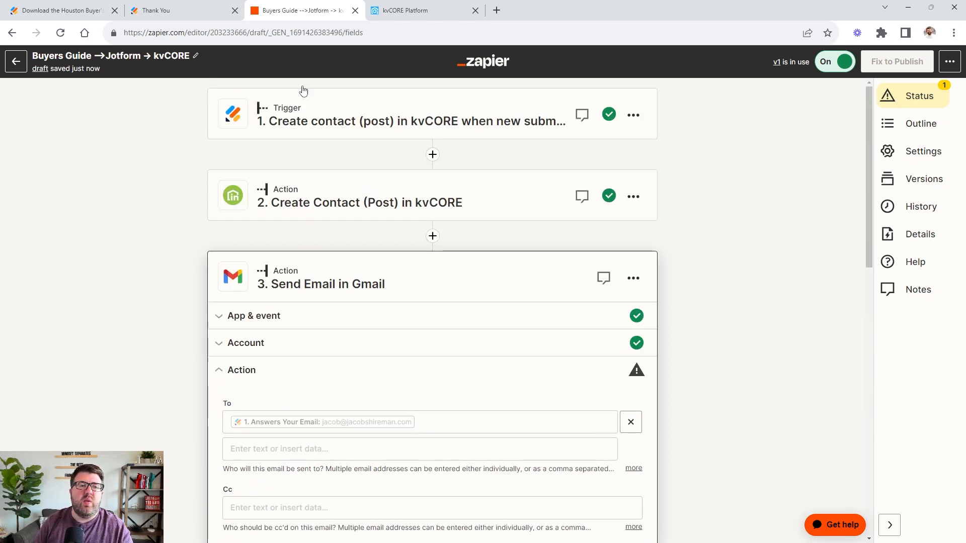
mouse_move(110, 148)
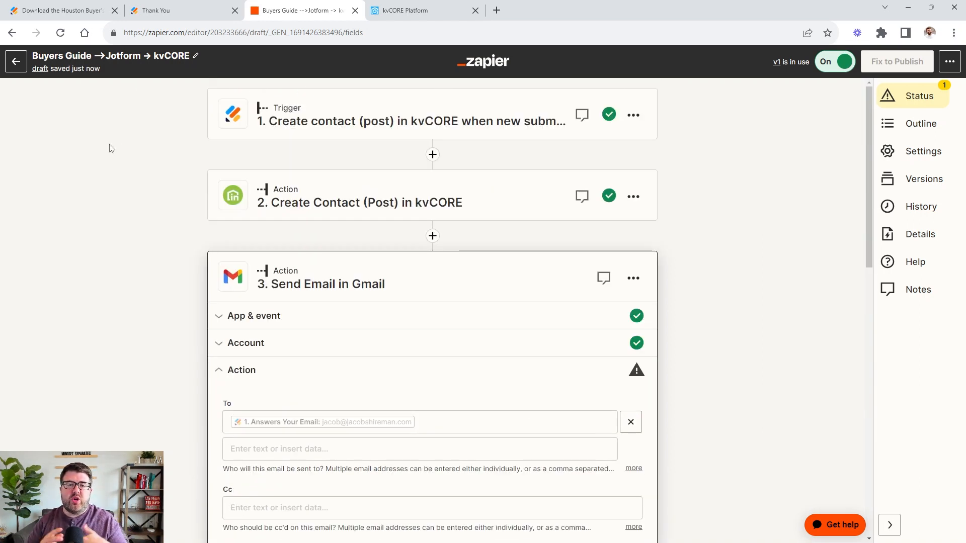